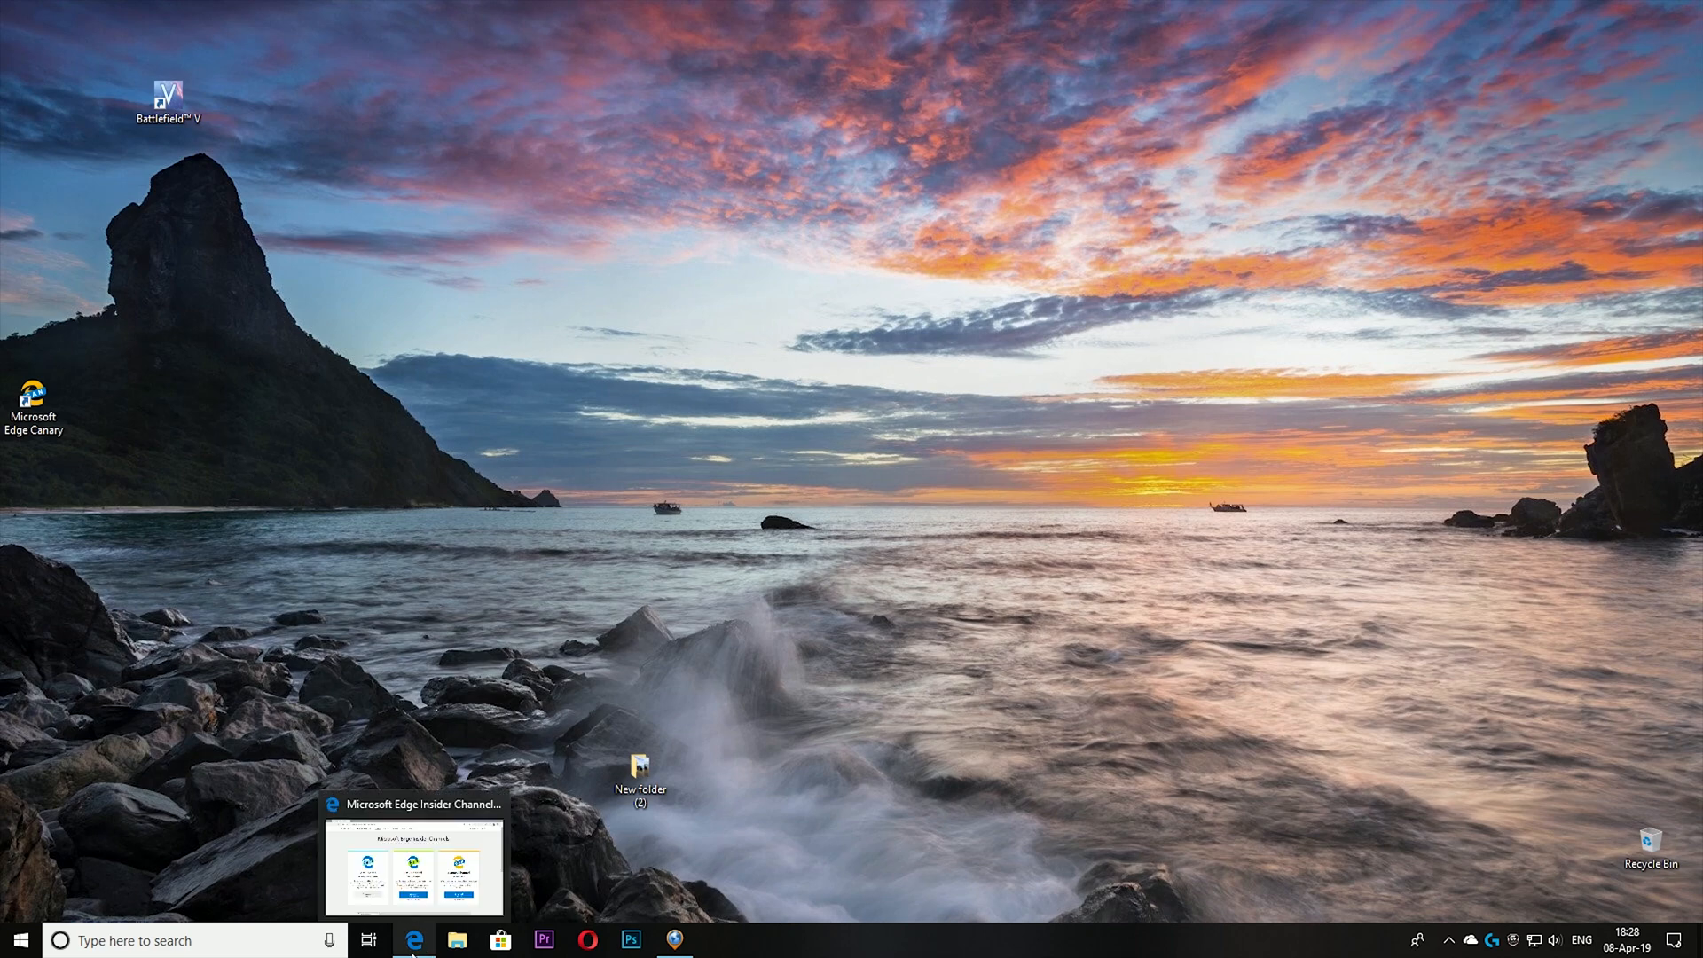
Bring the Edge Insider Channels page forward and highlight the Canary Channel heading
{"action": "left_click", "coordinate": [413, 941]}
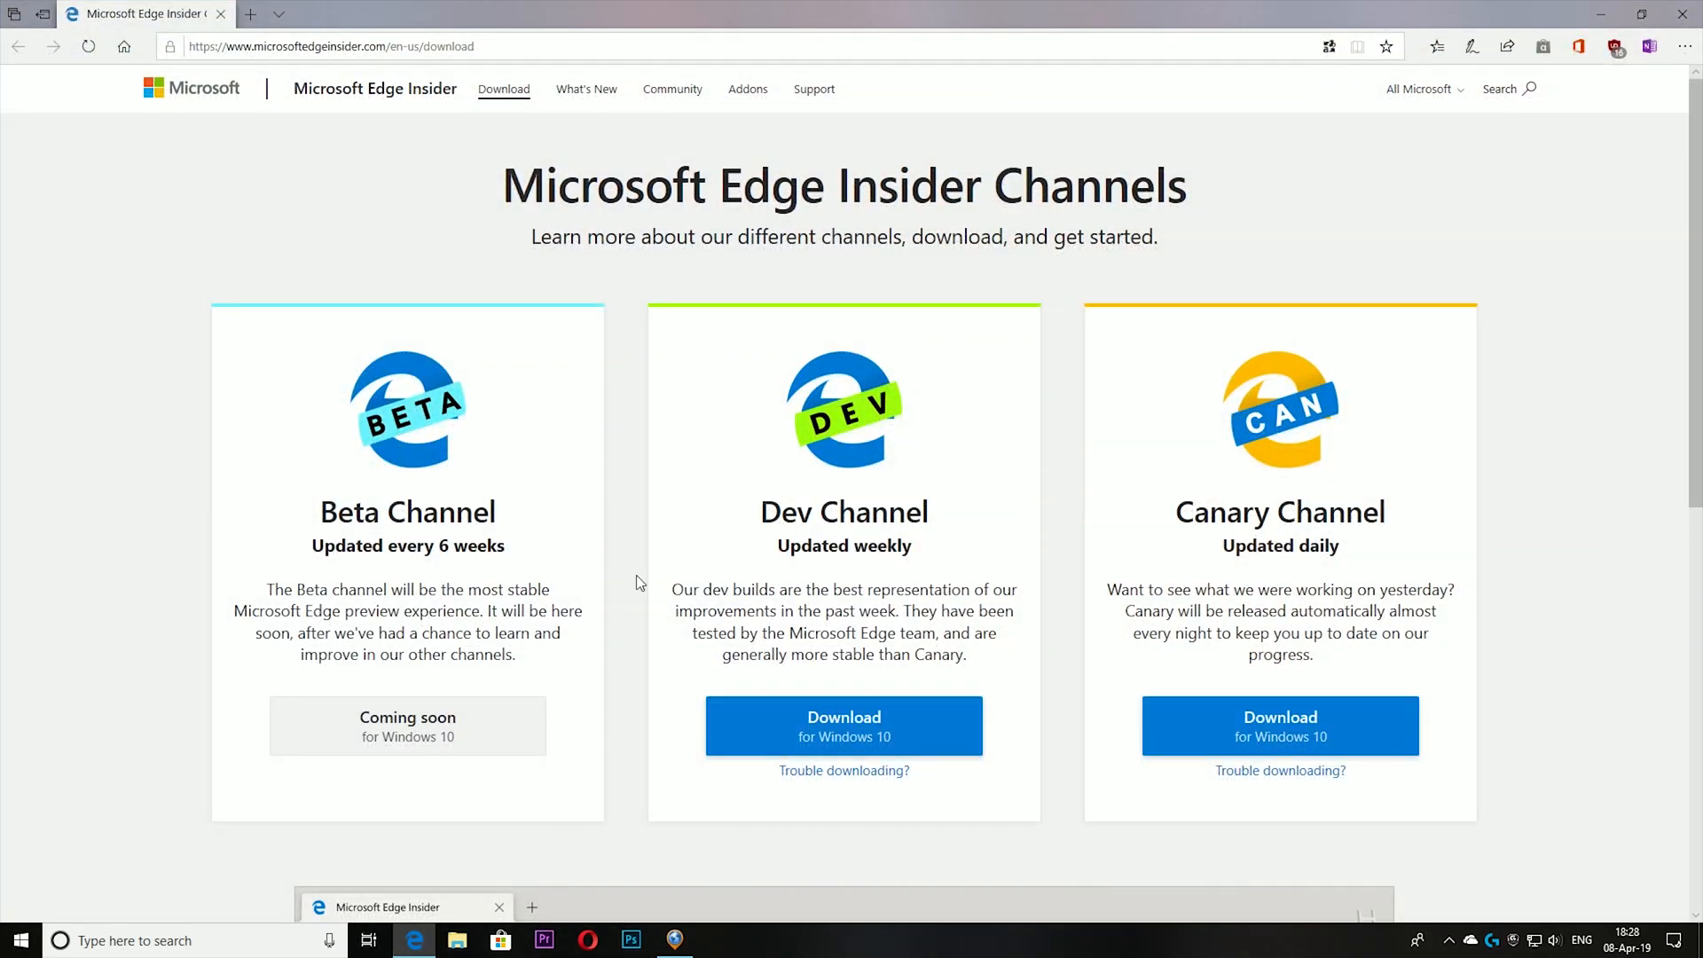
{"action": "mouse_move", "coordinate": [646, 273]}
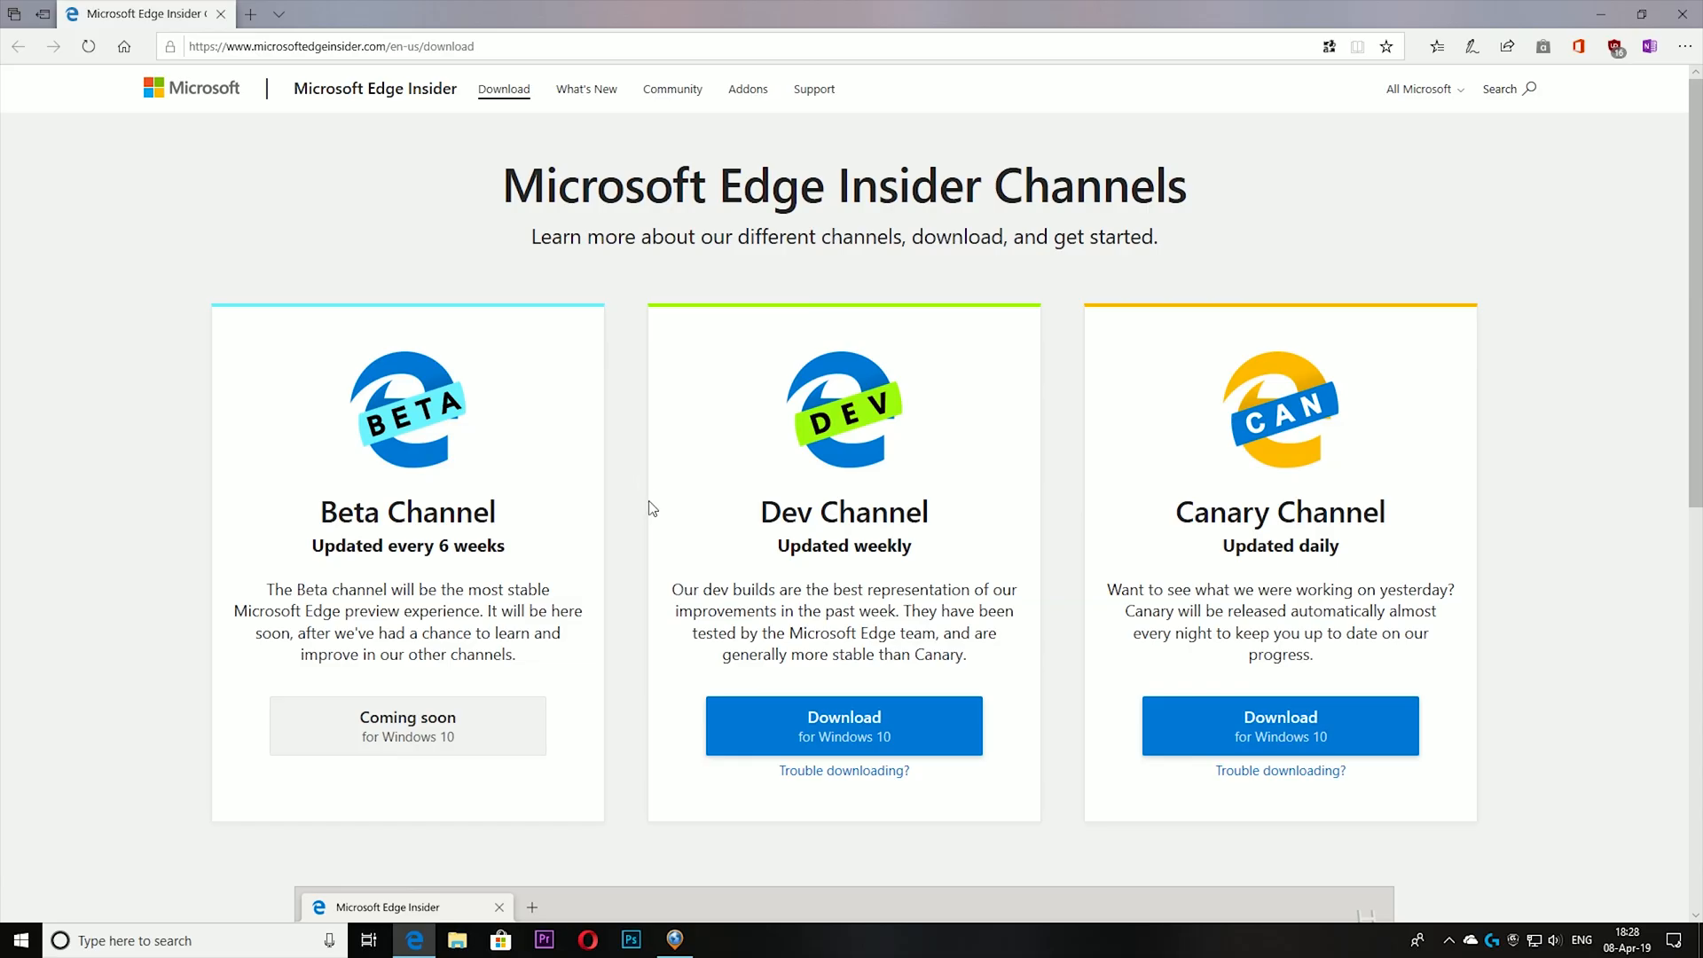
{"action": "scroll", "scroll_direction": "down", "scroll_amount": 3}
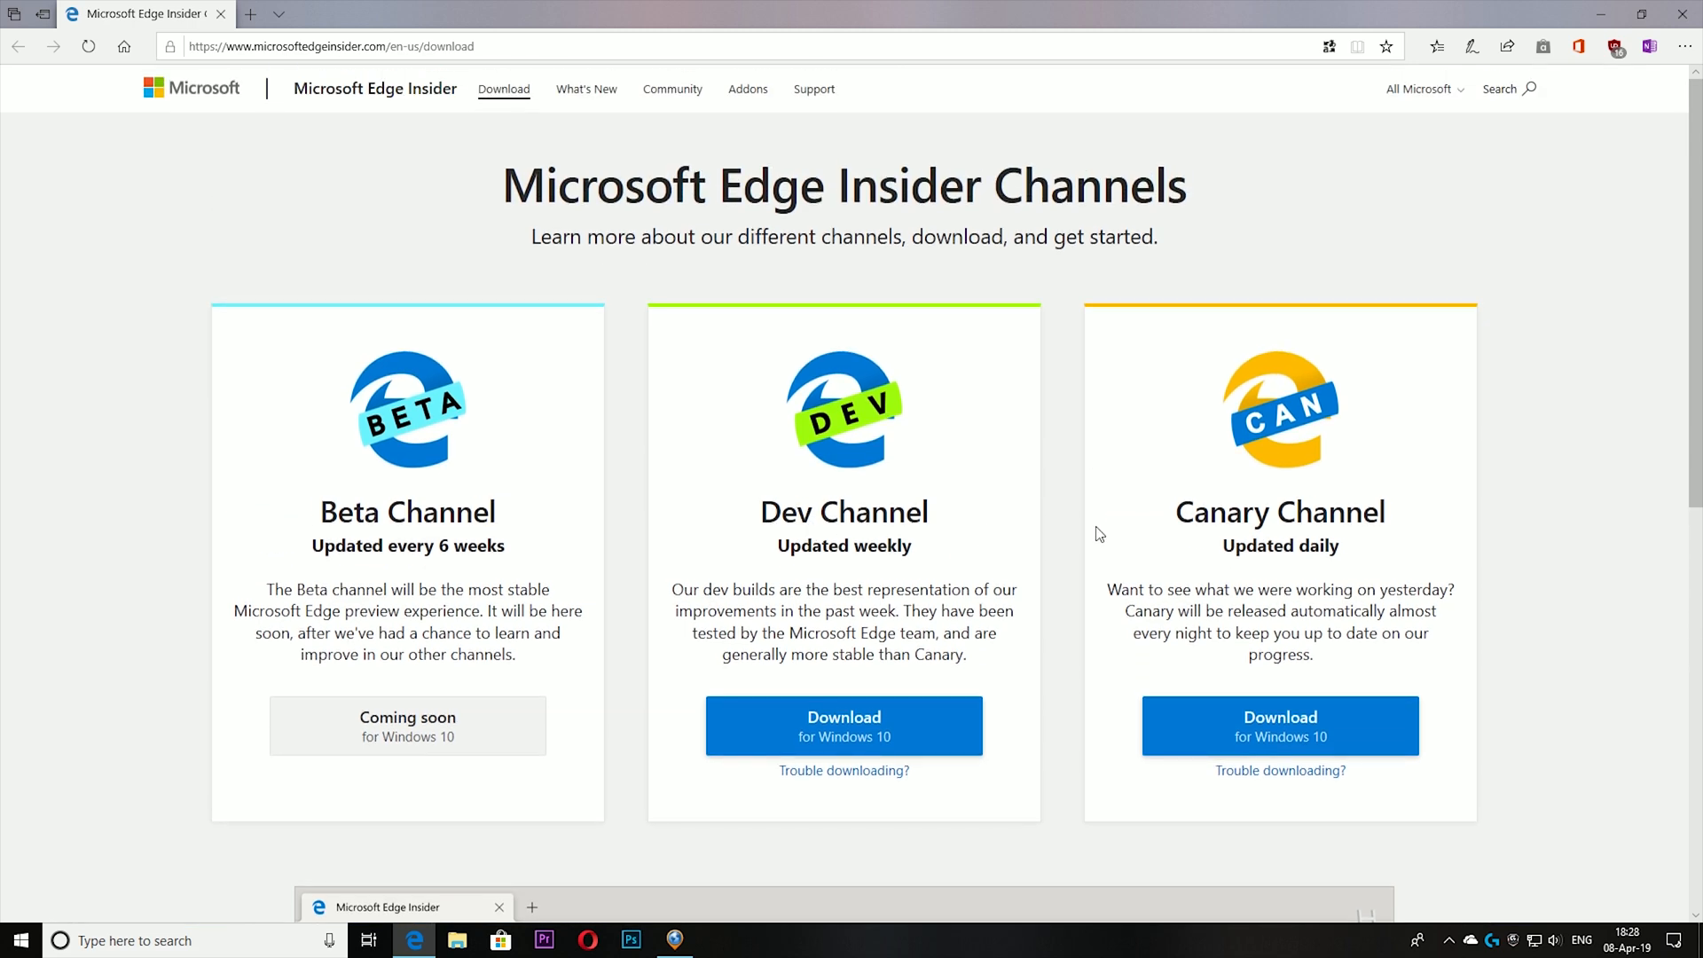
{"action": "mouse_move", "coordinate": [1247, 566]}
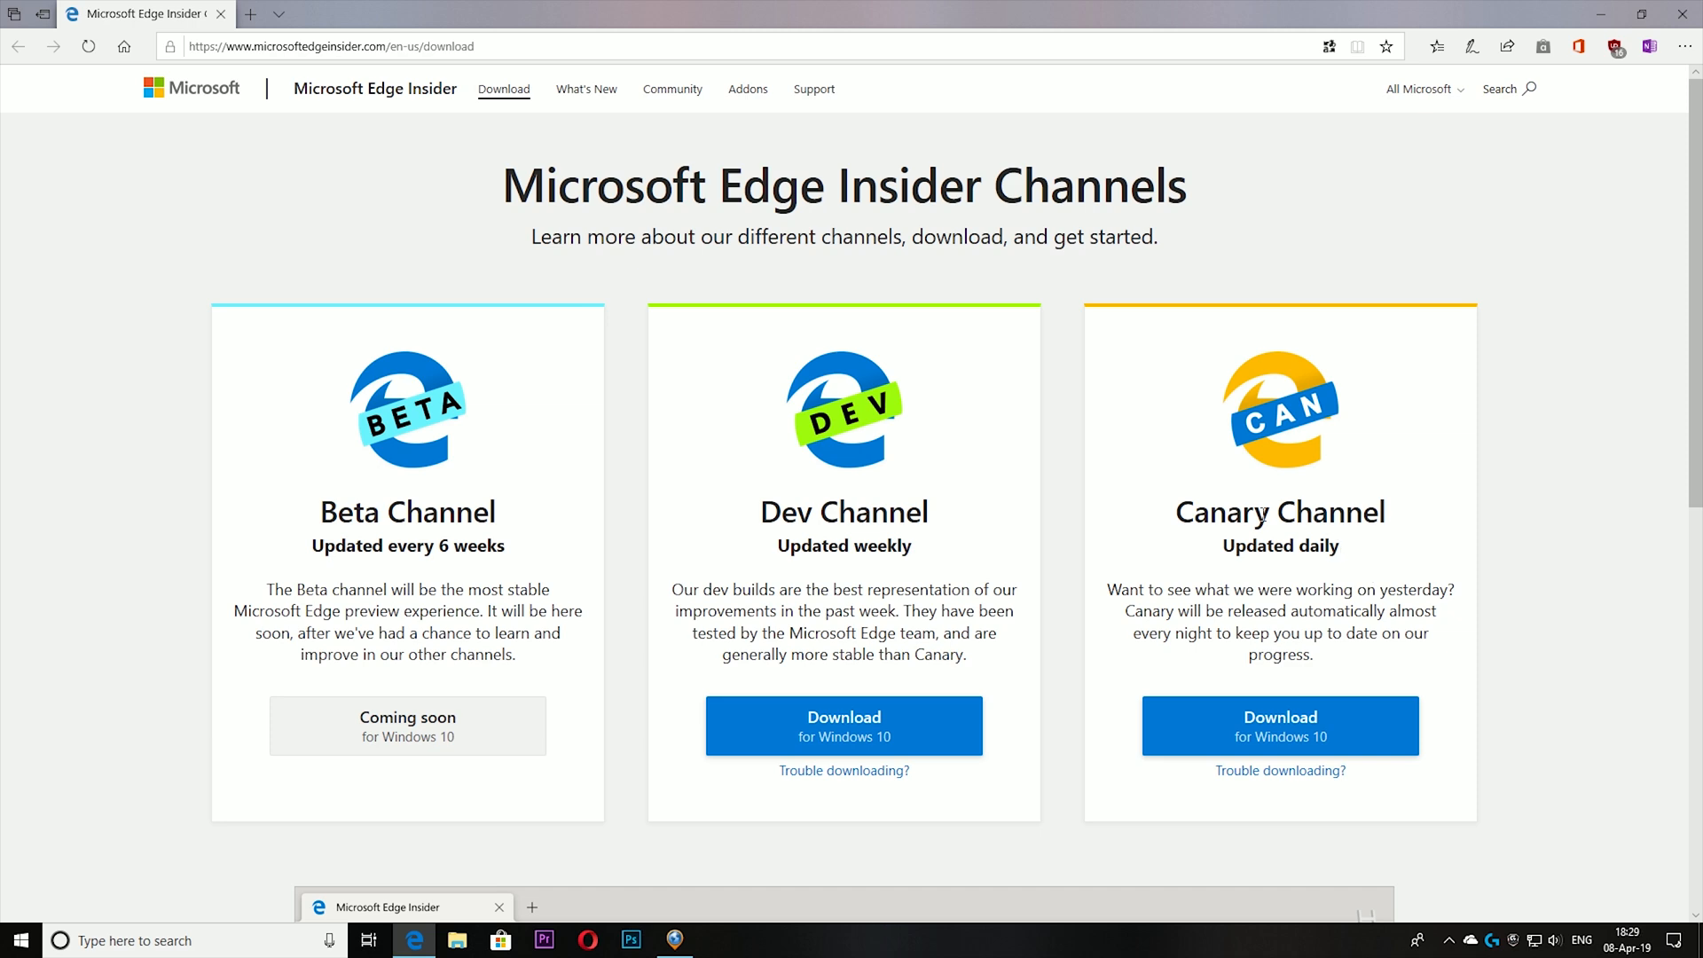
{"action": "left_click_drag", "start_coordinate": [1173, 511], "coordinate": [1342, 545]}
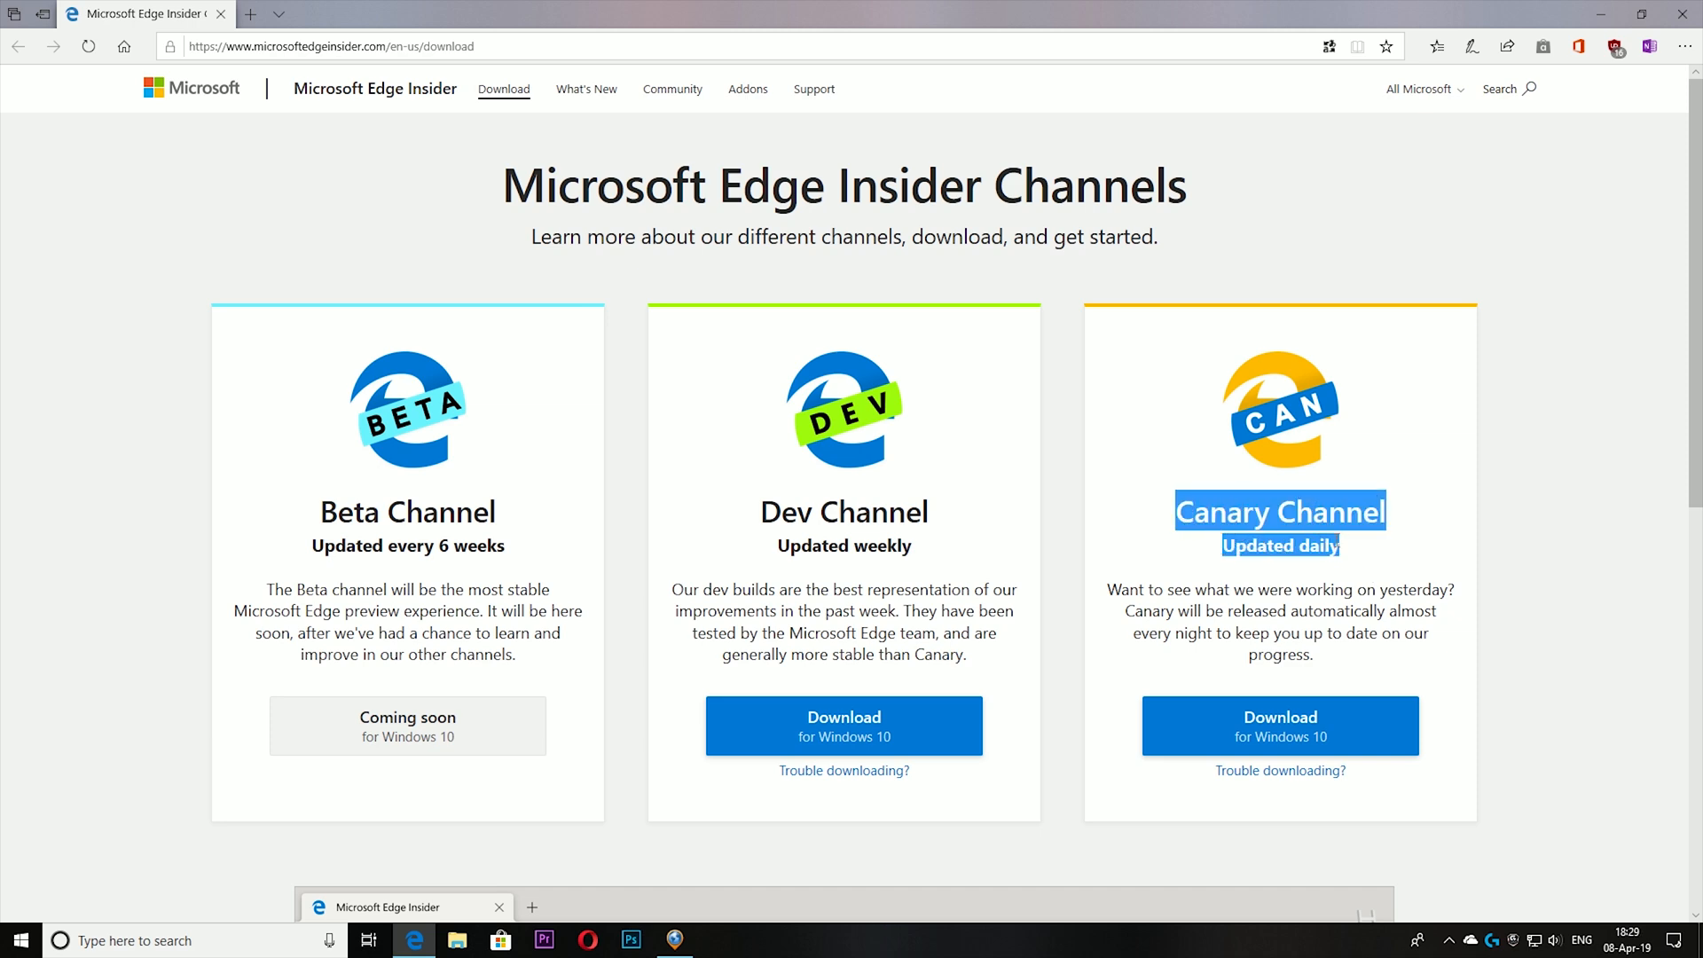
{"action": "left_click", "coordinate": [1347, 552]}
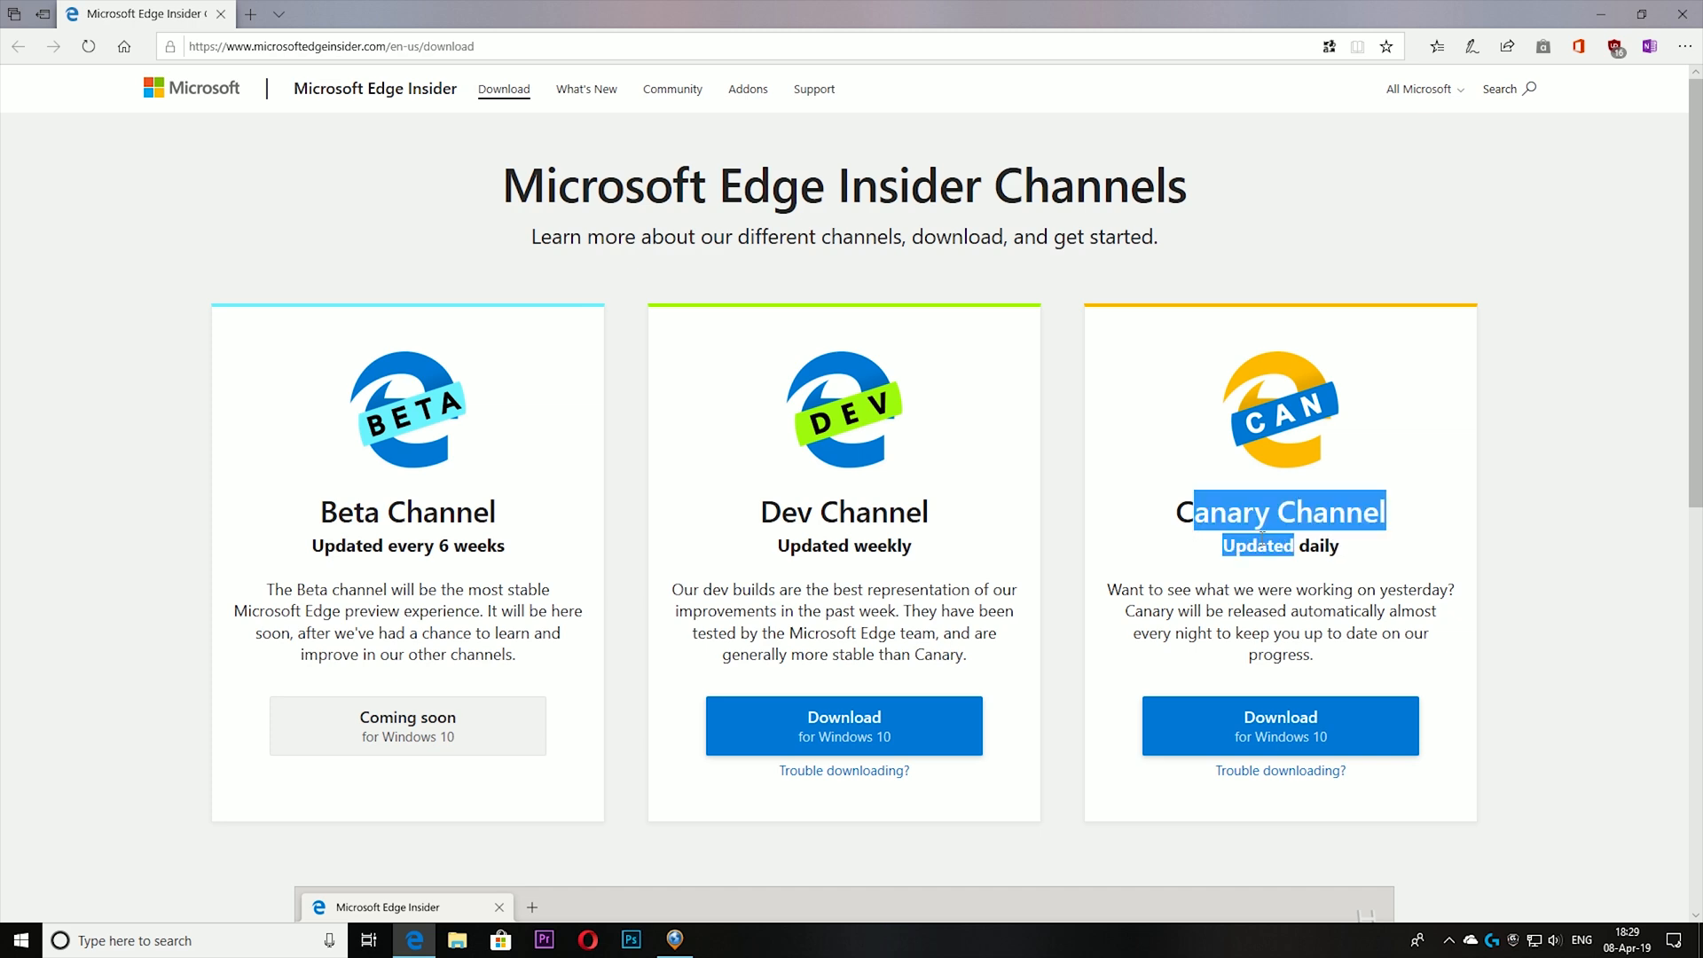
{"action": "left_click", "coordinate": [956, 582]}
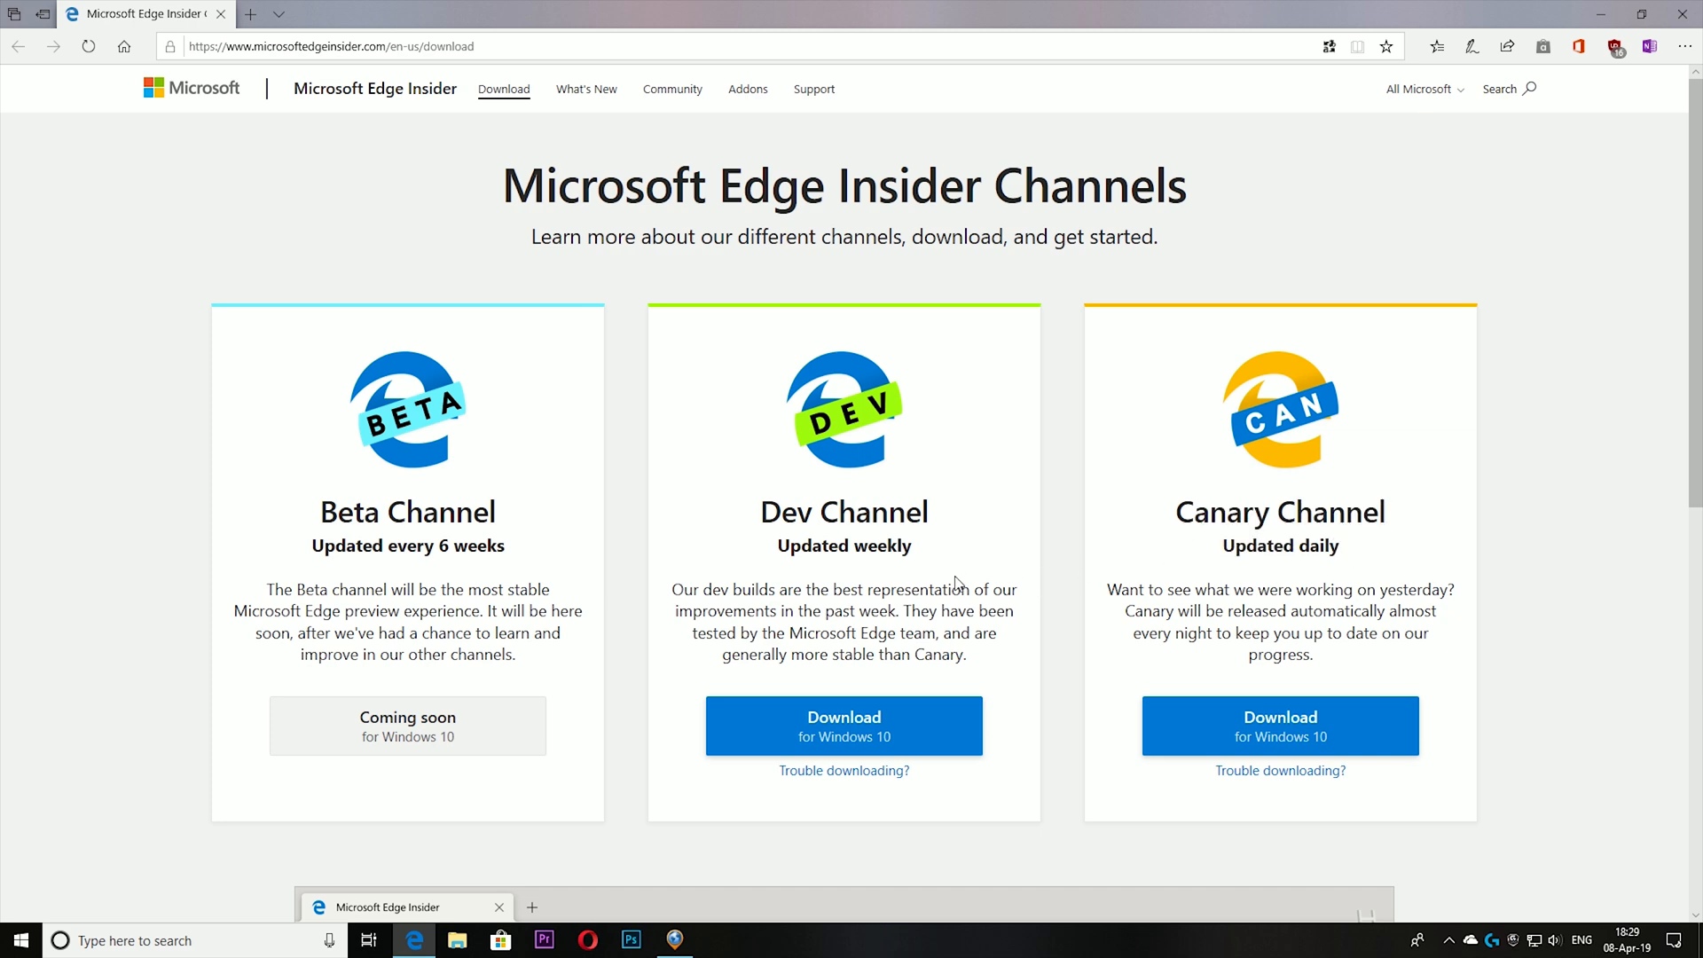
{"action": "mouse_move", "coordinate": [359, 554]}
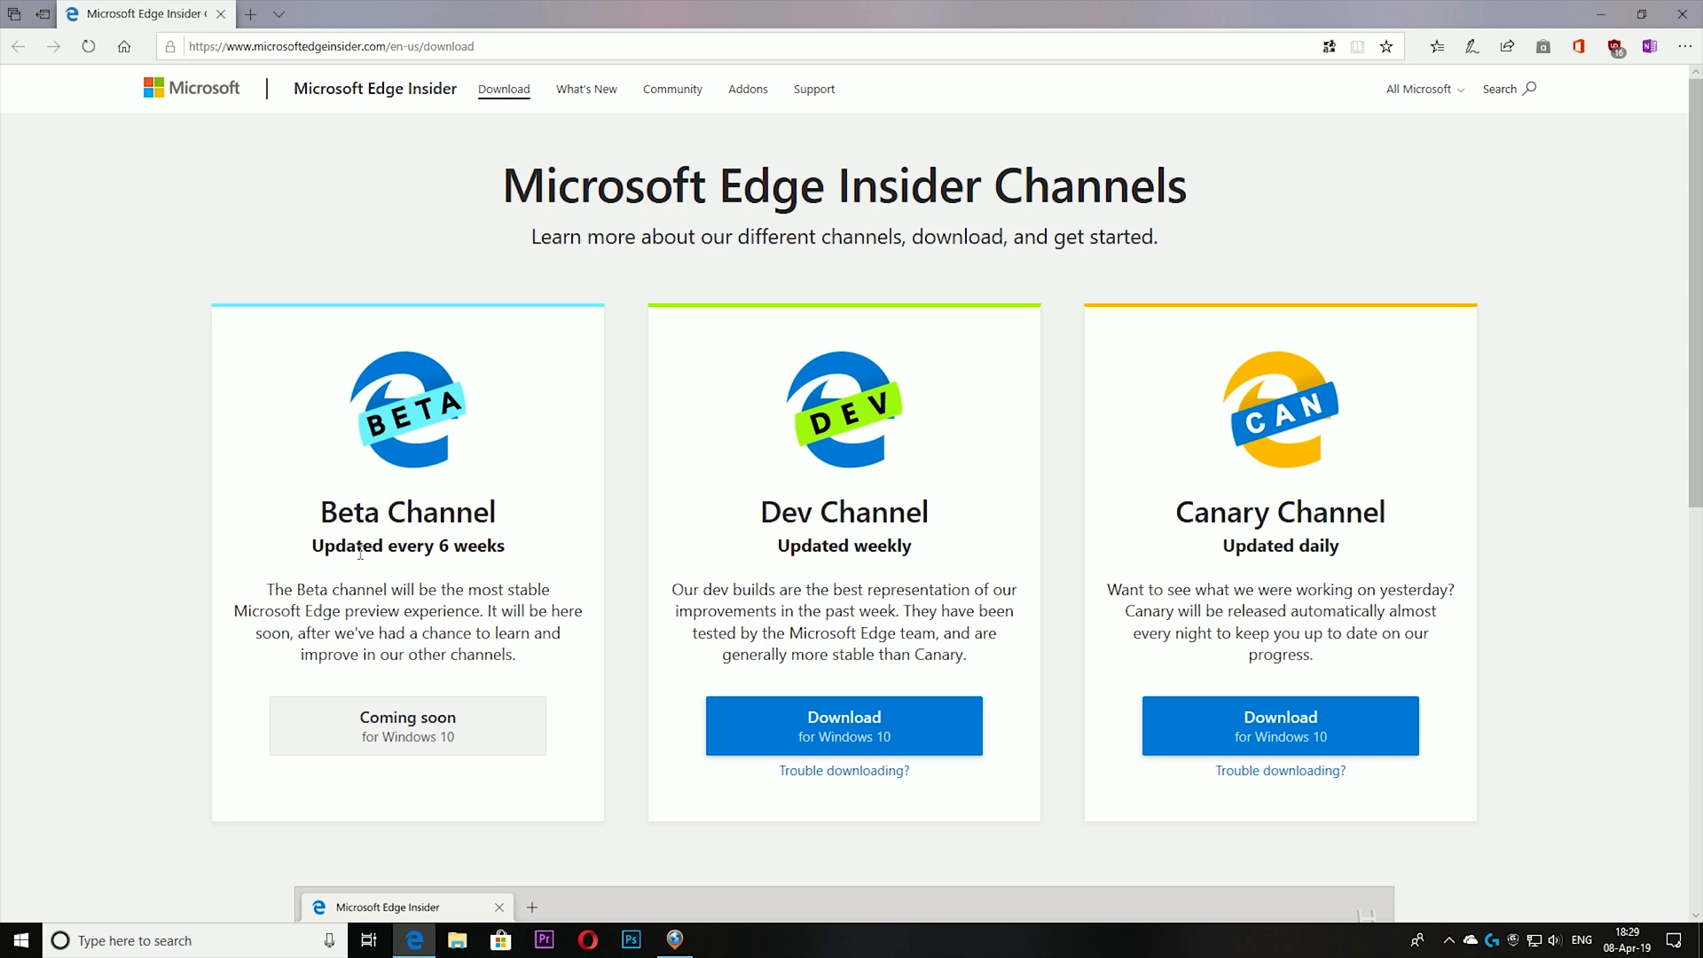
{"action": "mouse_move", "coordinate": [356, 568]}
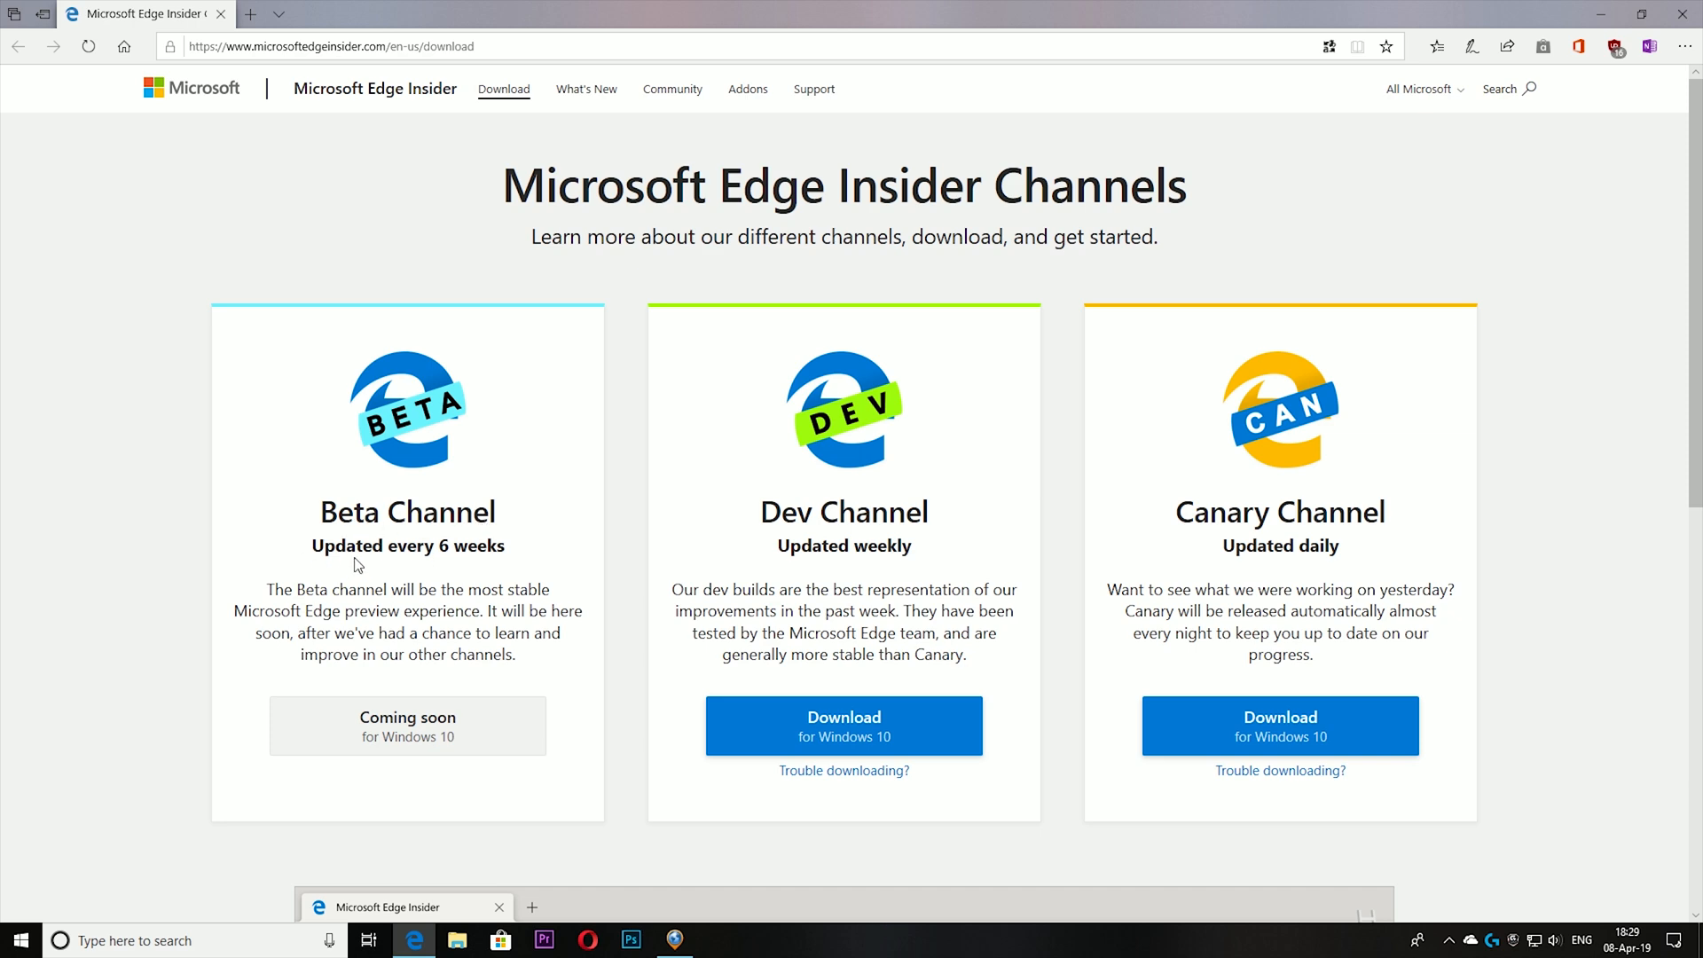
{"action": "mouse_move", "coordinate": [541, 570]}
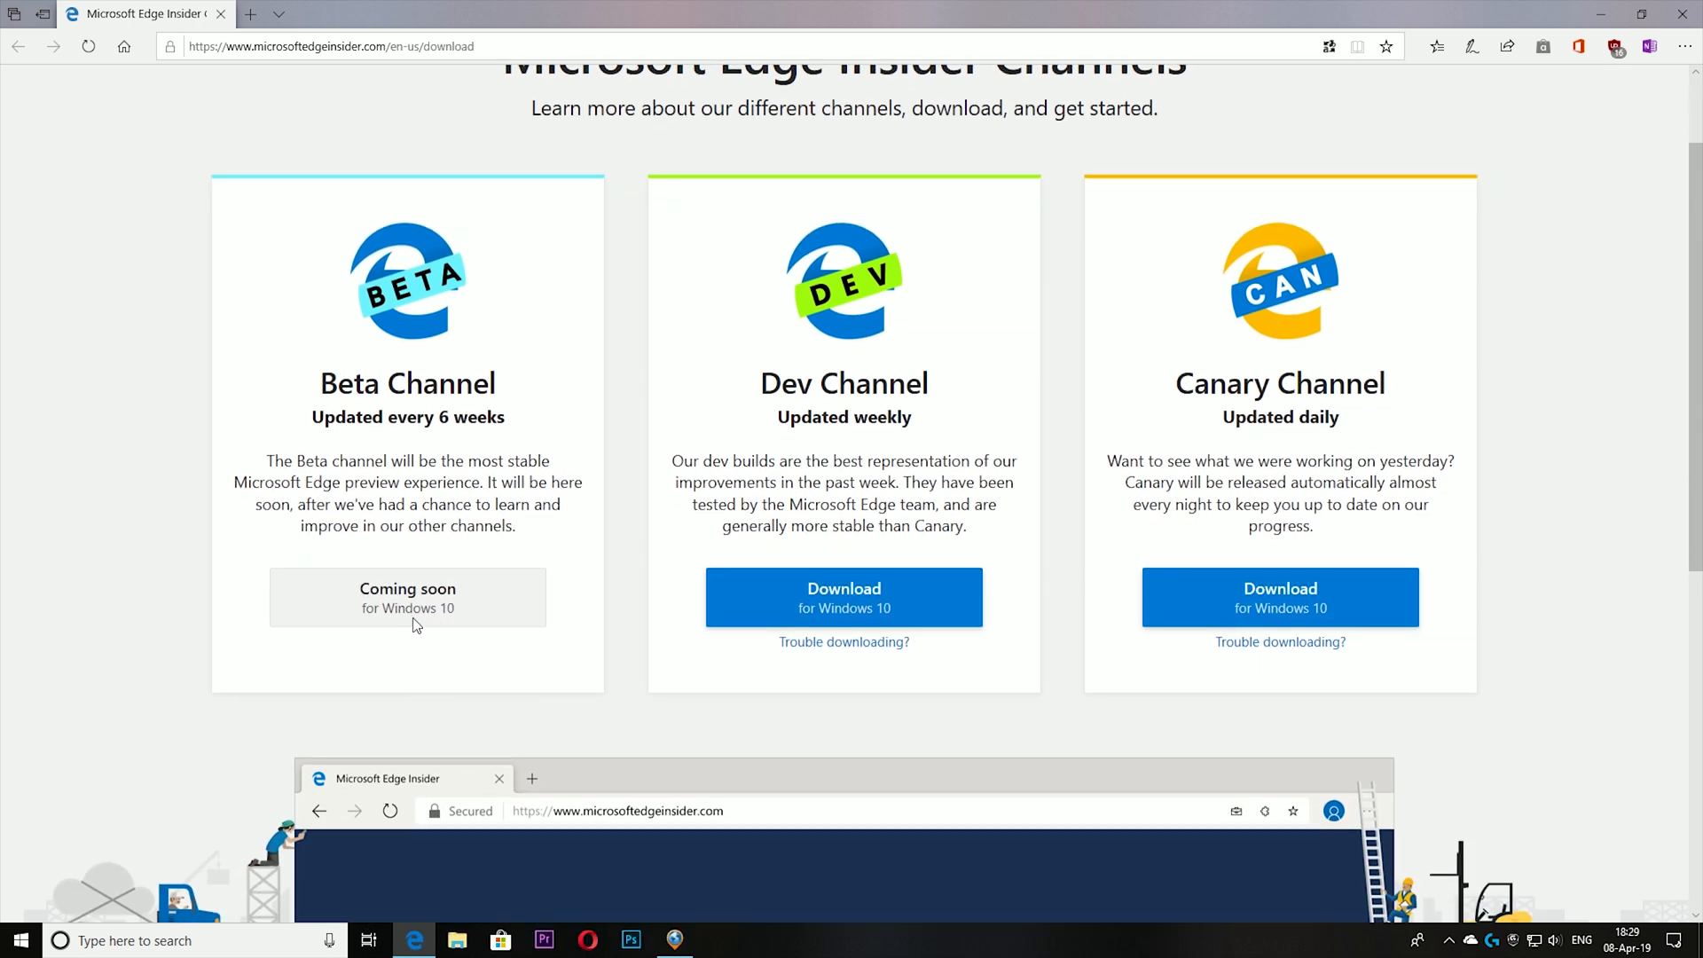
{"action": "mouse_move", "coordinate": [538, 573]}
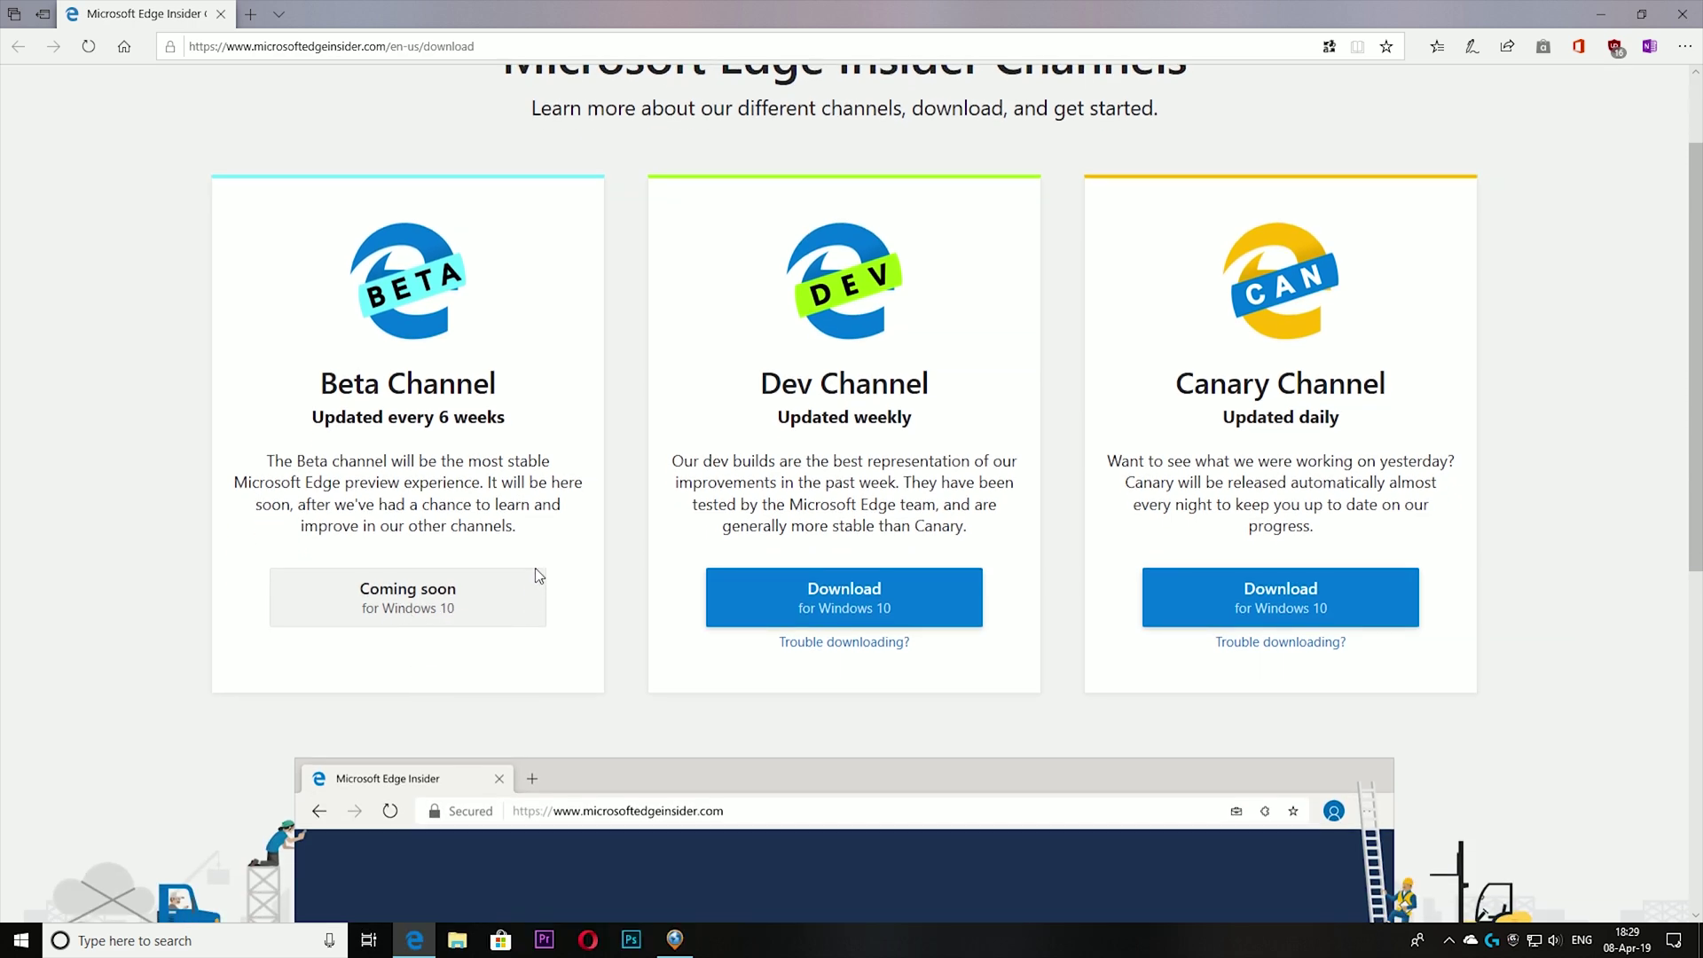
{"action": "mouse_move", "coordinate": [1258, 408]}
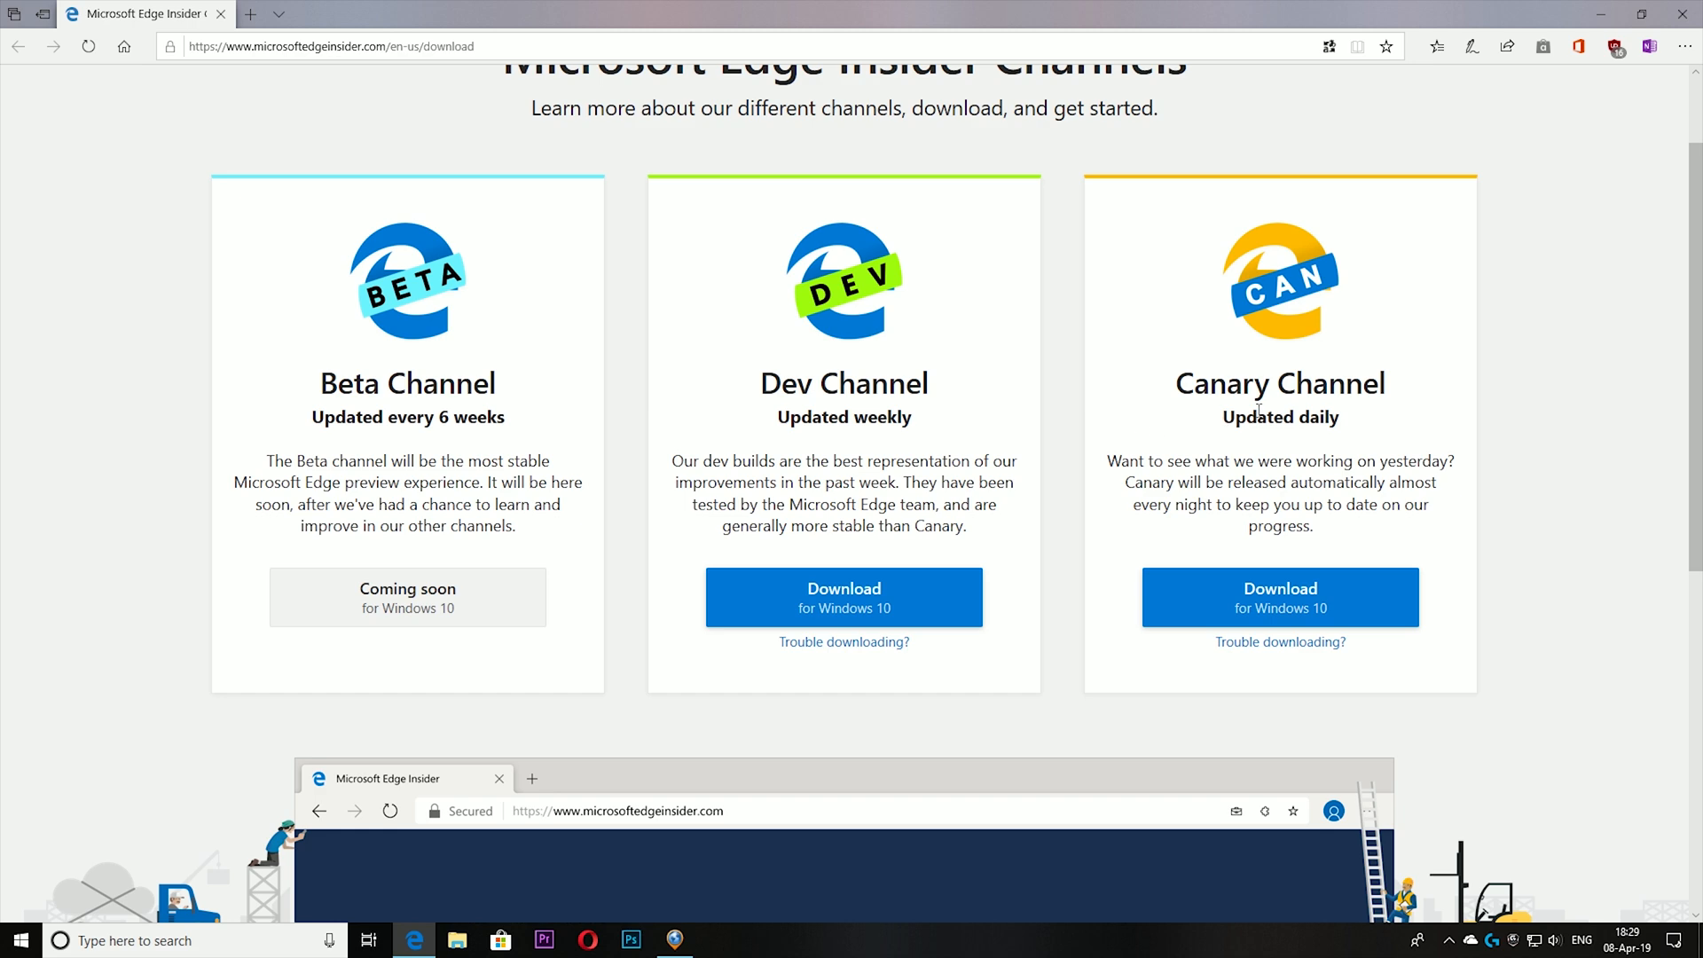
{"action": "mouse_move", "coordinate": [1093, 424]}
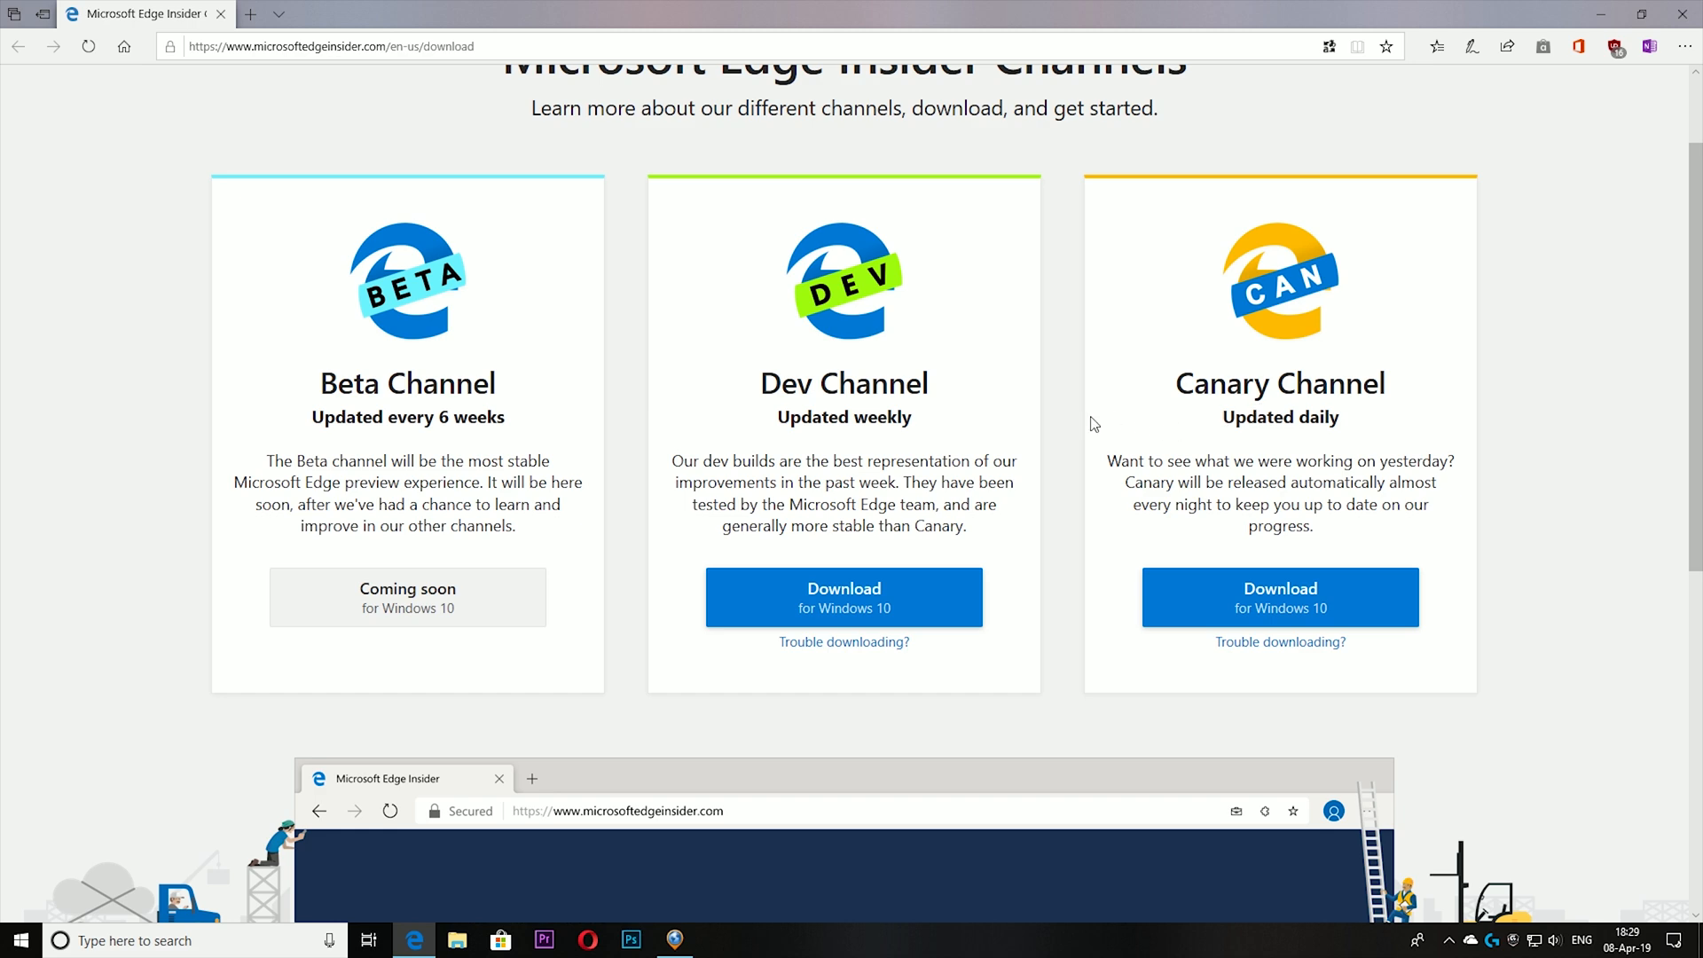
{"action": "mouse_move", "coordinate": [1356, 429]}
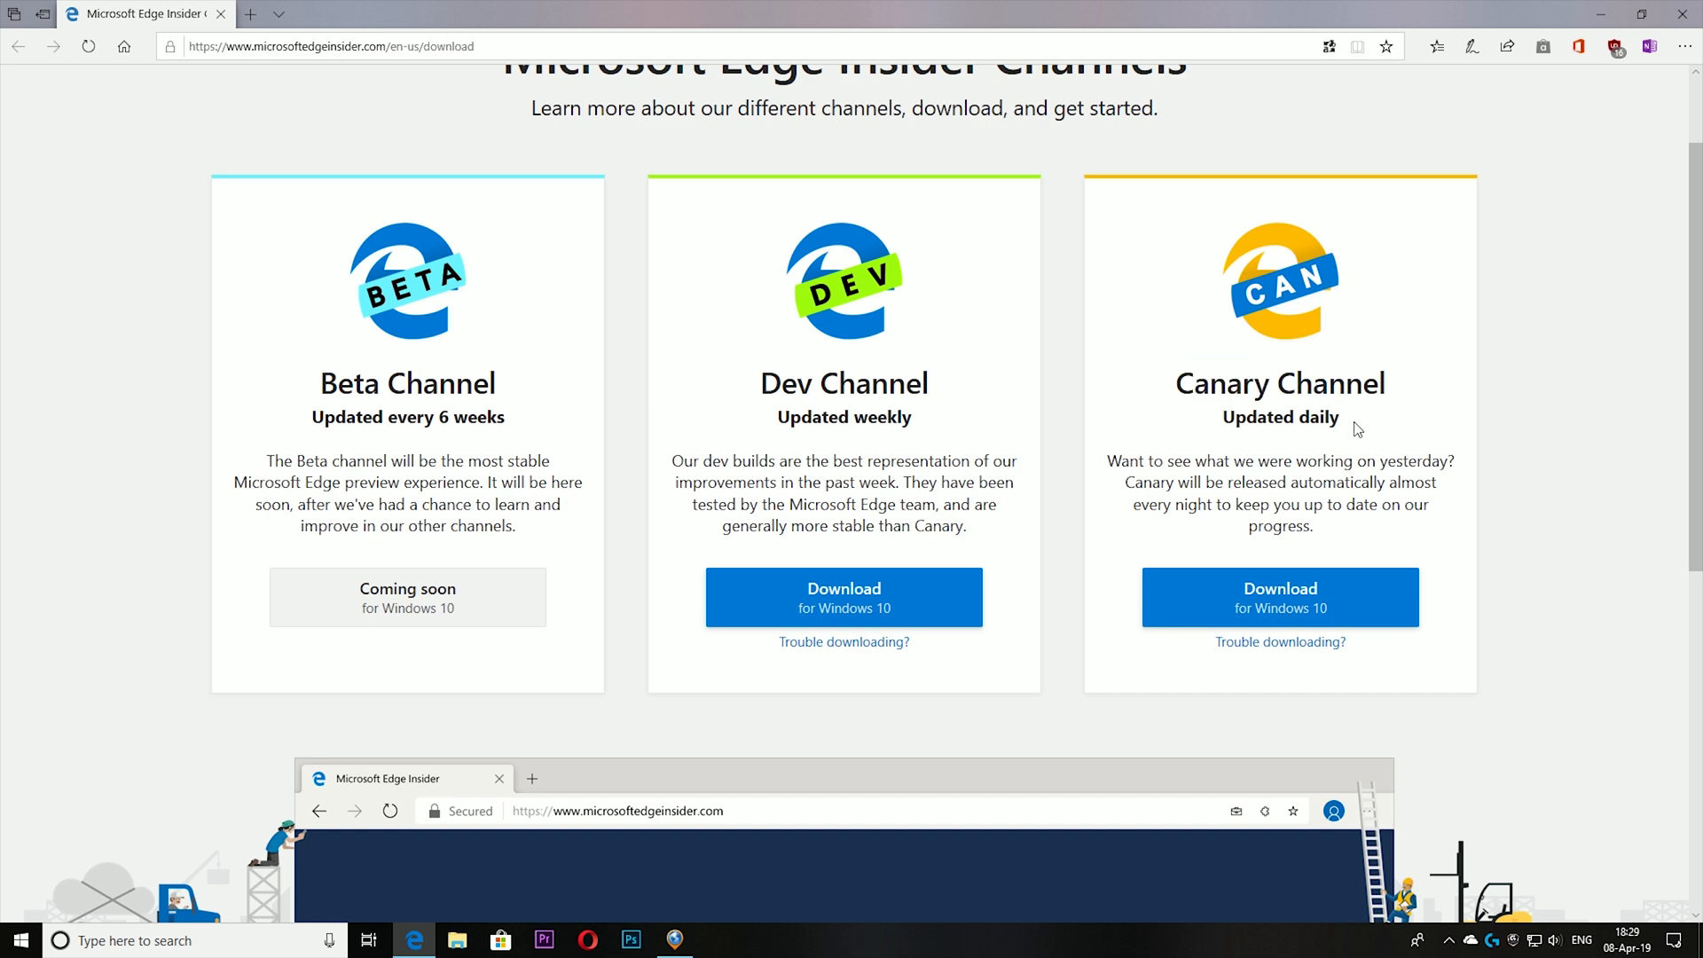
Launch Edge Canary from the desktop shortcut, maximize it and expand its main menu
{"action": "scroll", "scroll_direction": "down", "scroll_amount": 3}
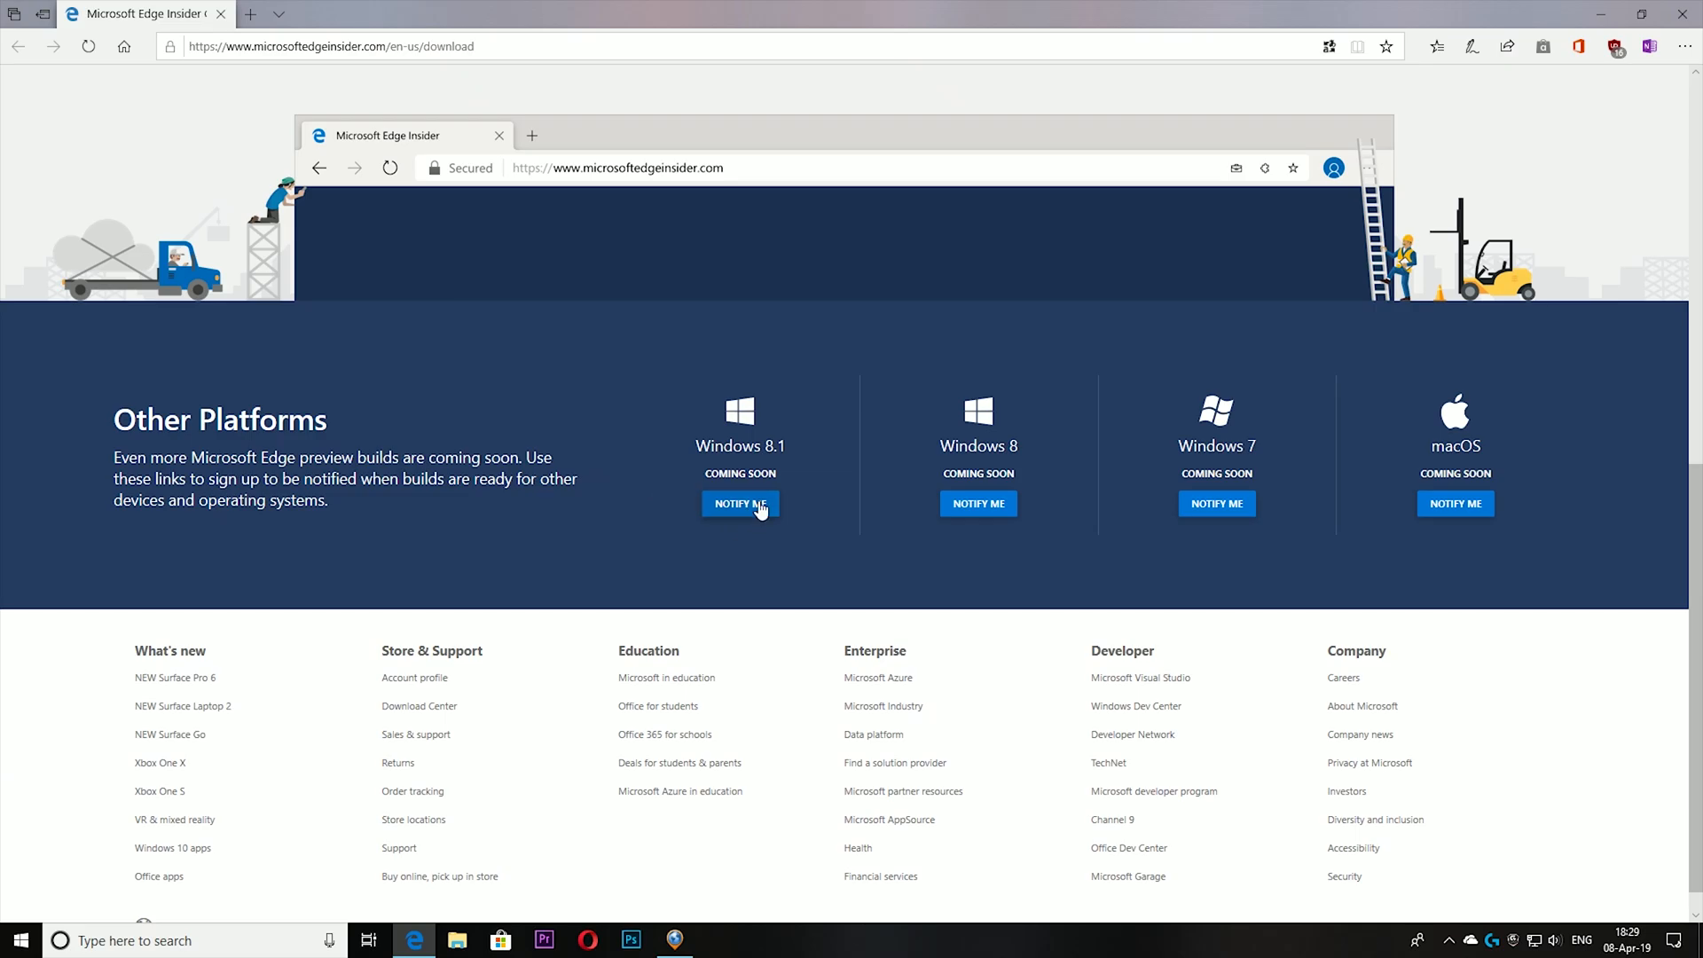
{"action": "mouse_move", "coordinate": [786, 467]}
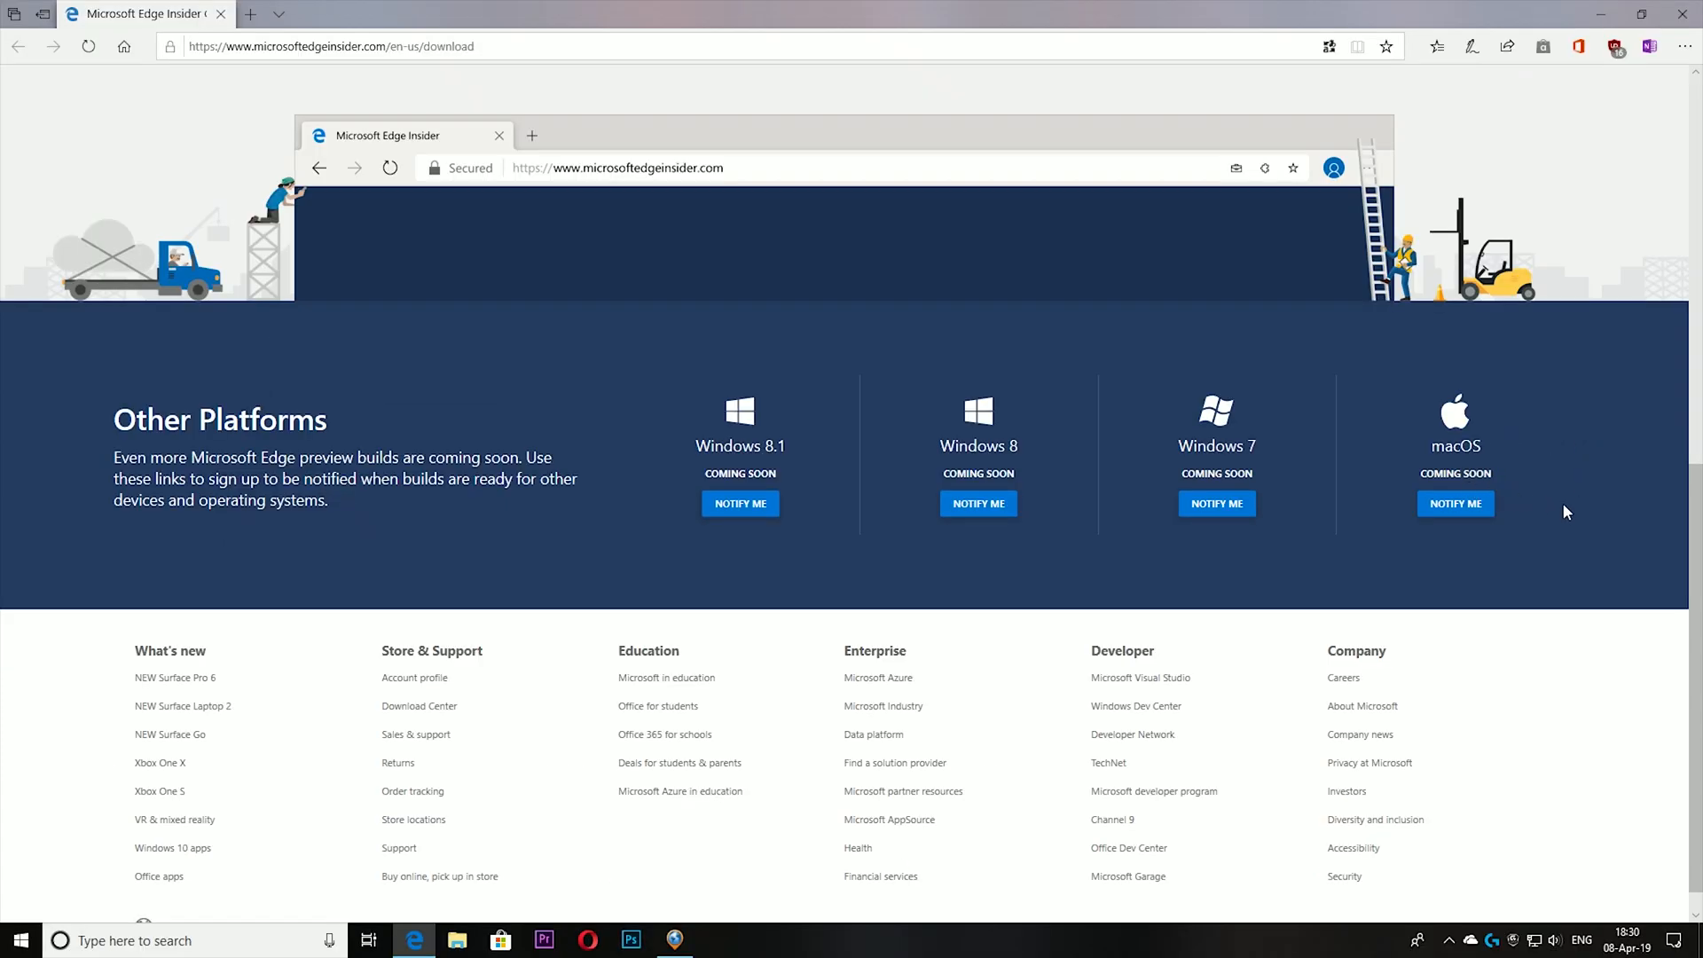
{"action": "mouse_move", "coordinate": [1576, 507]}
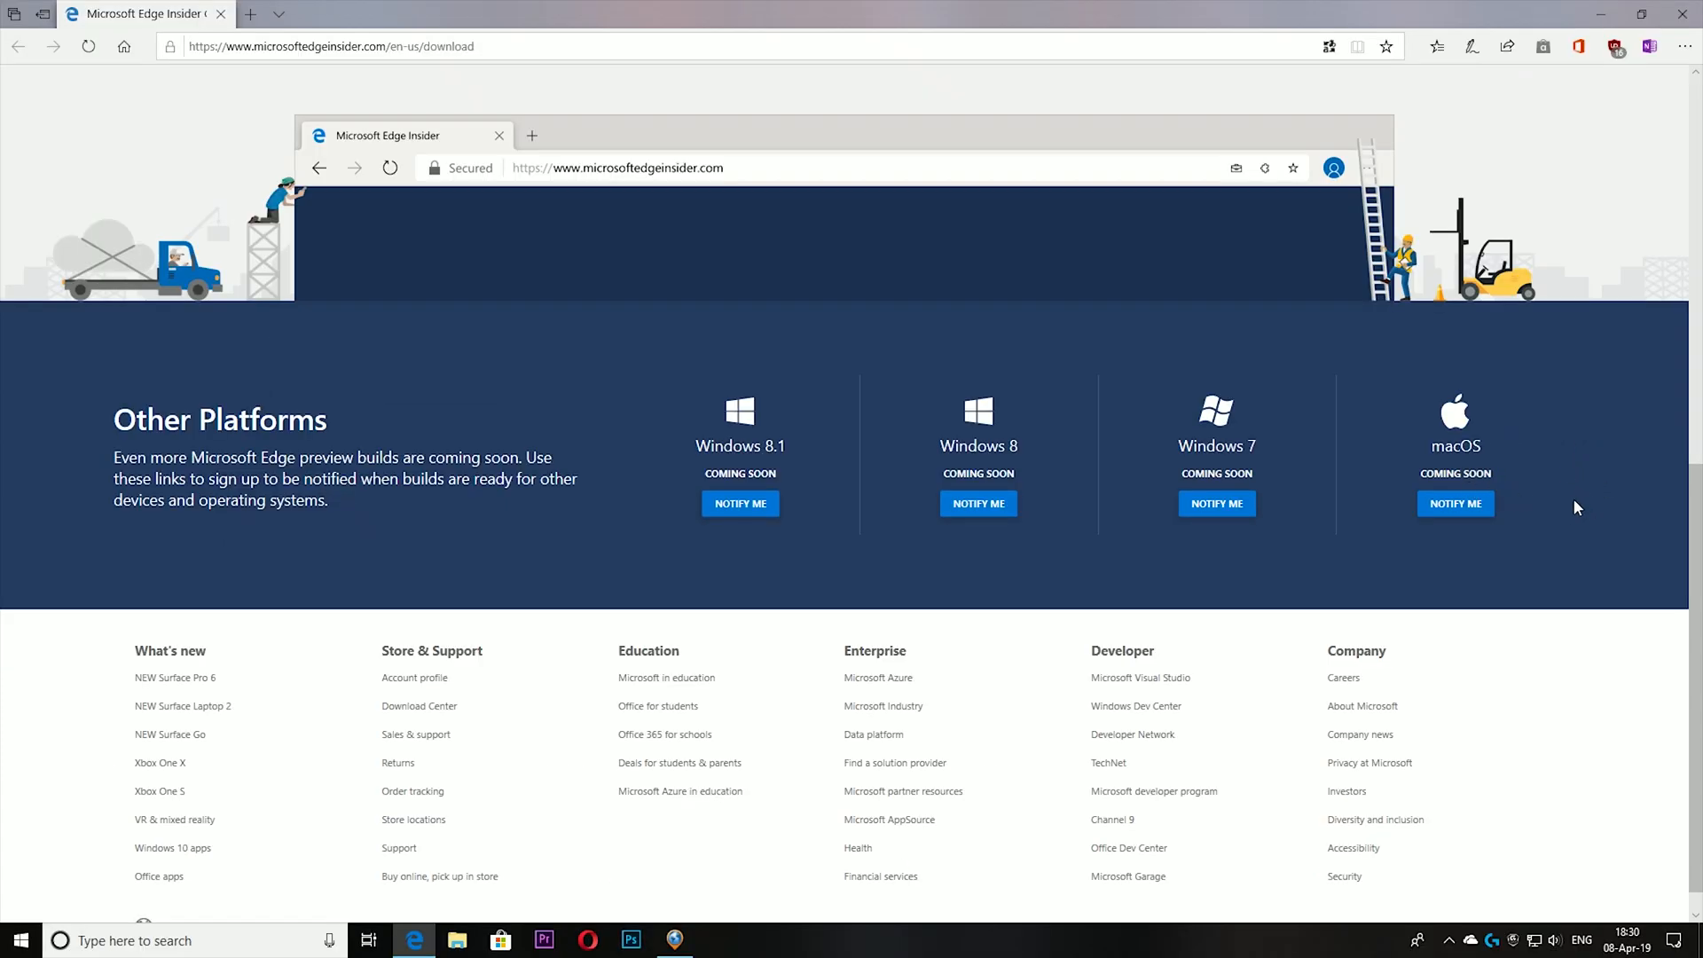
{"action": "mouse_move", "coordinate": [1086, 431]}
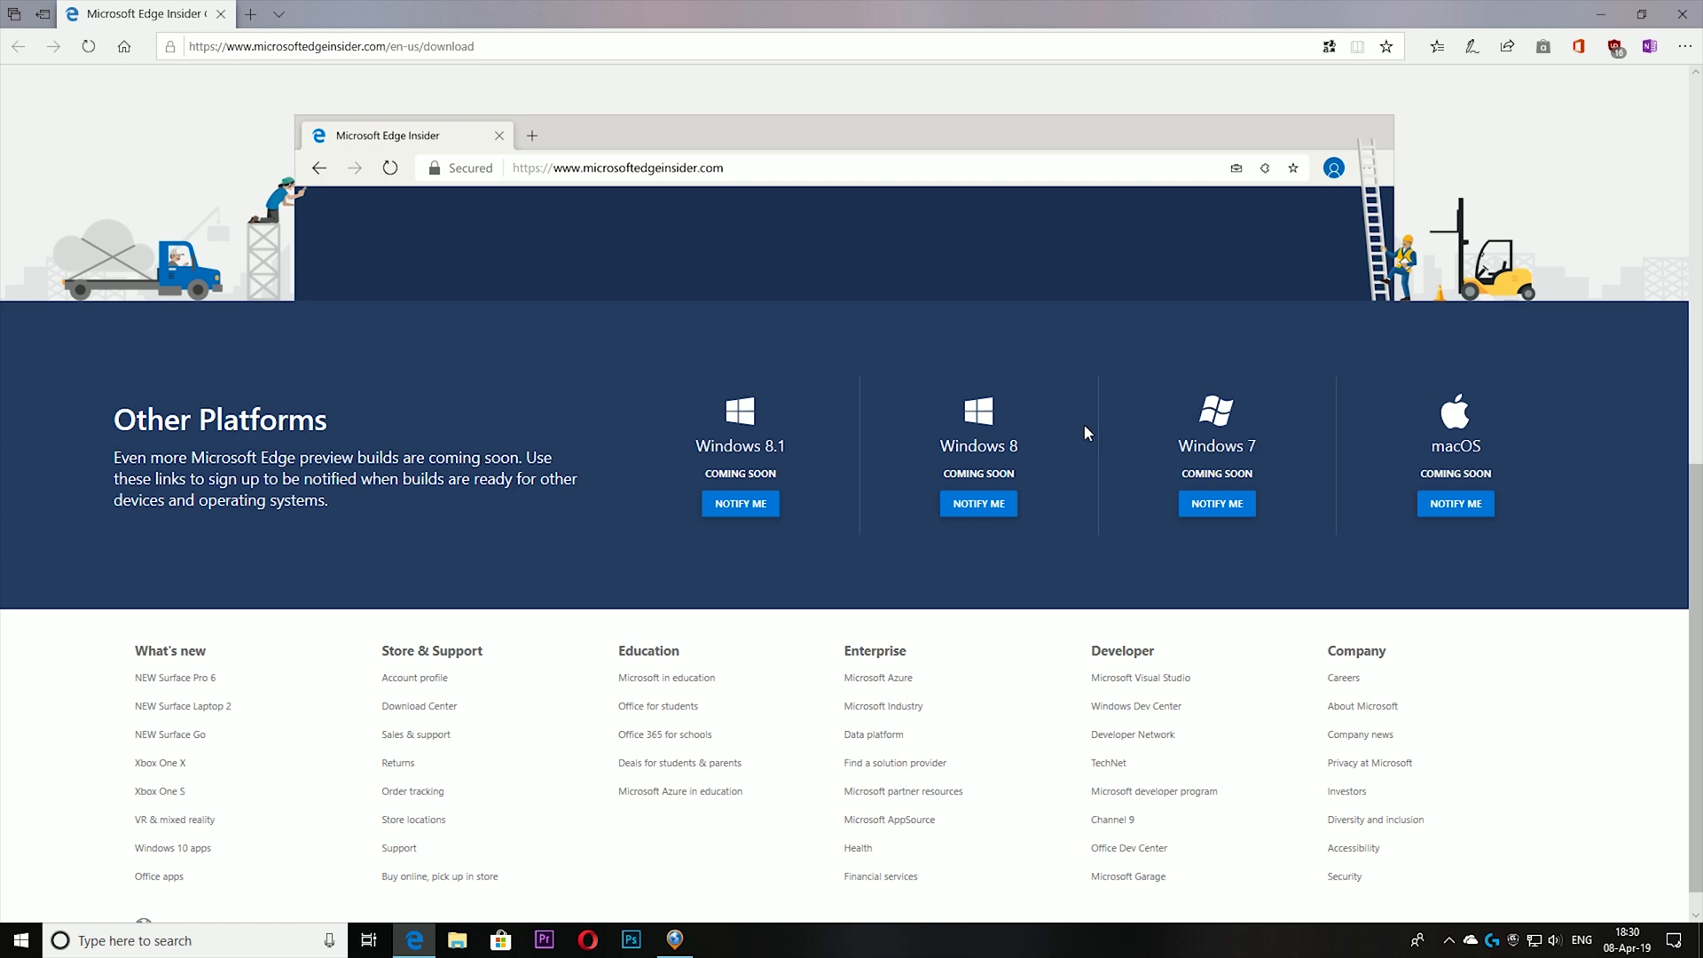
{"action": "mouse_move", "coordinate": [1522, 425]}
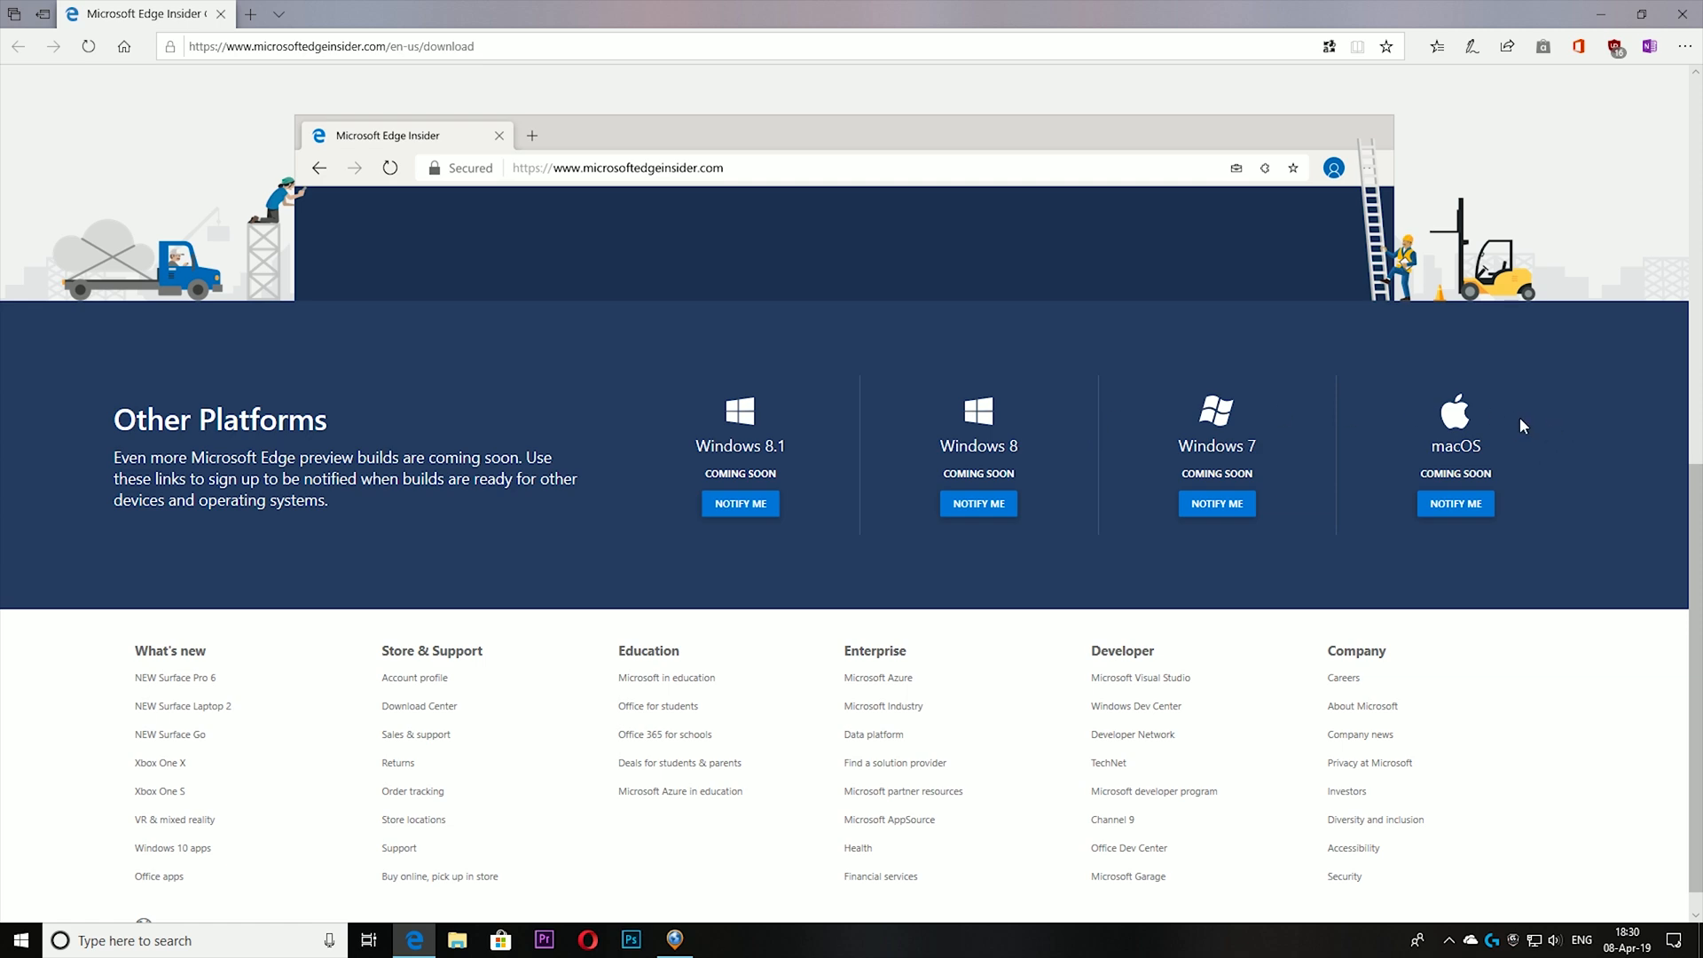
{"action": "scroll", "scroll_direction": "up", "scroll_amount": 3}
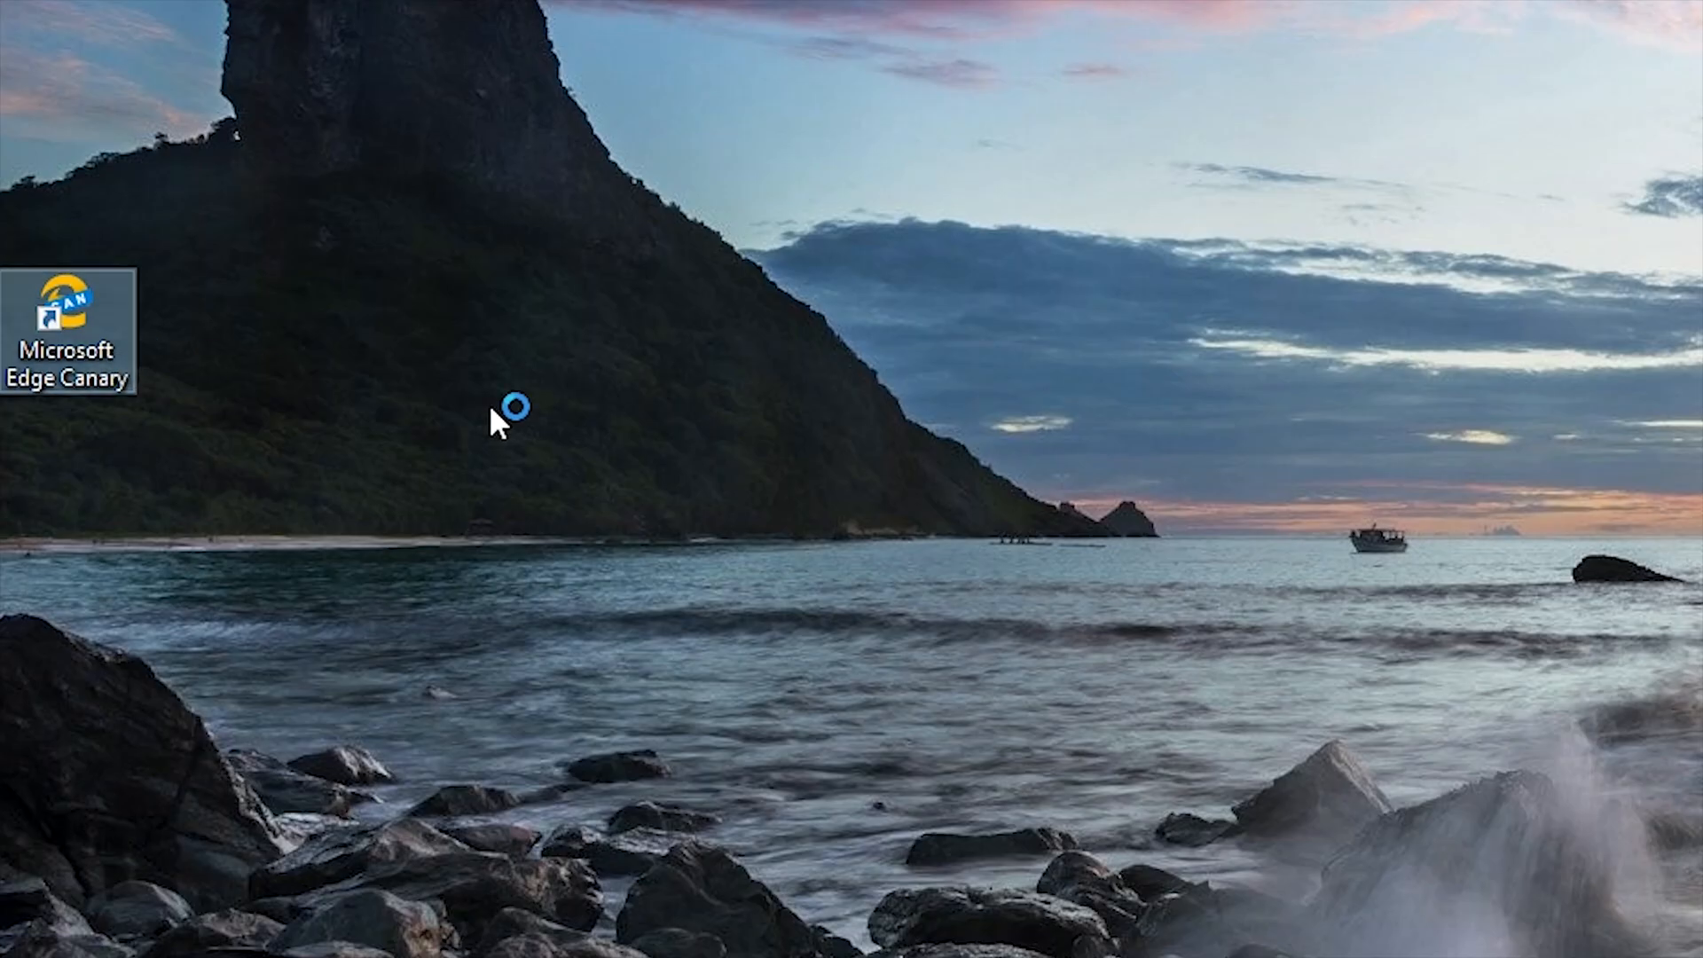
{"action": "double_click", "coordinate": [64, 305]}
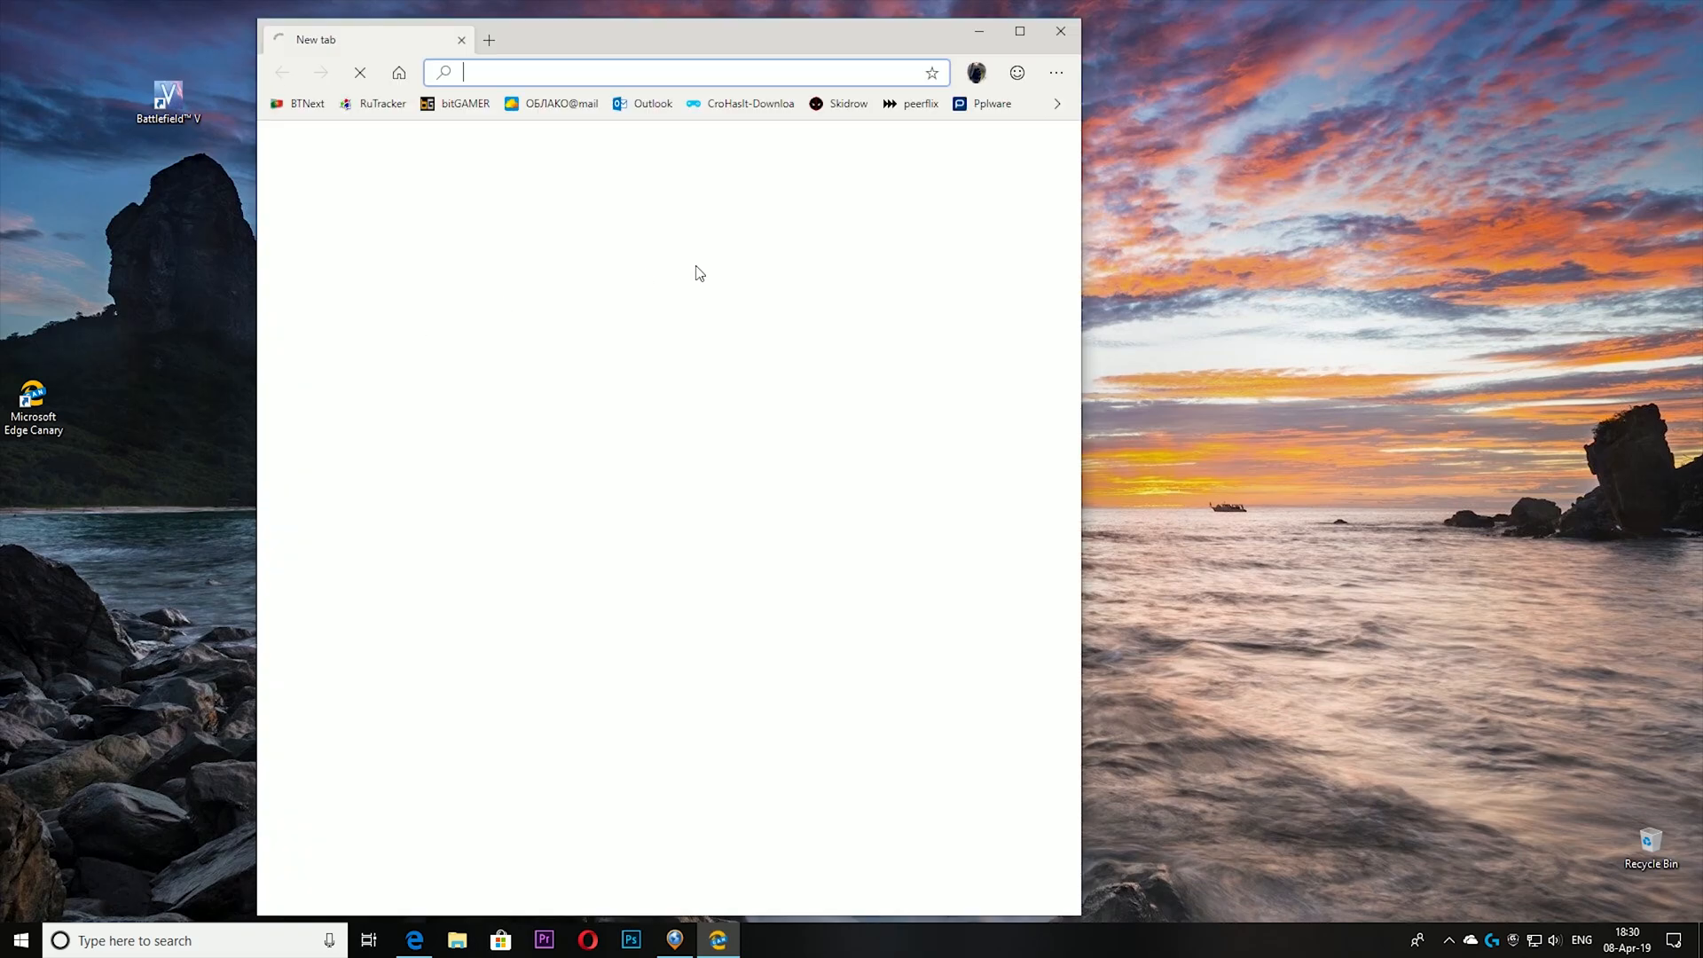
{"action": "left_click", "coordinate": [1020, 32]}
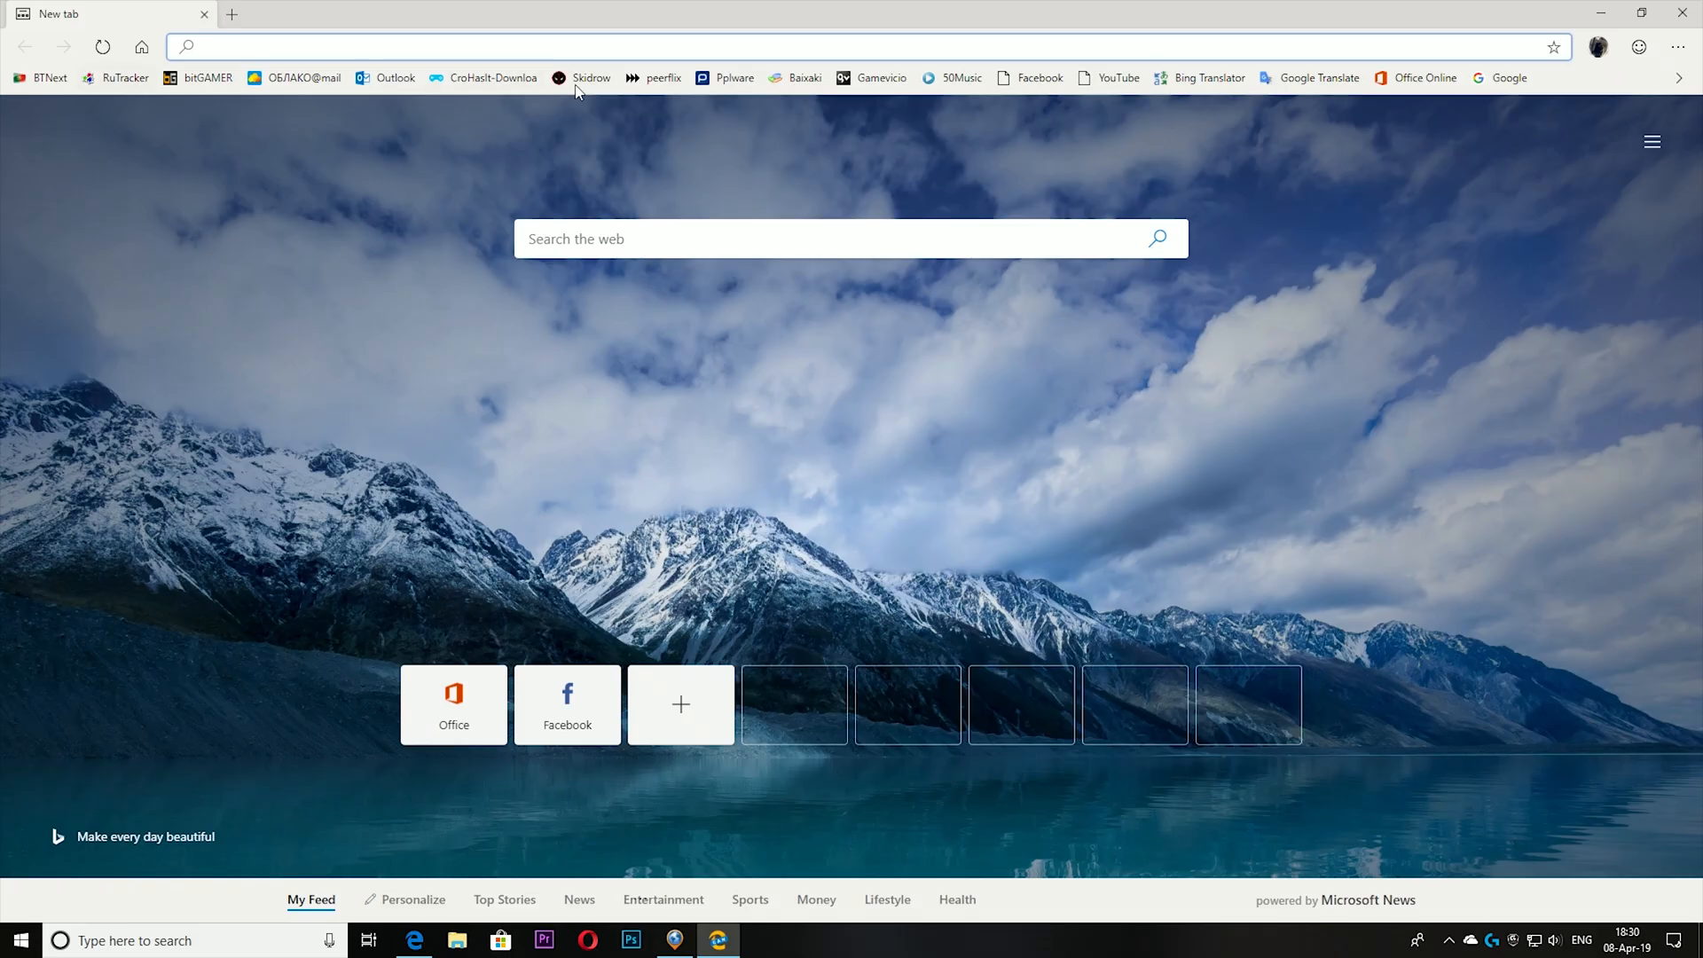
{"action": "left_click", "coordinate": [1675, 46]}
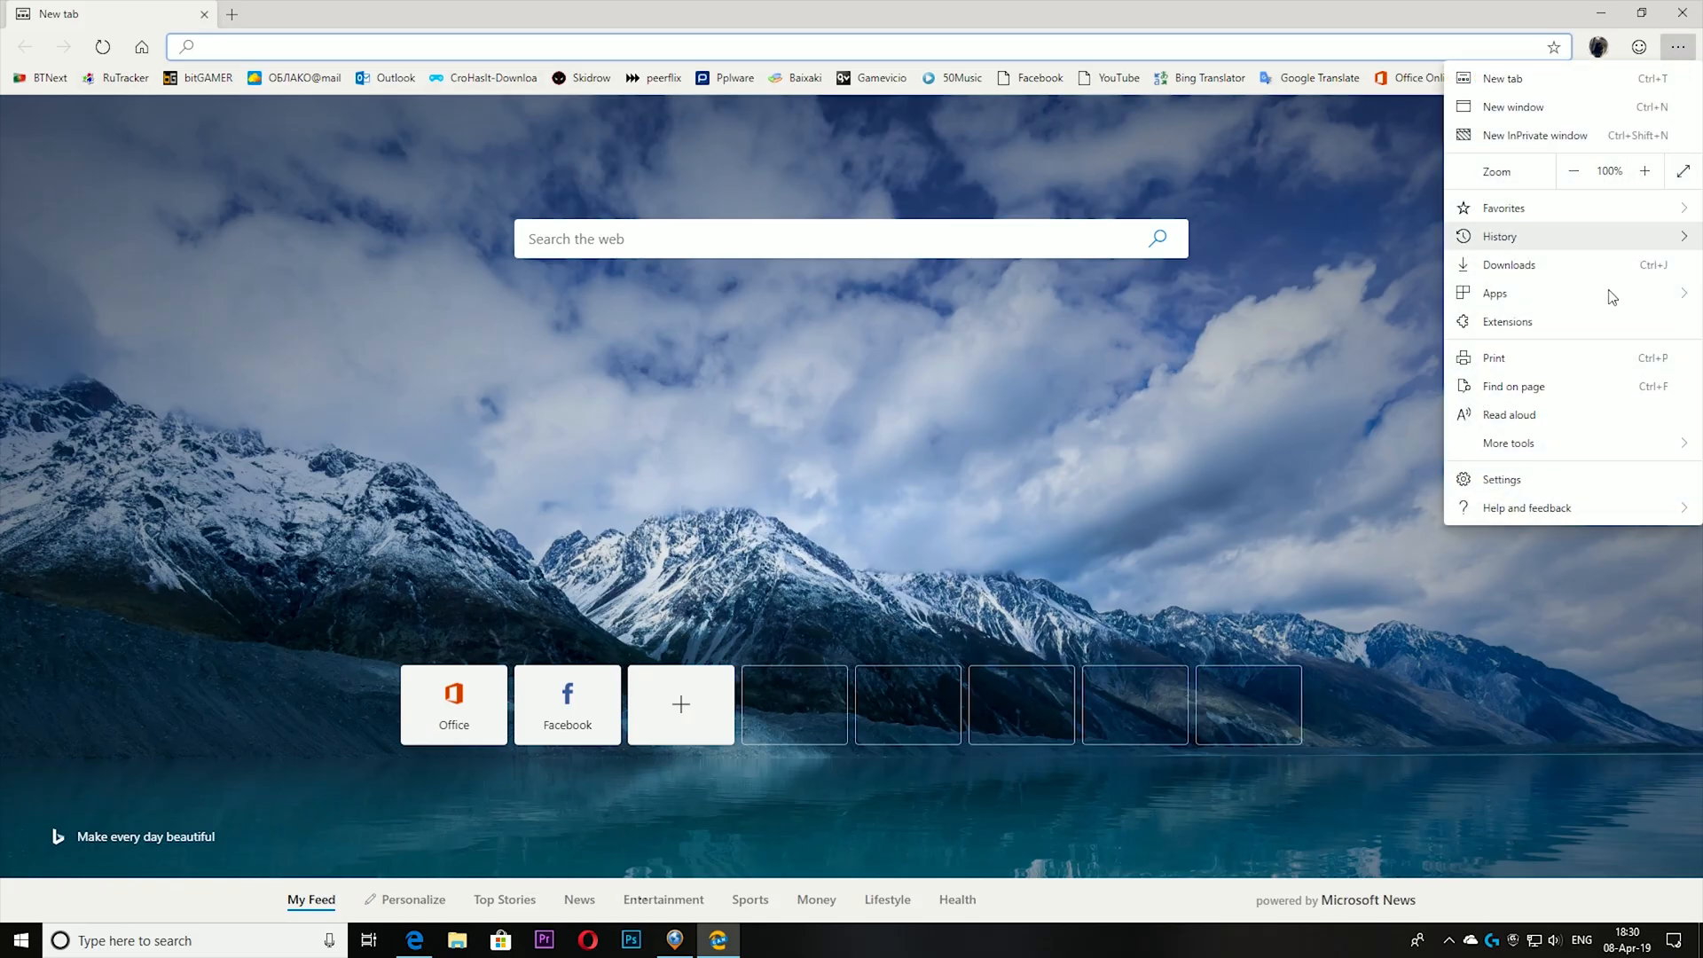
{"action": "left_click", "coordinate": [1501, 479]}
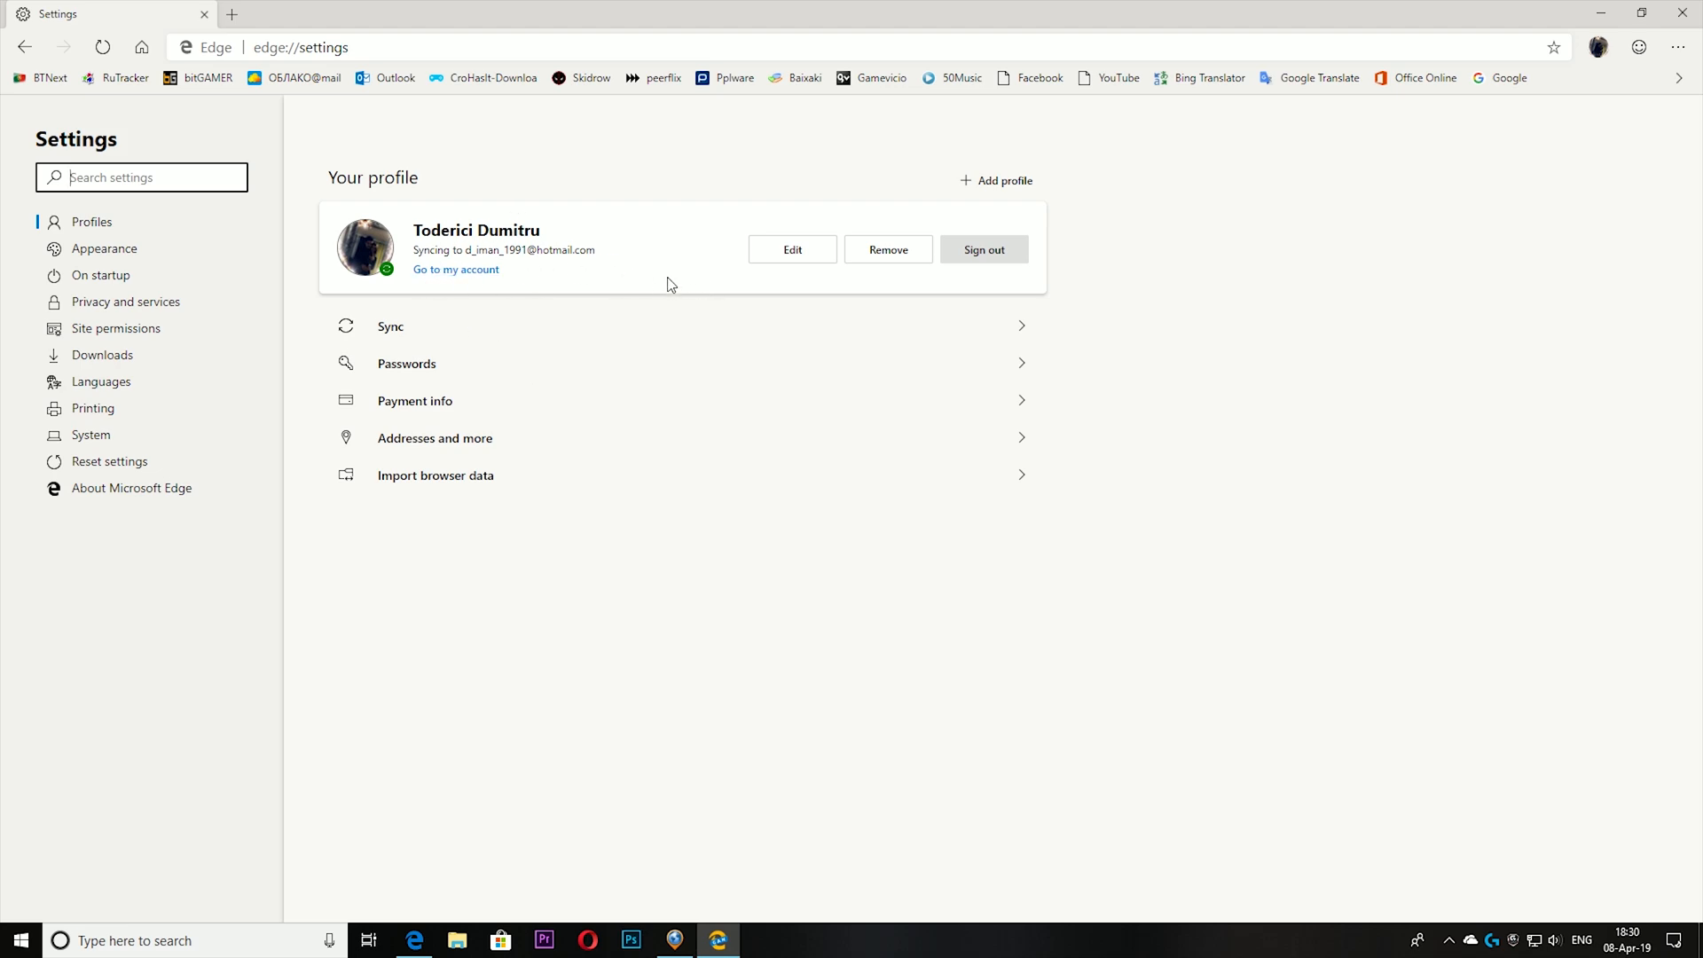
{"action": "mouse_move", "coordinate": [596, 245]}
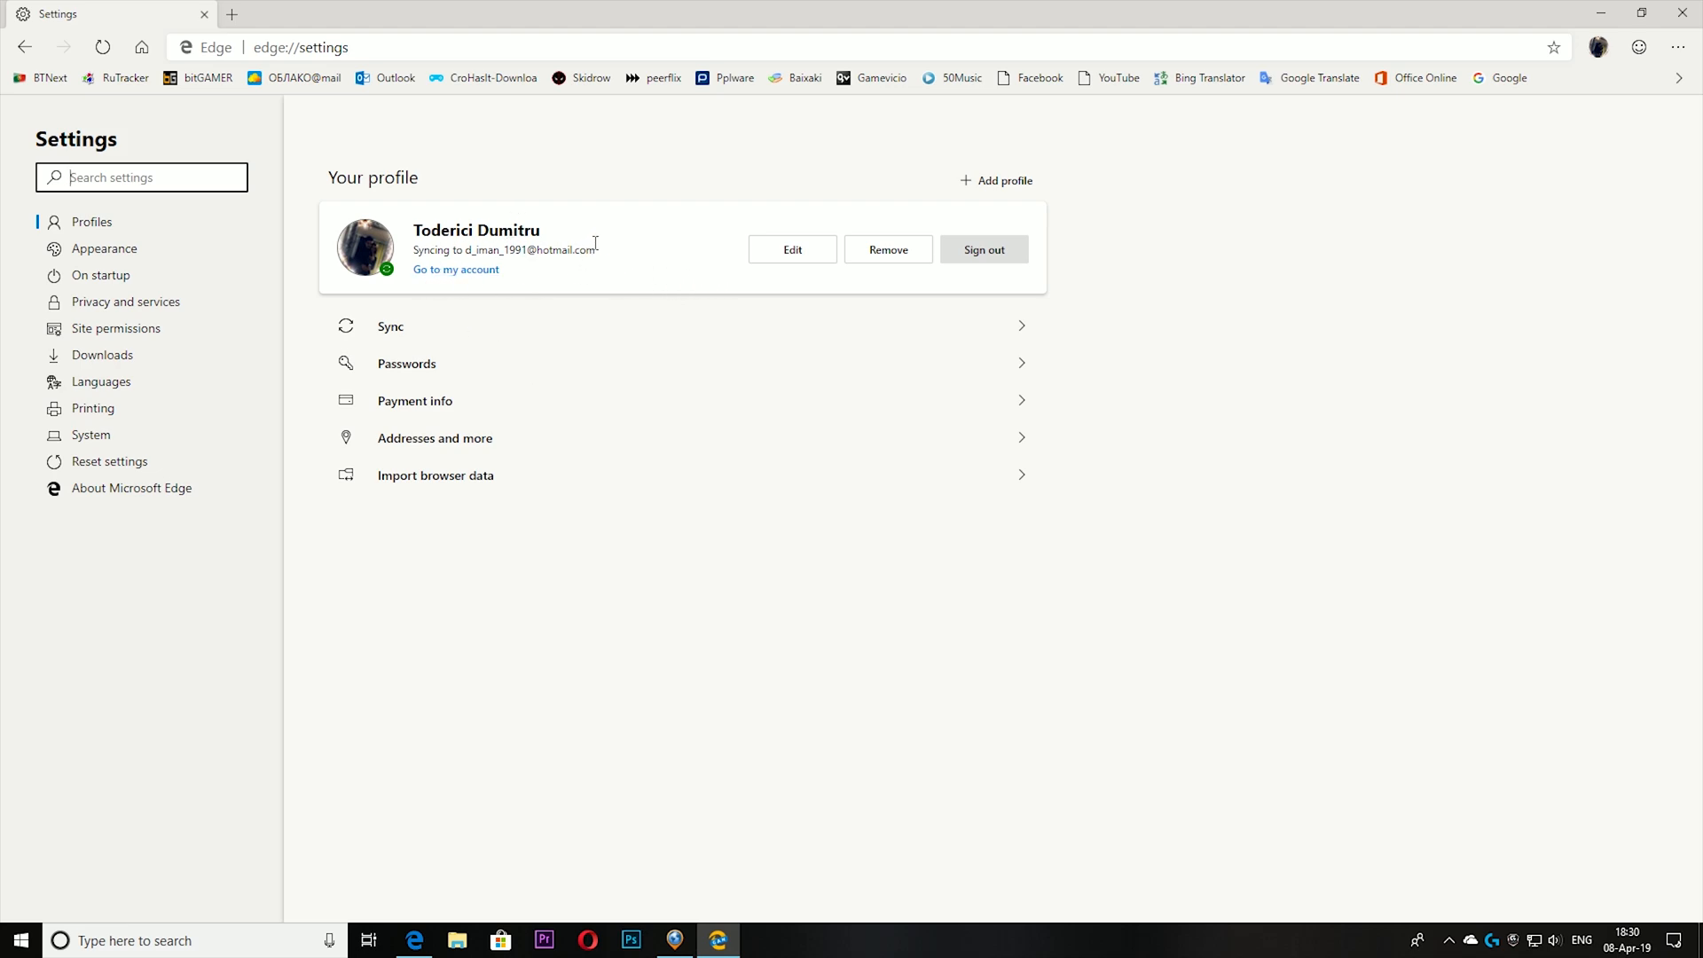
{"action": "mouse_move", "coordinate": [412, 338]}
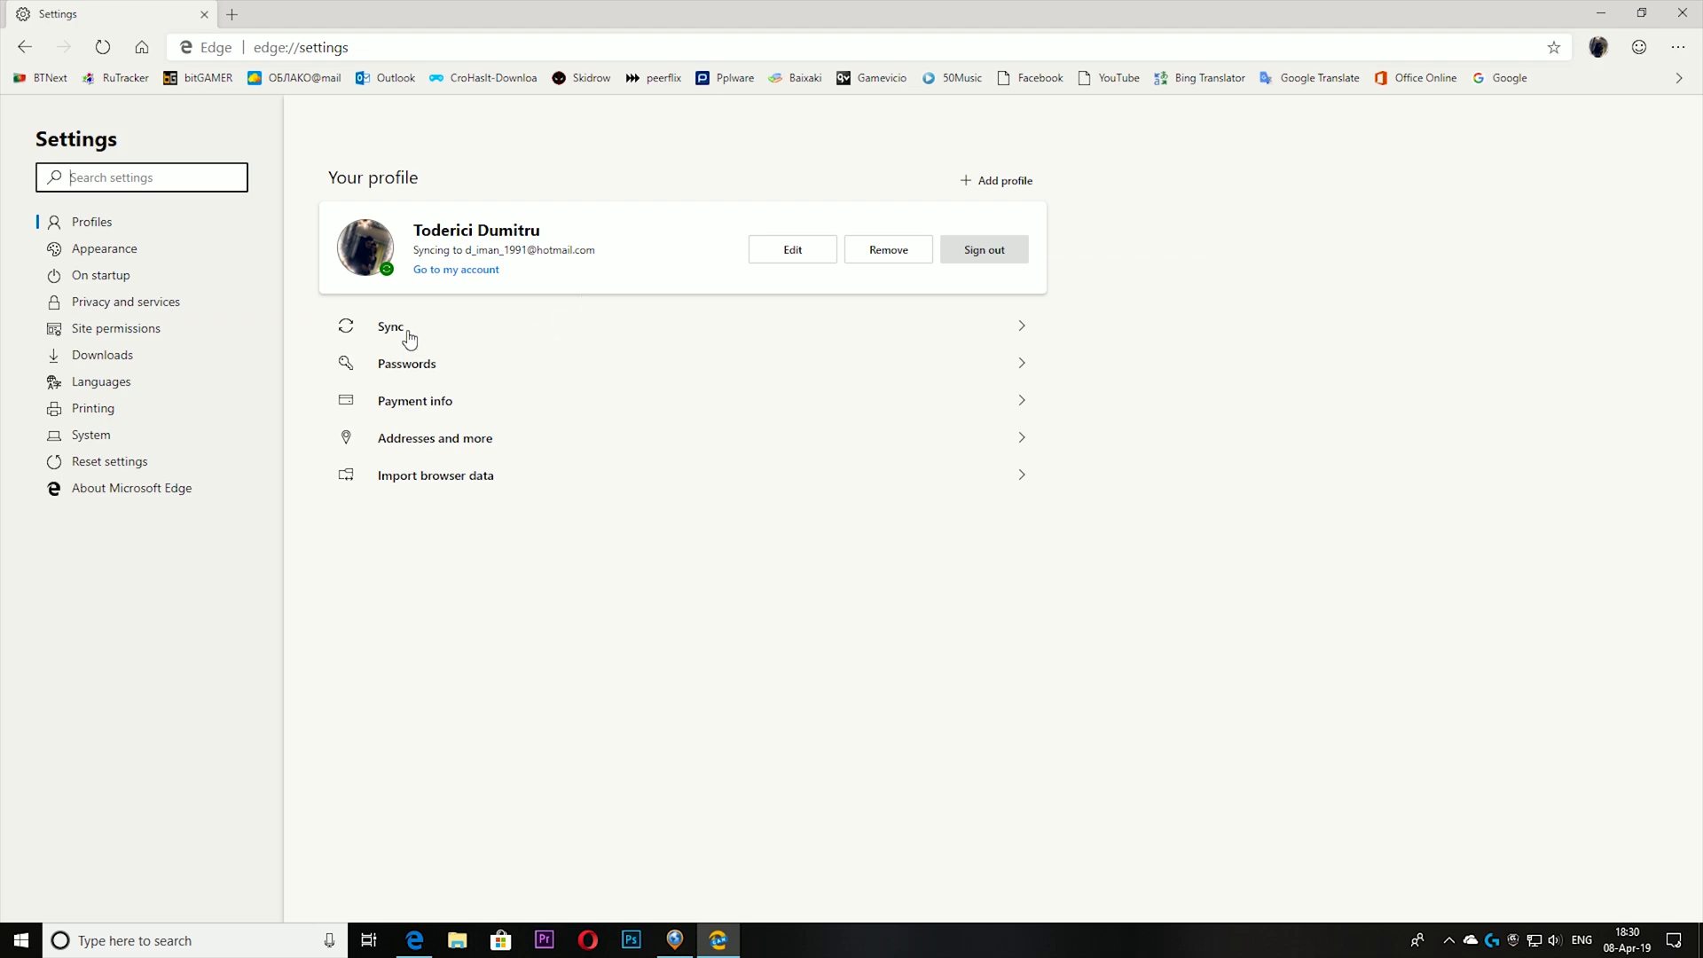
Show the profile's Sync settings with the individual data types listed
{"action": "left_click", "coordinate": [391, 327]}
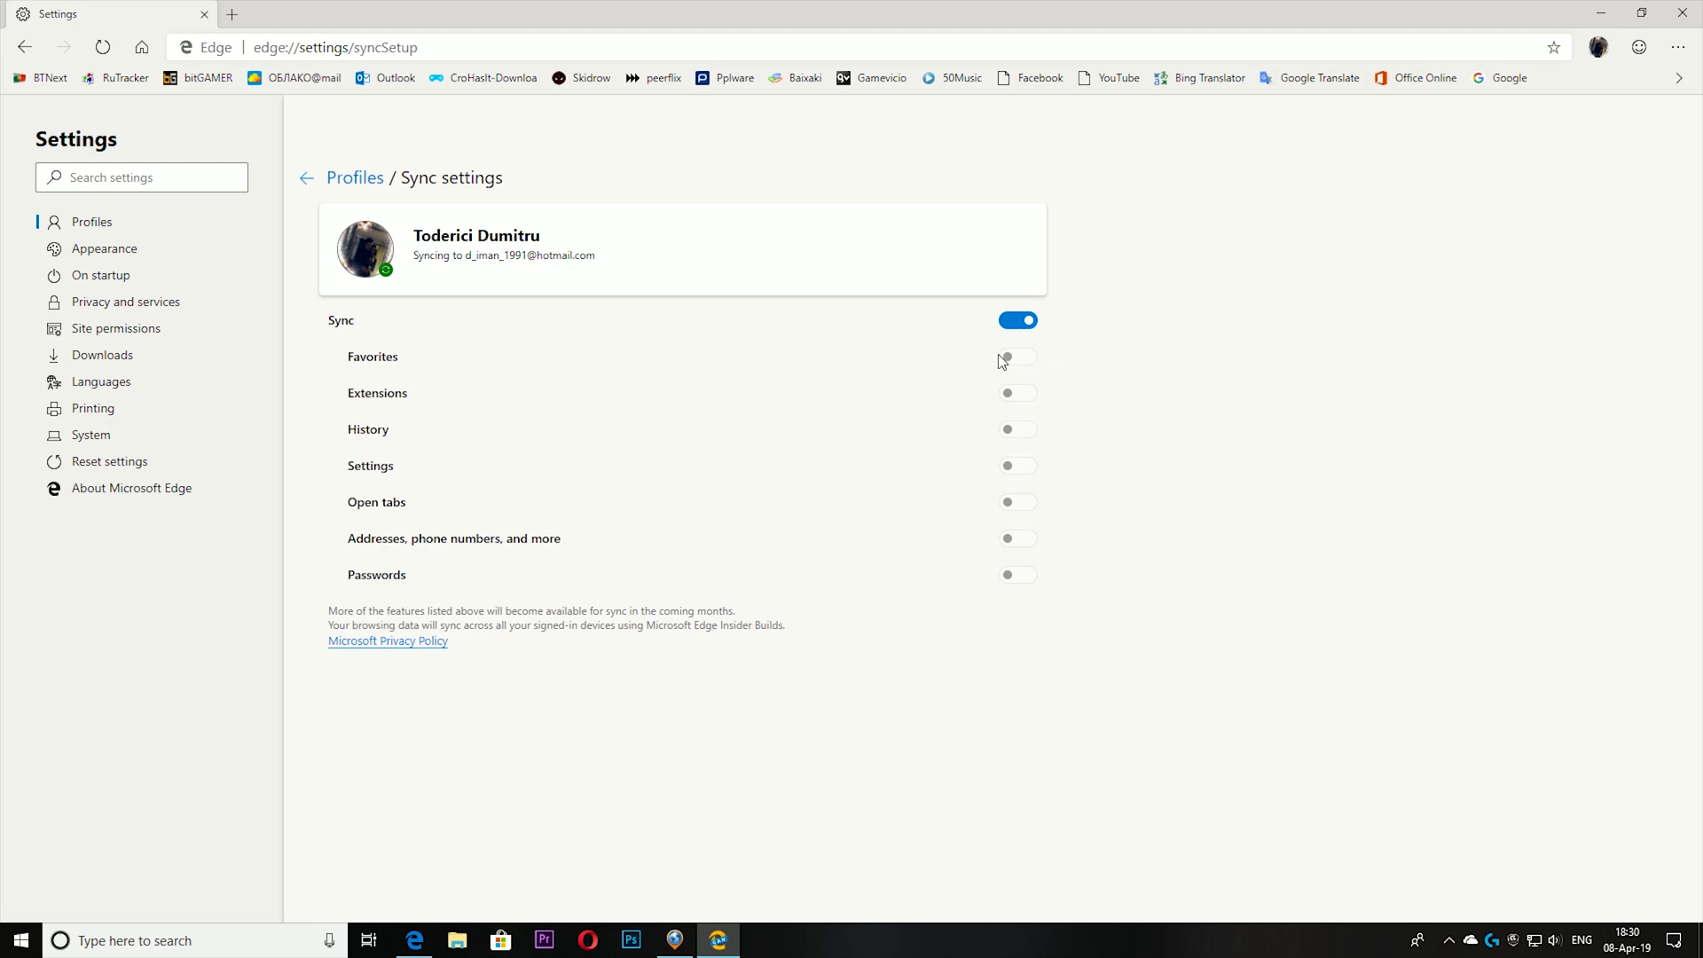
{"action": "mouse_move", "coordinate": [782, 419]}
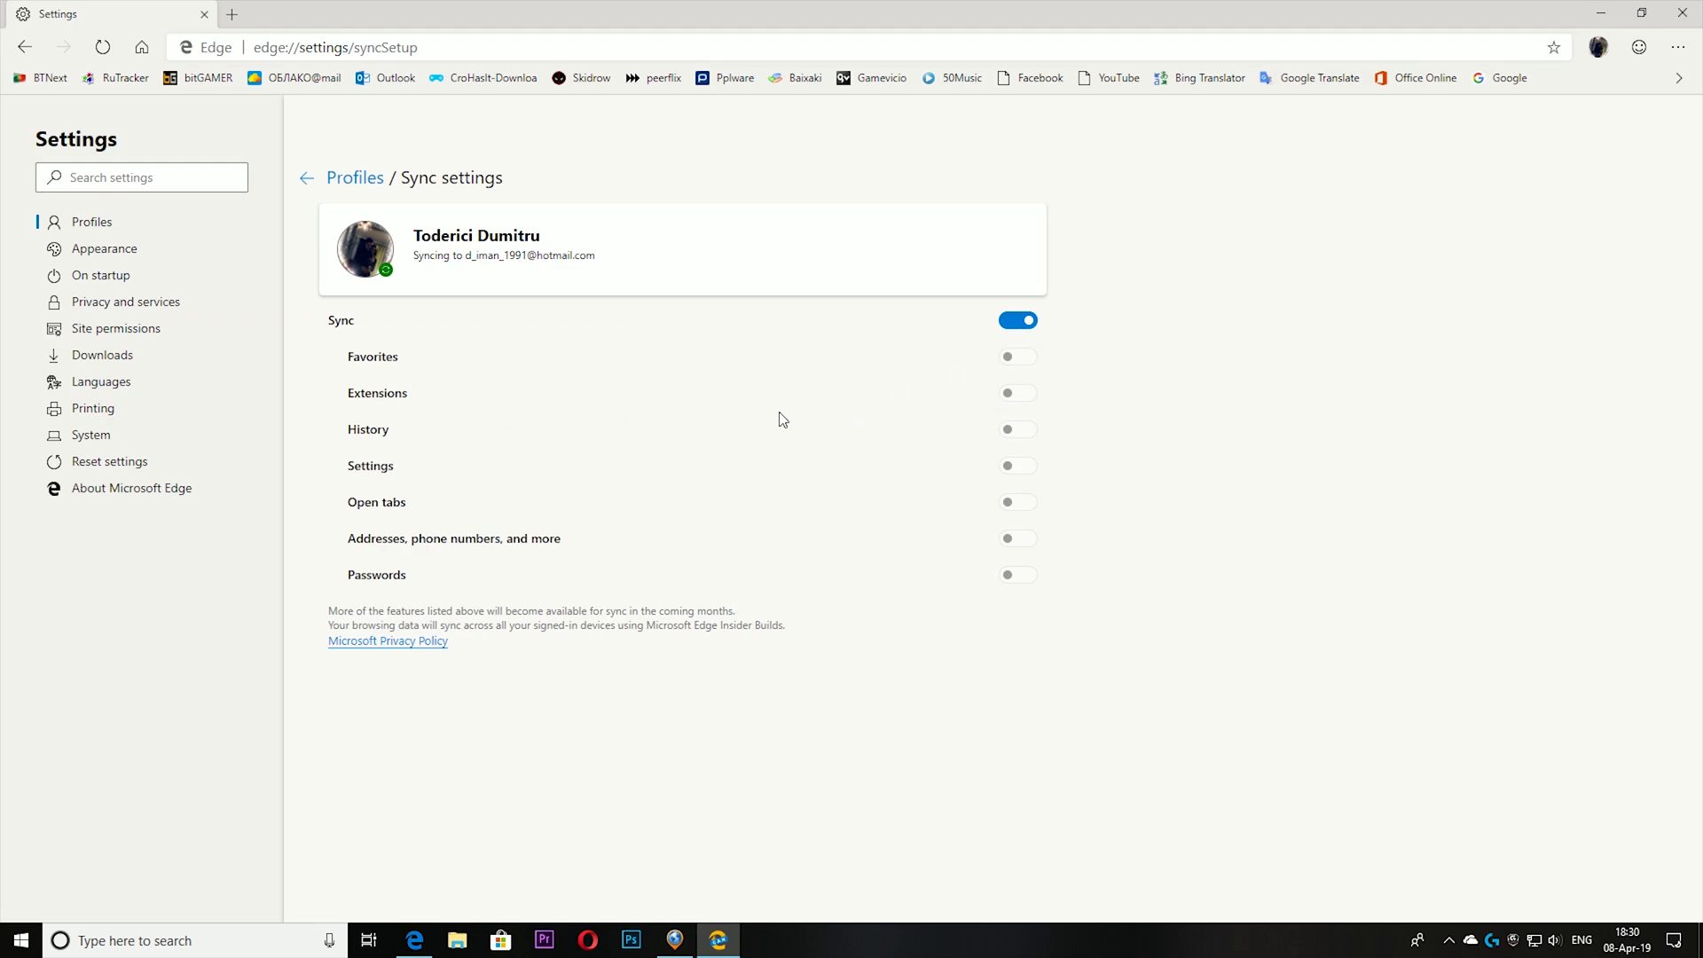
{"action": "mouse_move", "coordinate": [377, 377]}
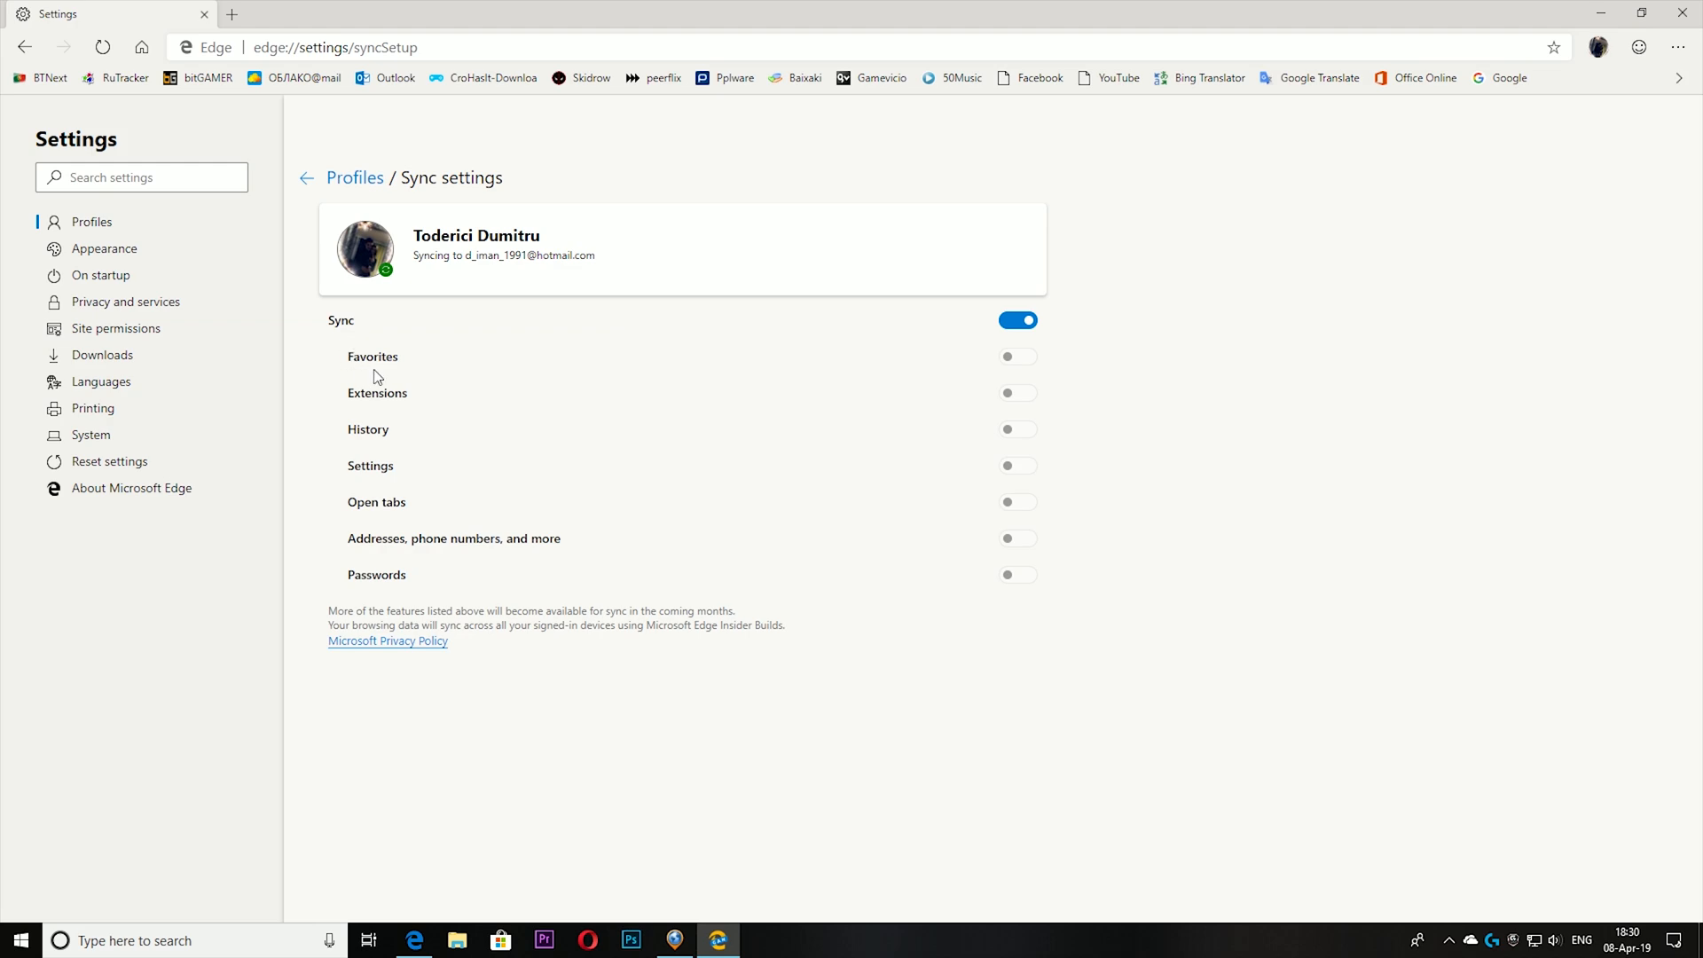
{"action": "mouse_move", "coordinate": [390, 451]}
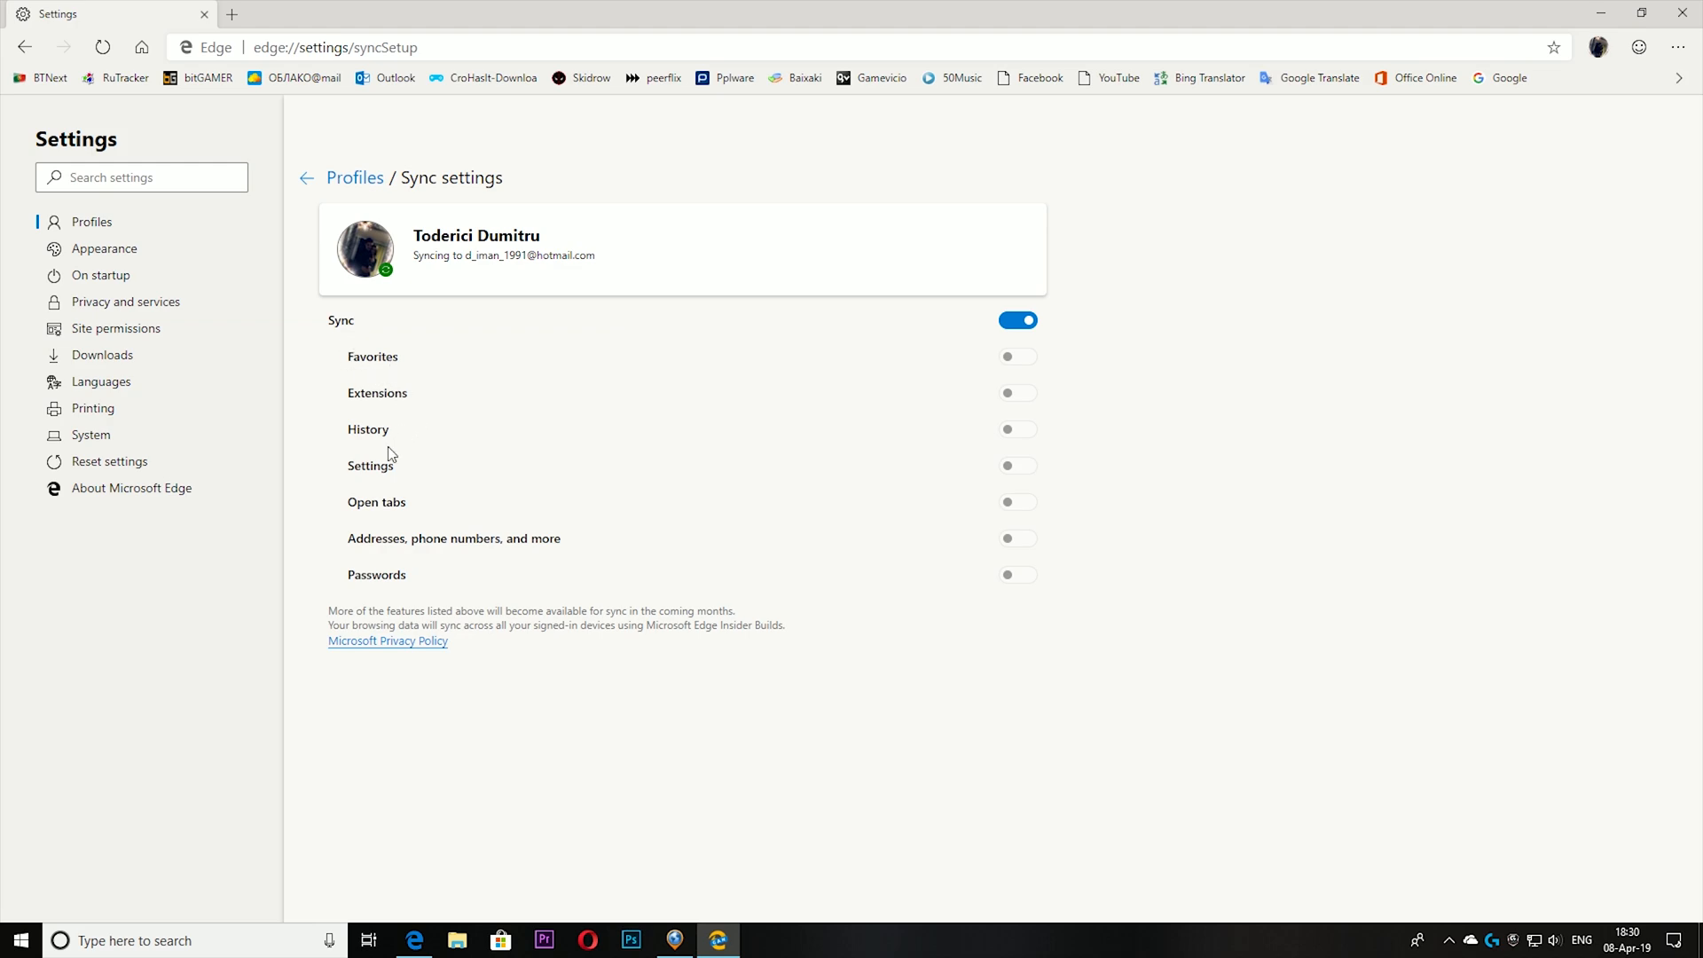
{"action": "mouse_move", "coordinate": [408, 525]}
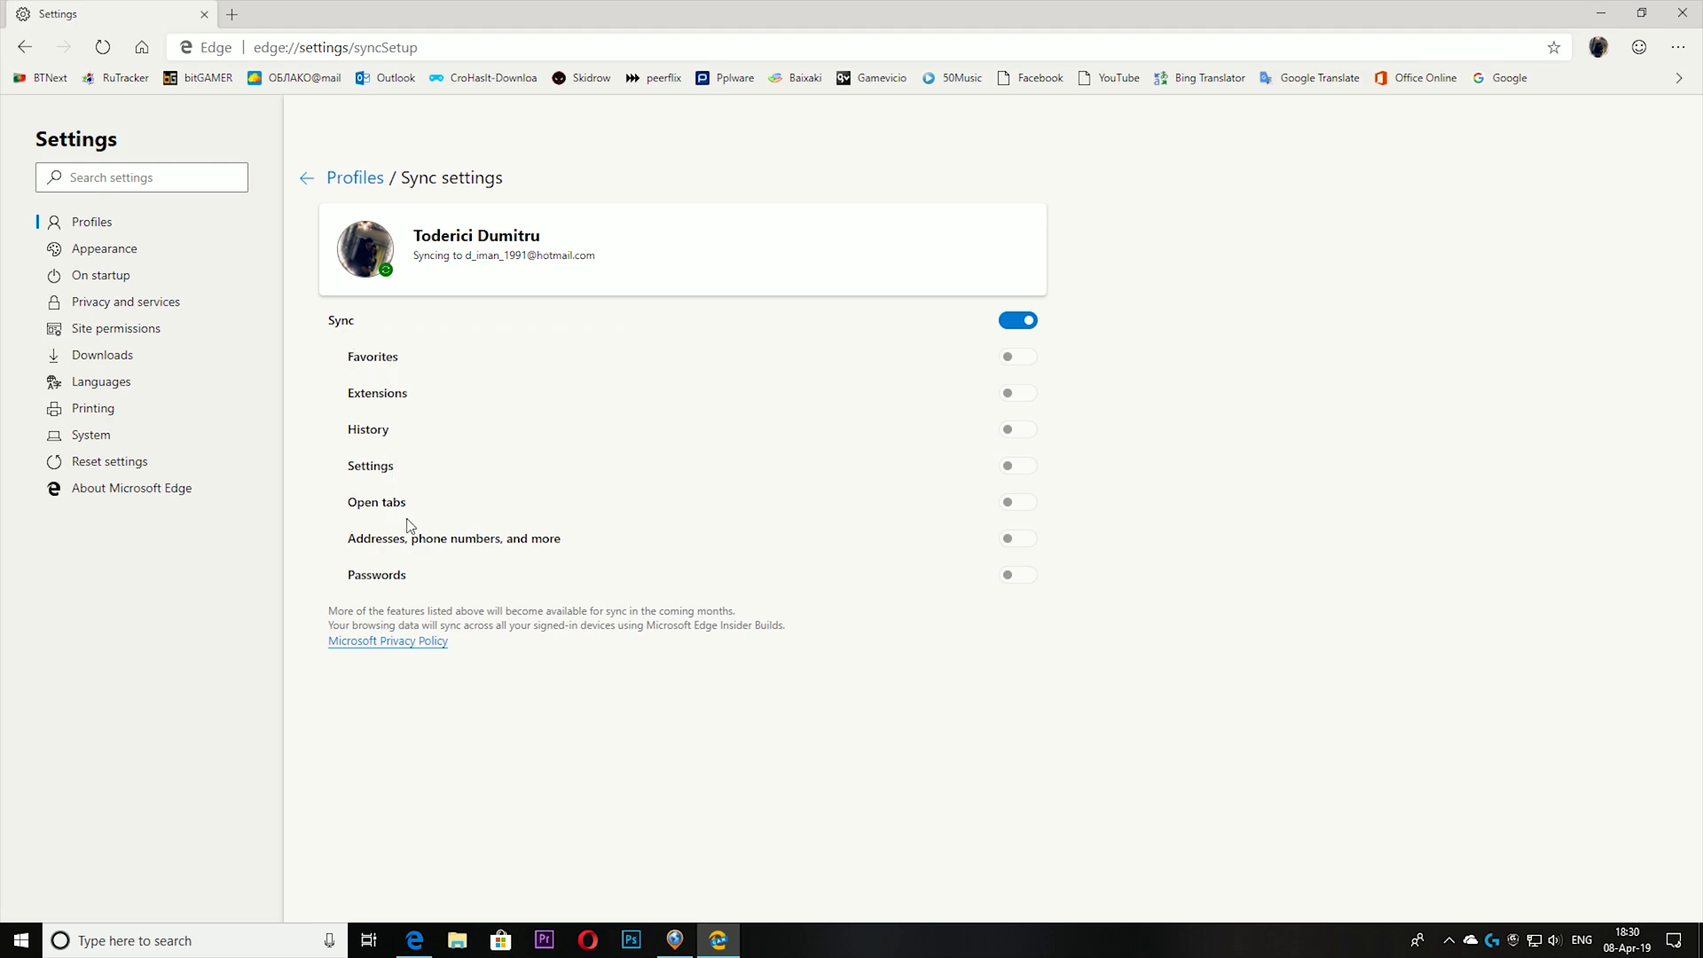
{"action": "mouse_move", "coordinate": [416, 585]}
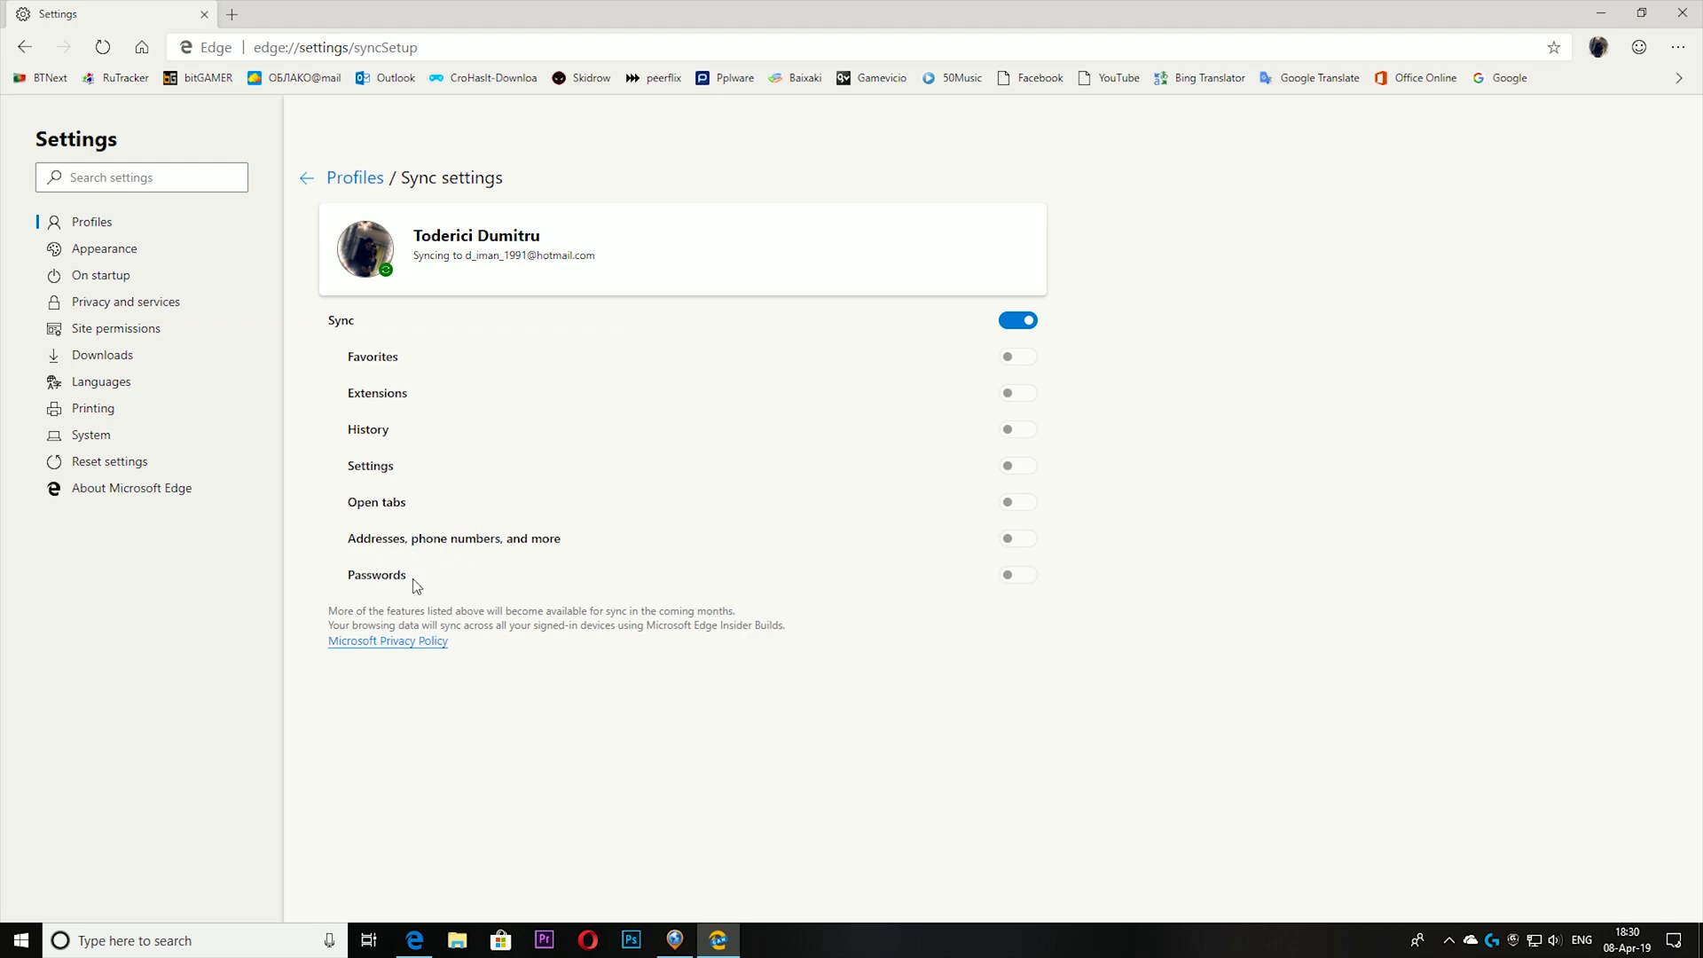
{"action": "double_click", "coordinate": [376, 392]}
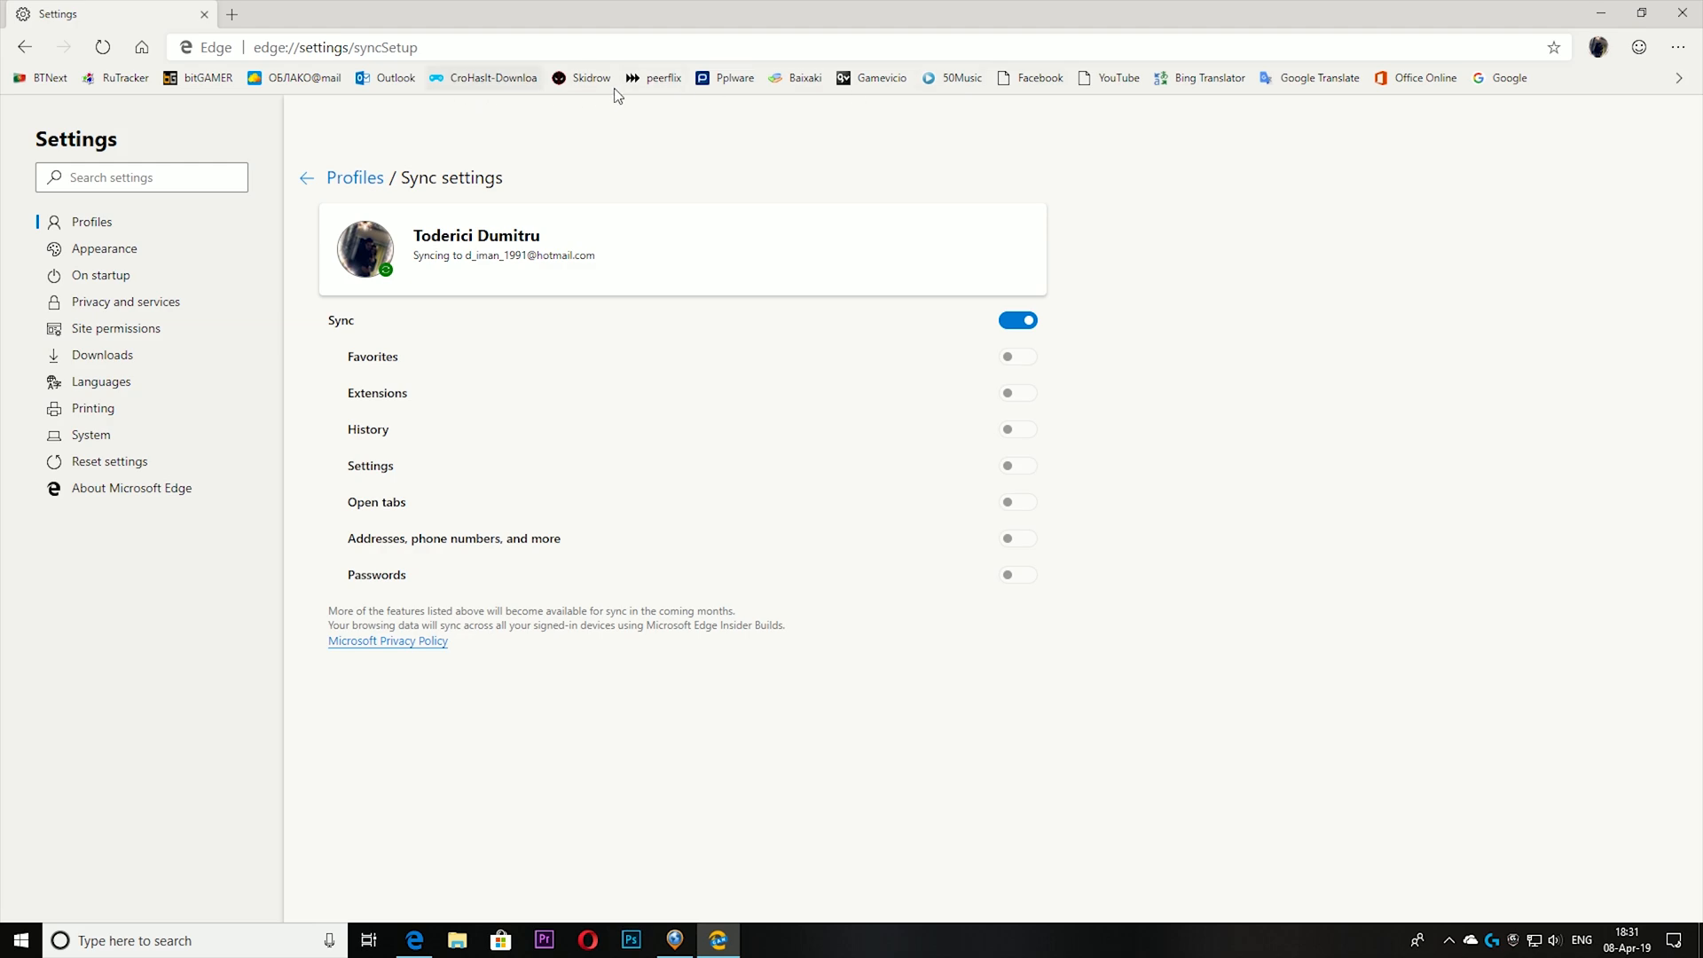
Set Show favorites bar to Never, then move on to the Downloads settings
{"action": "left_click", "coordinate": [1677, 46]}
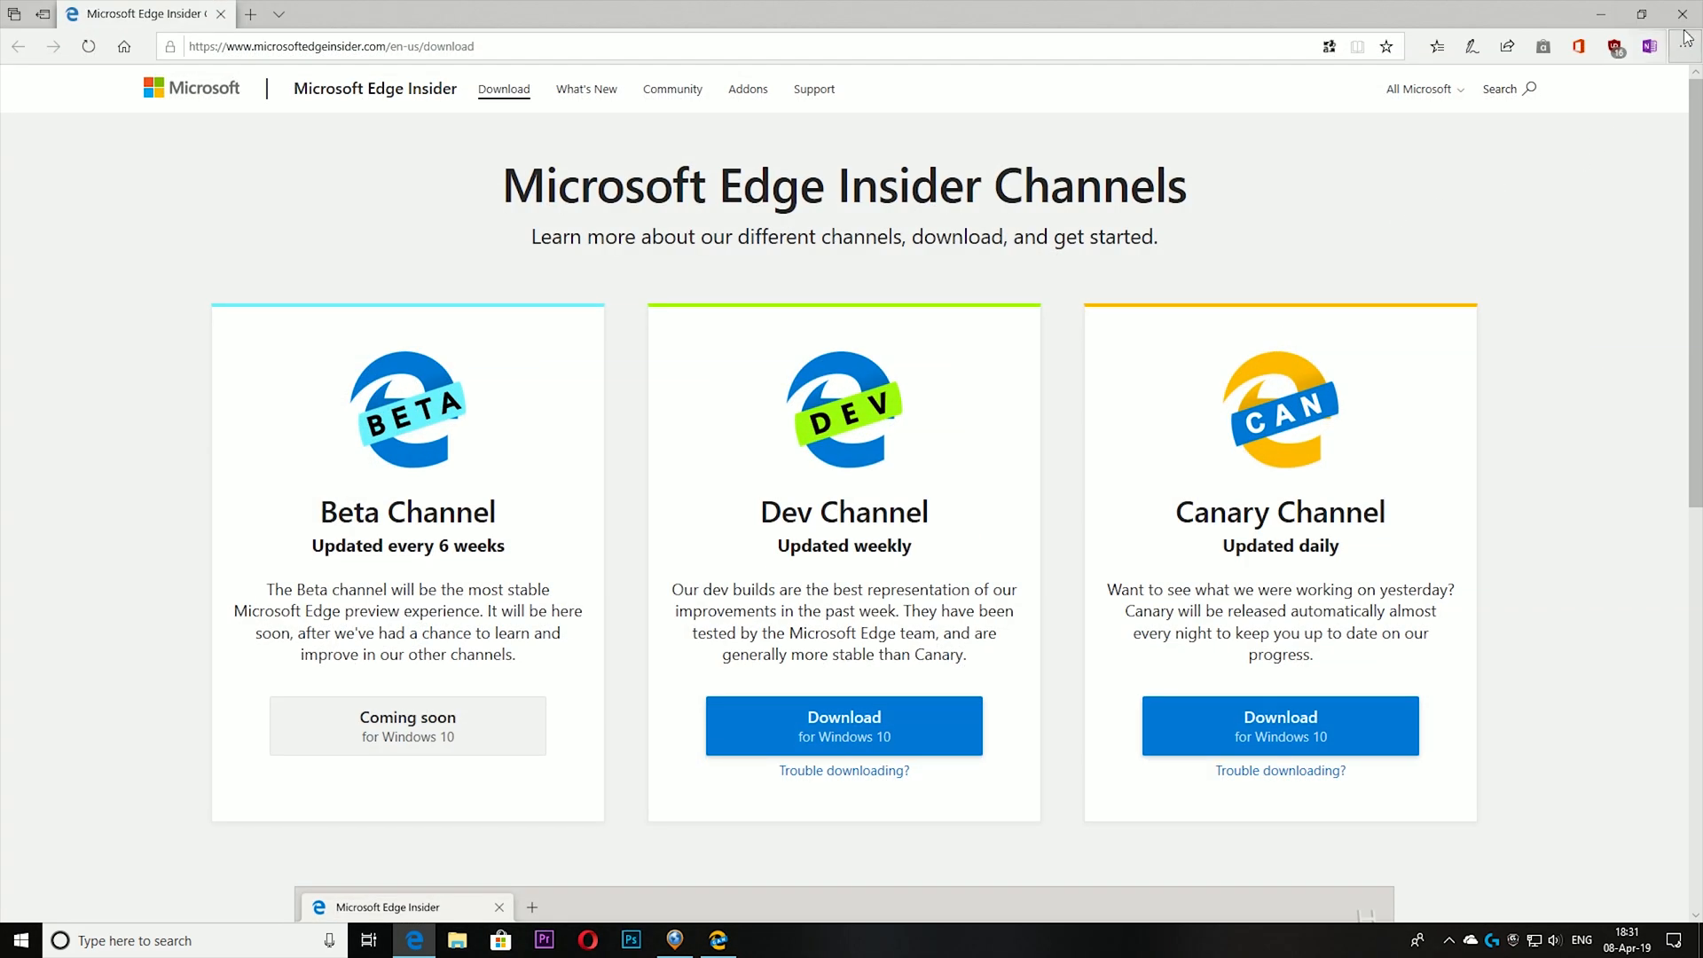
{"action": "left_click", "coordinate": [1682, 46]}
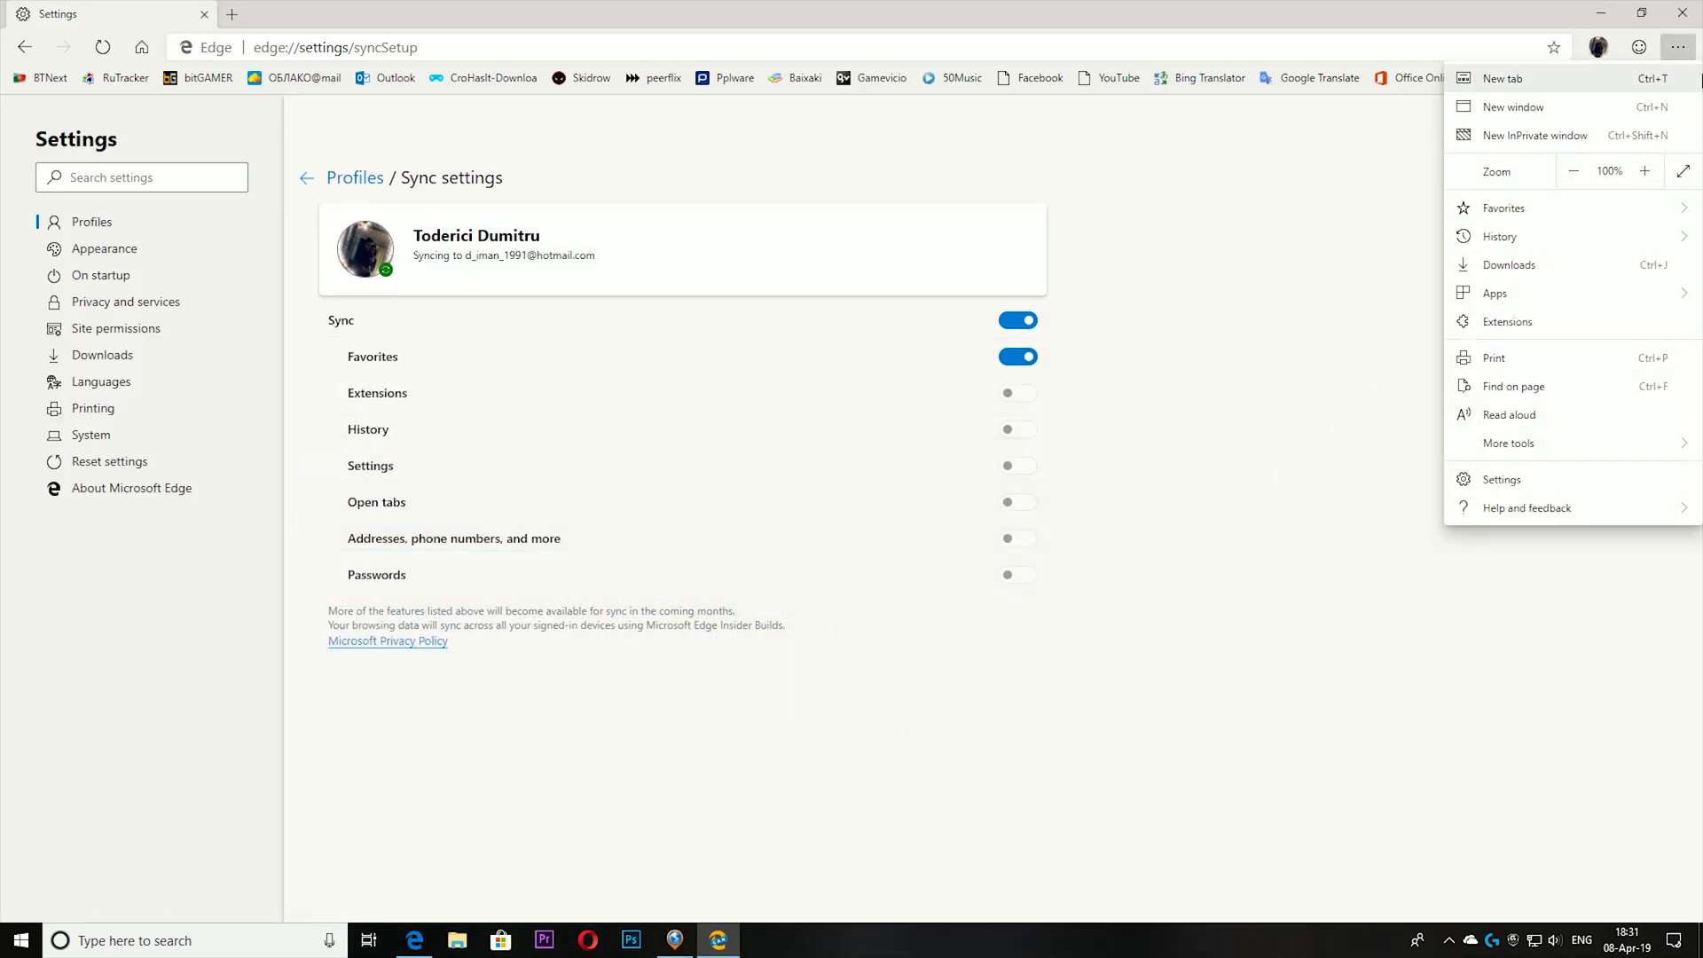
{"action": "left_click", "coordinate": [1505, 207]}
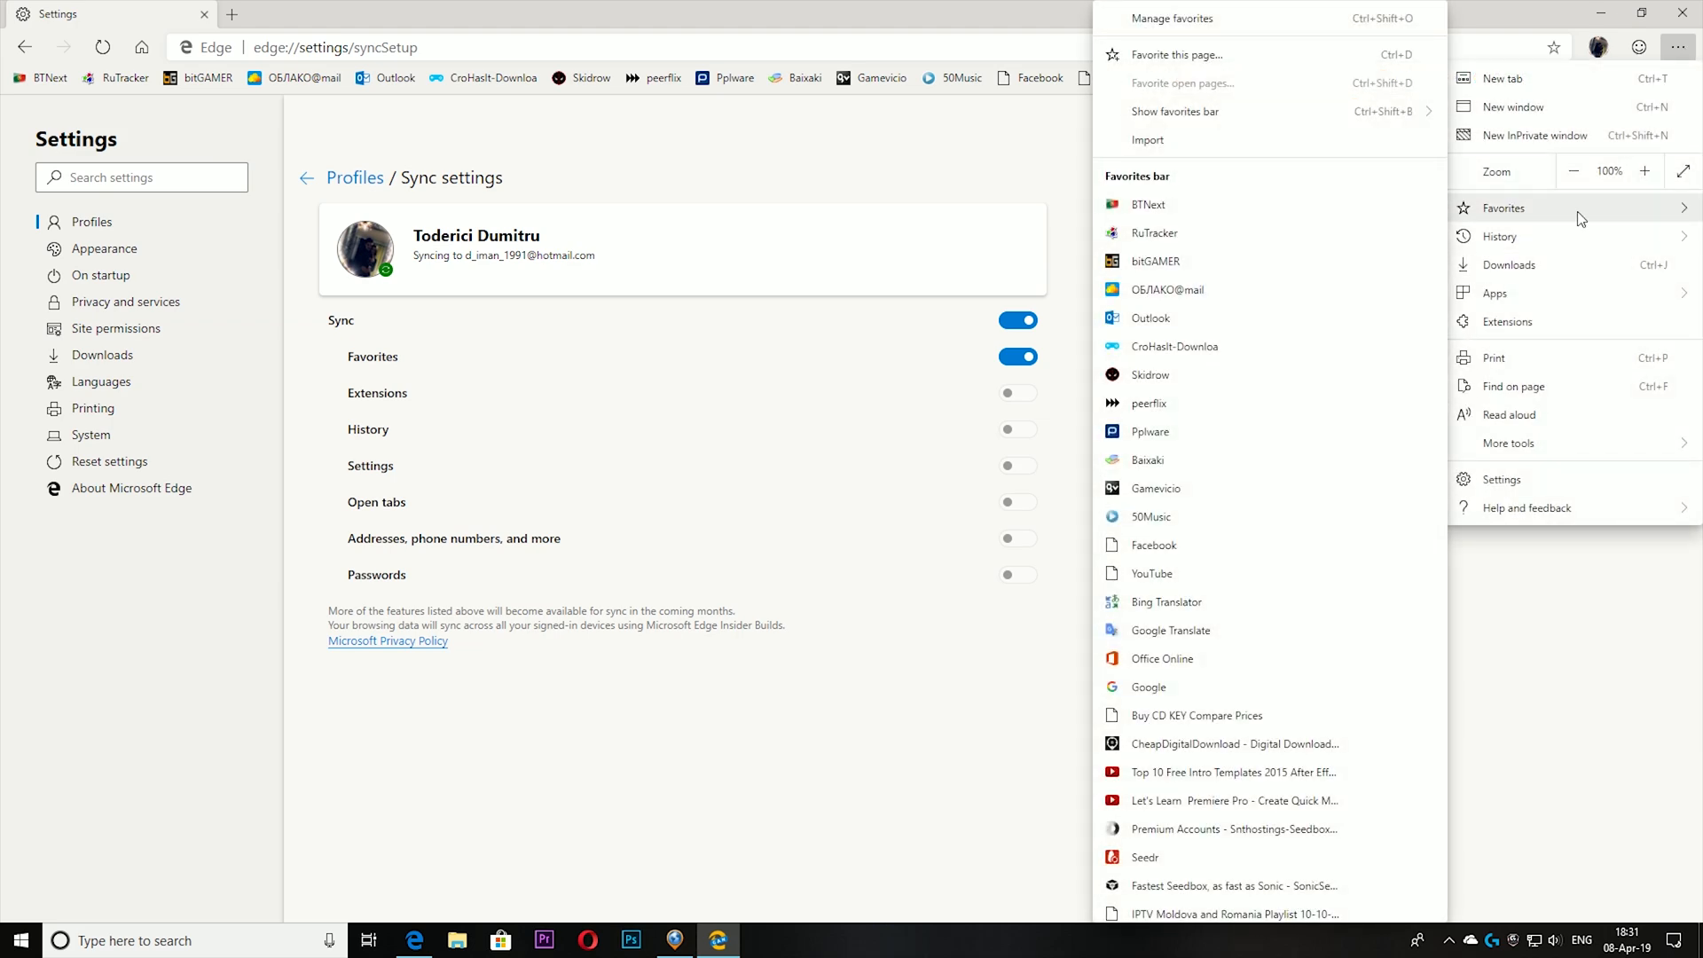
{"action": "mouse_move", "coordinate": [1363, 224]}
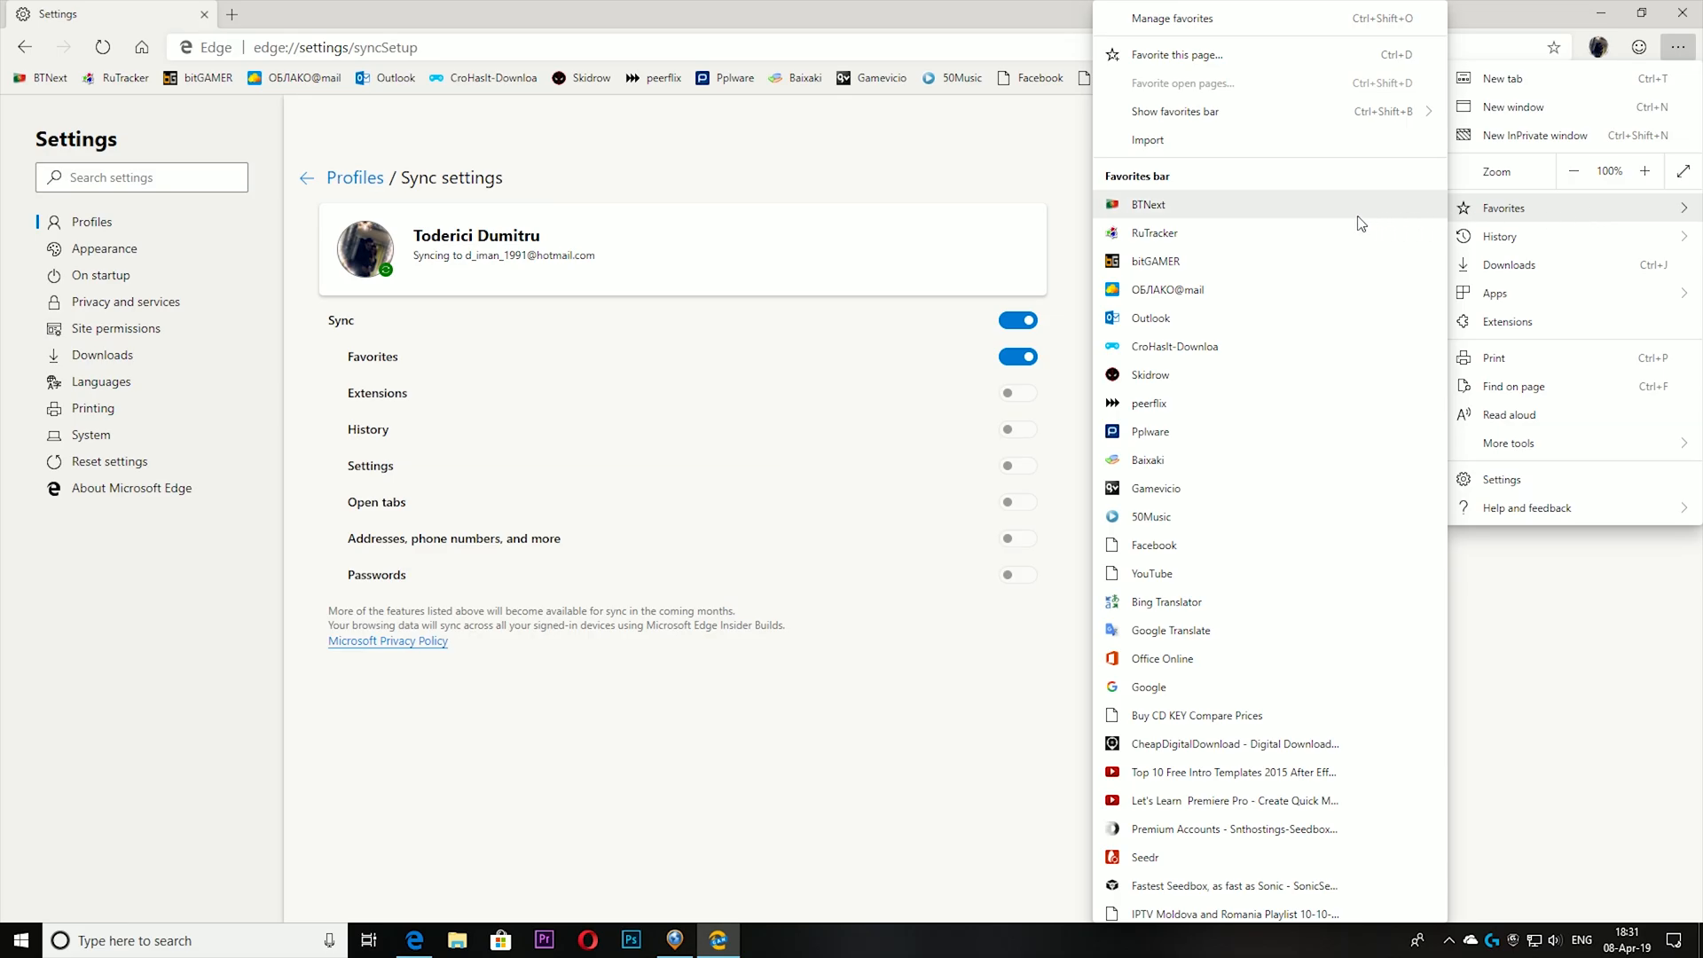
{"action": "left_click", "coordinate": [1175, 110]}
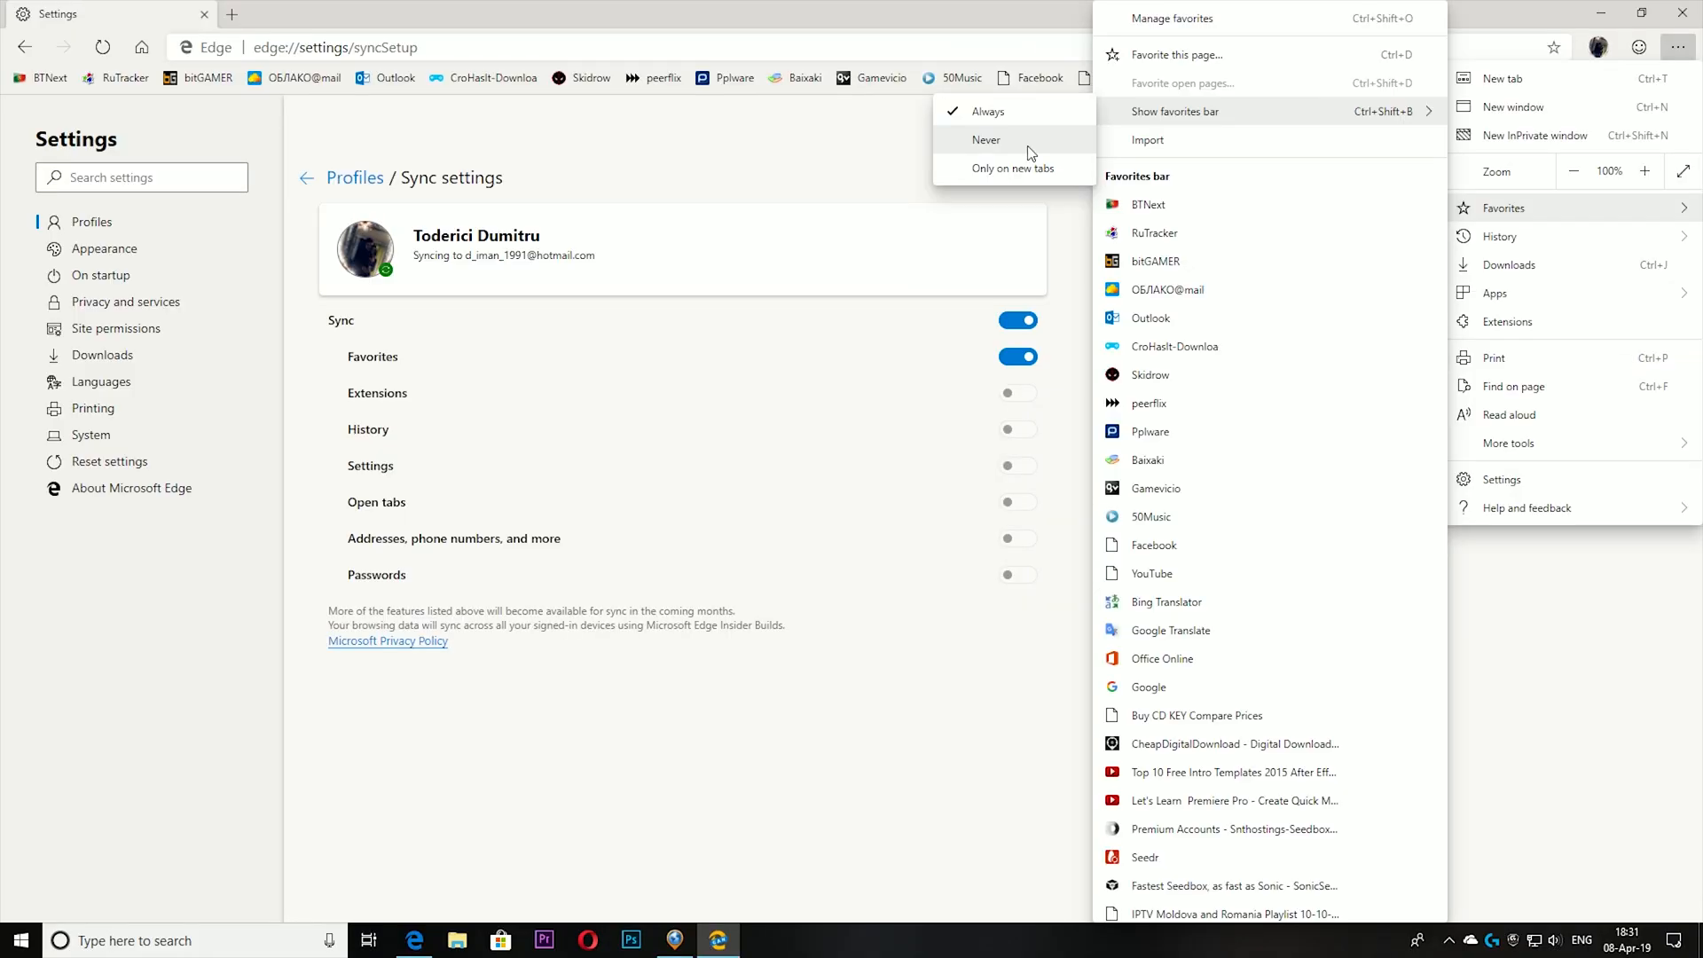
{"action": "left_click", "coordinate": [986, 139]}
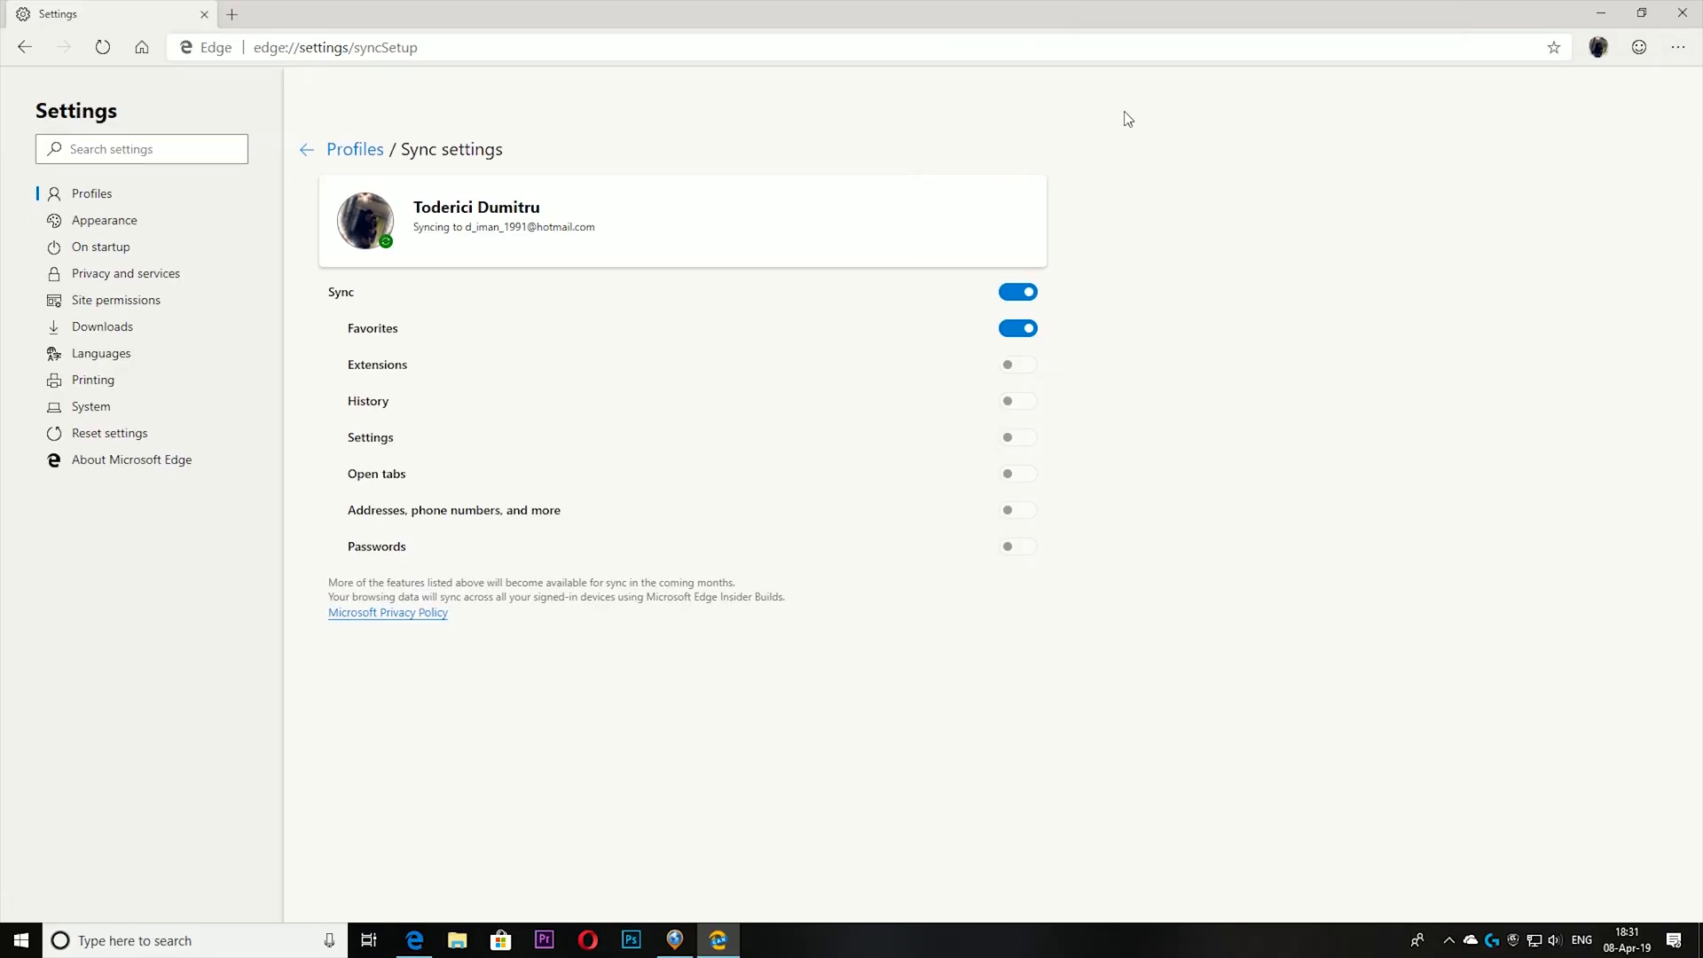
{"action": "left_click", "coordinate": [102, 326]}
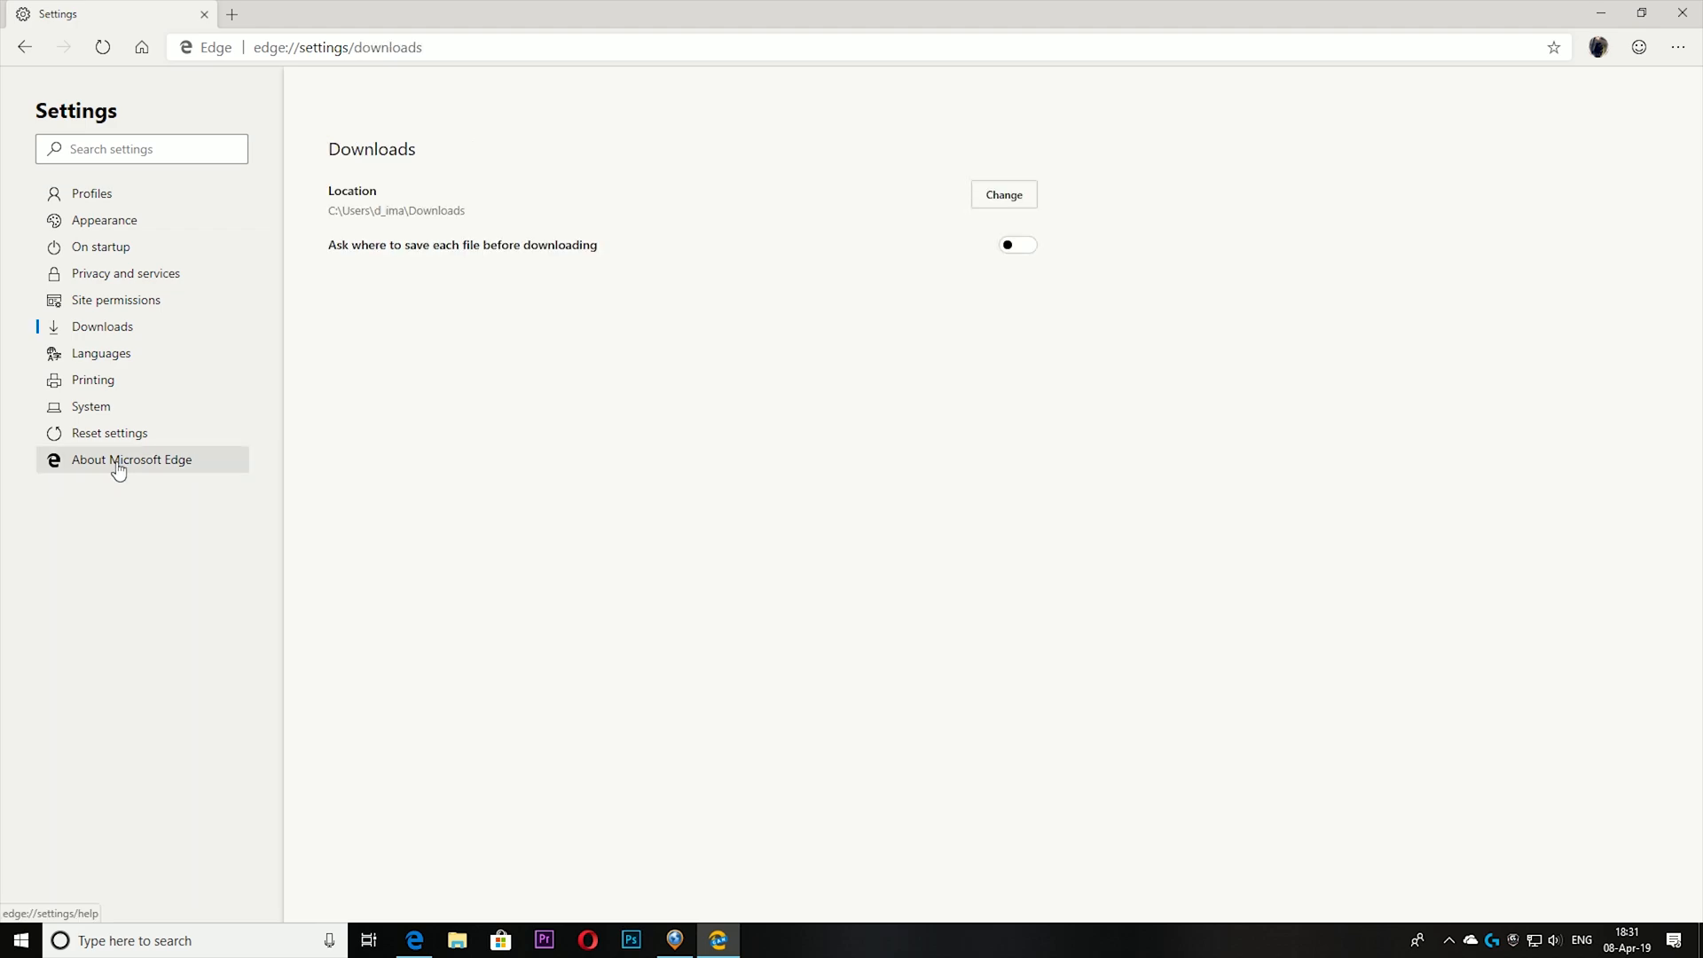
Browse the About, Appearance, Privacy and Languages settings pages and return to Profiles
{"action": "left_click", "coordinate": [130, 459]}
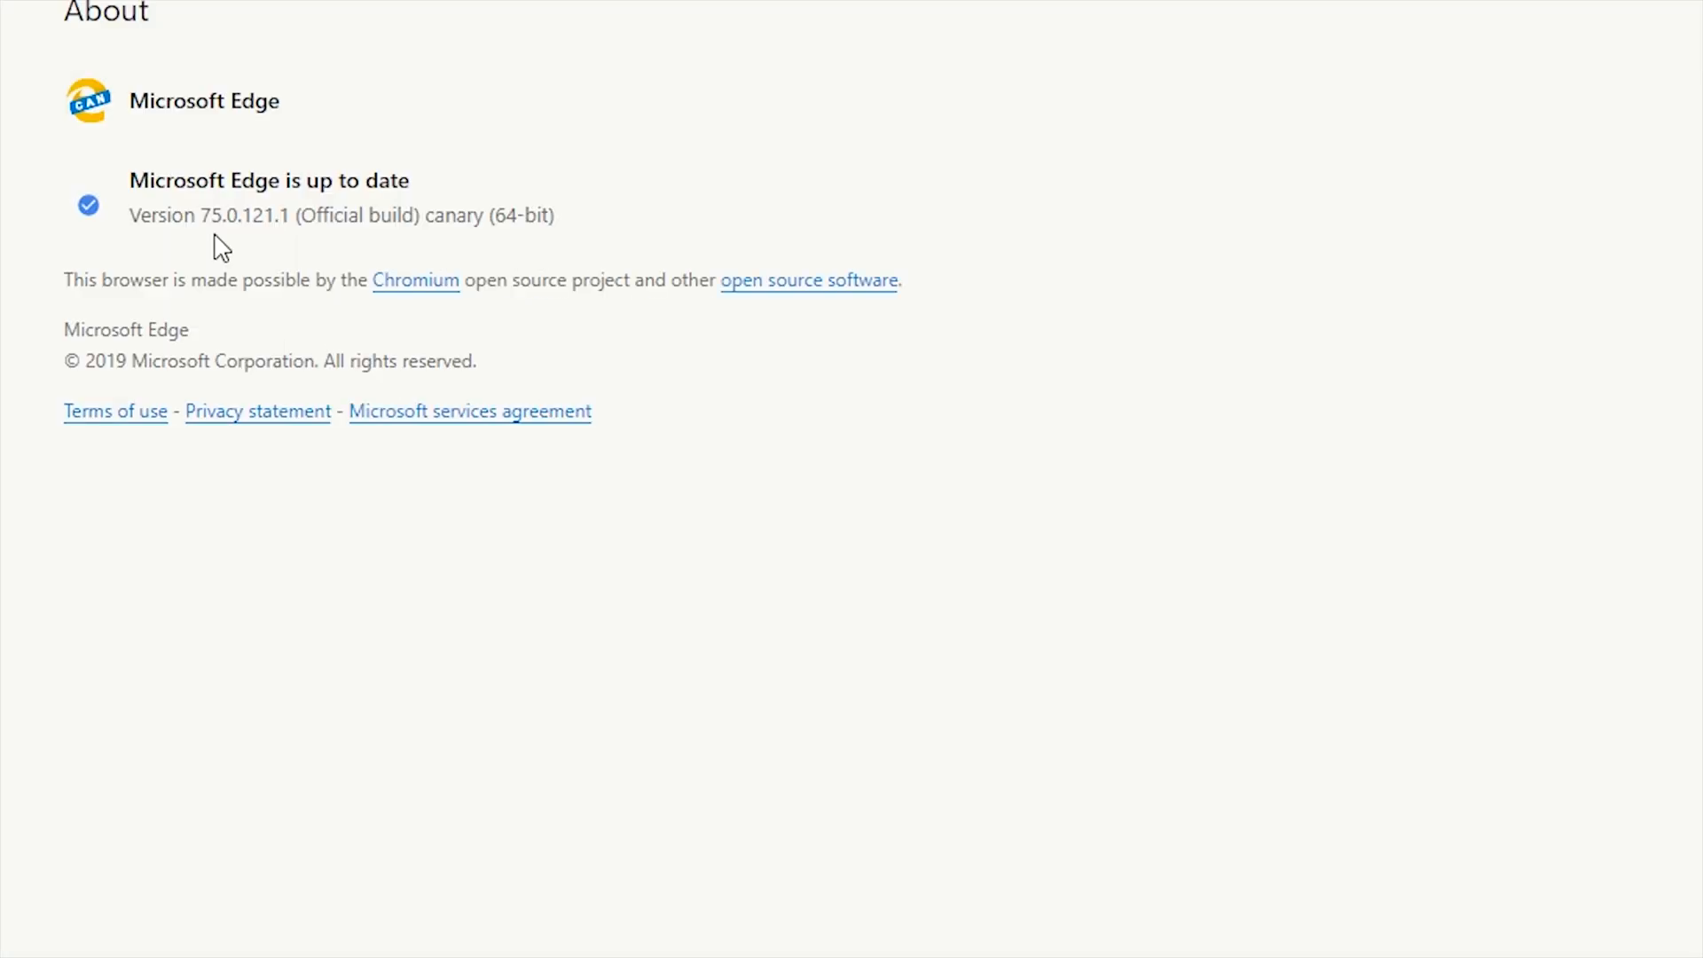
{"action": "mouse_move", "coordinate": [265, 248]}
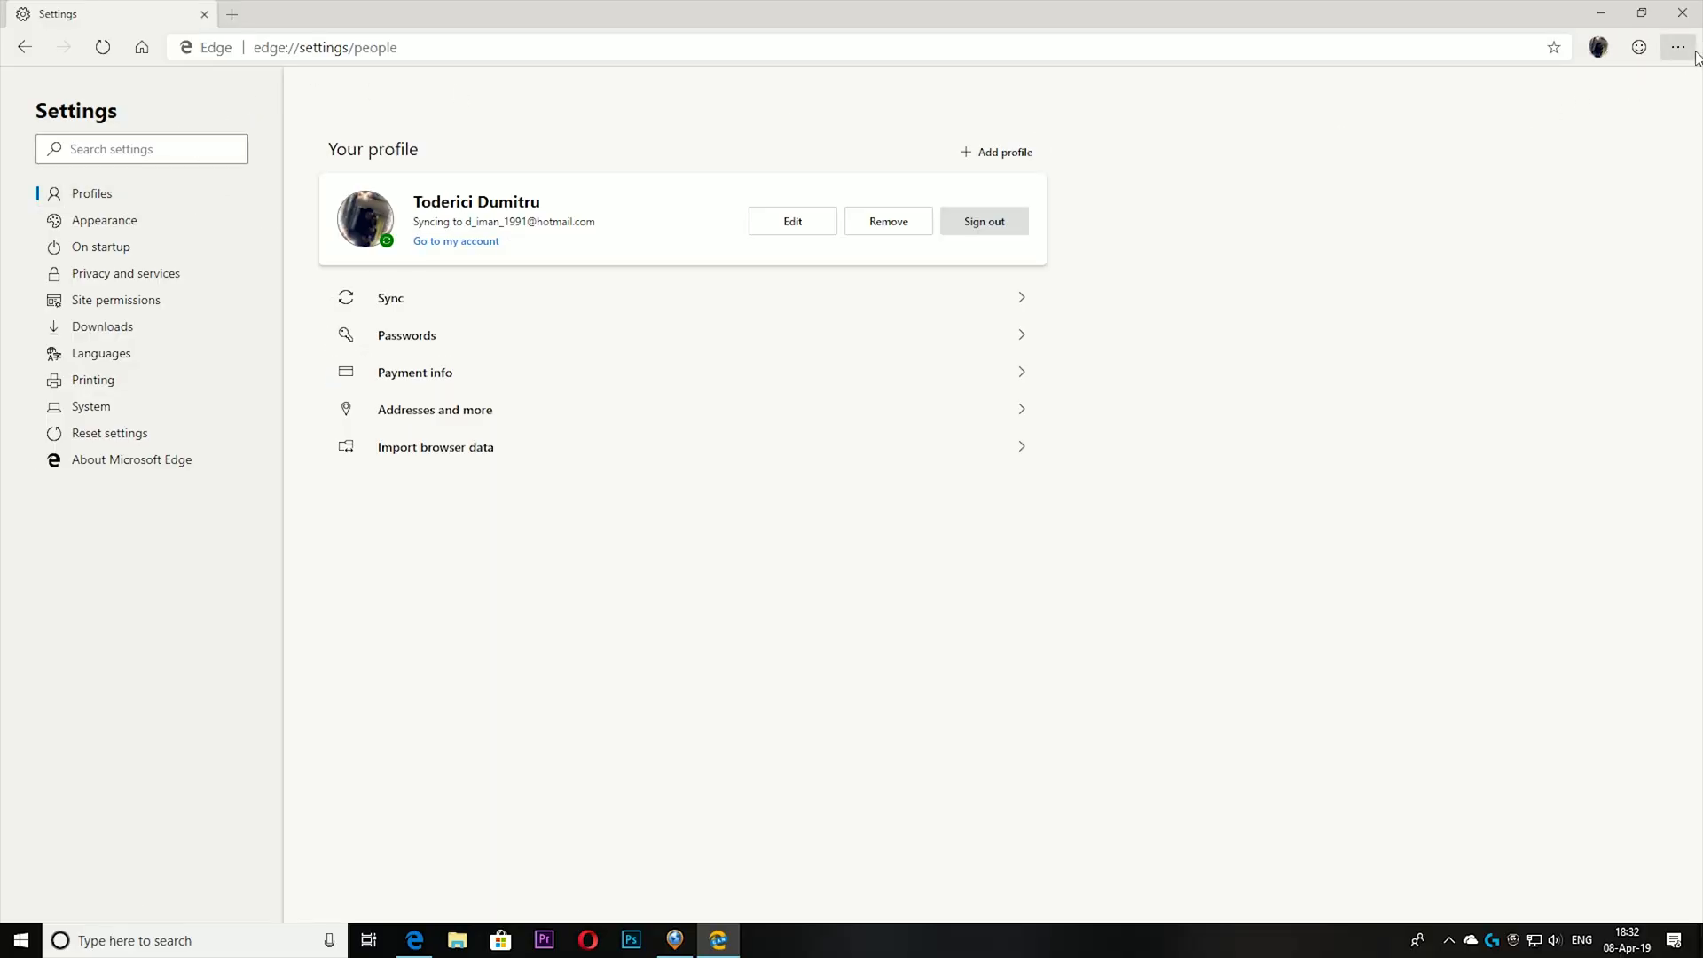
{"action": "mouse_move", "coordinate": [1168, 181]}
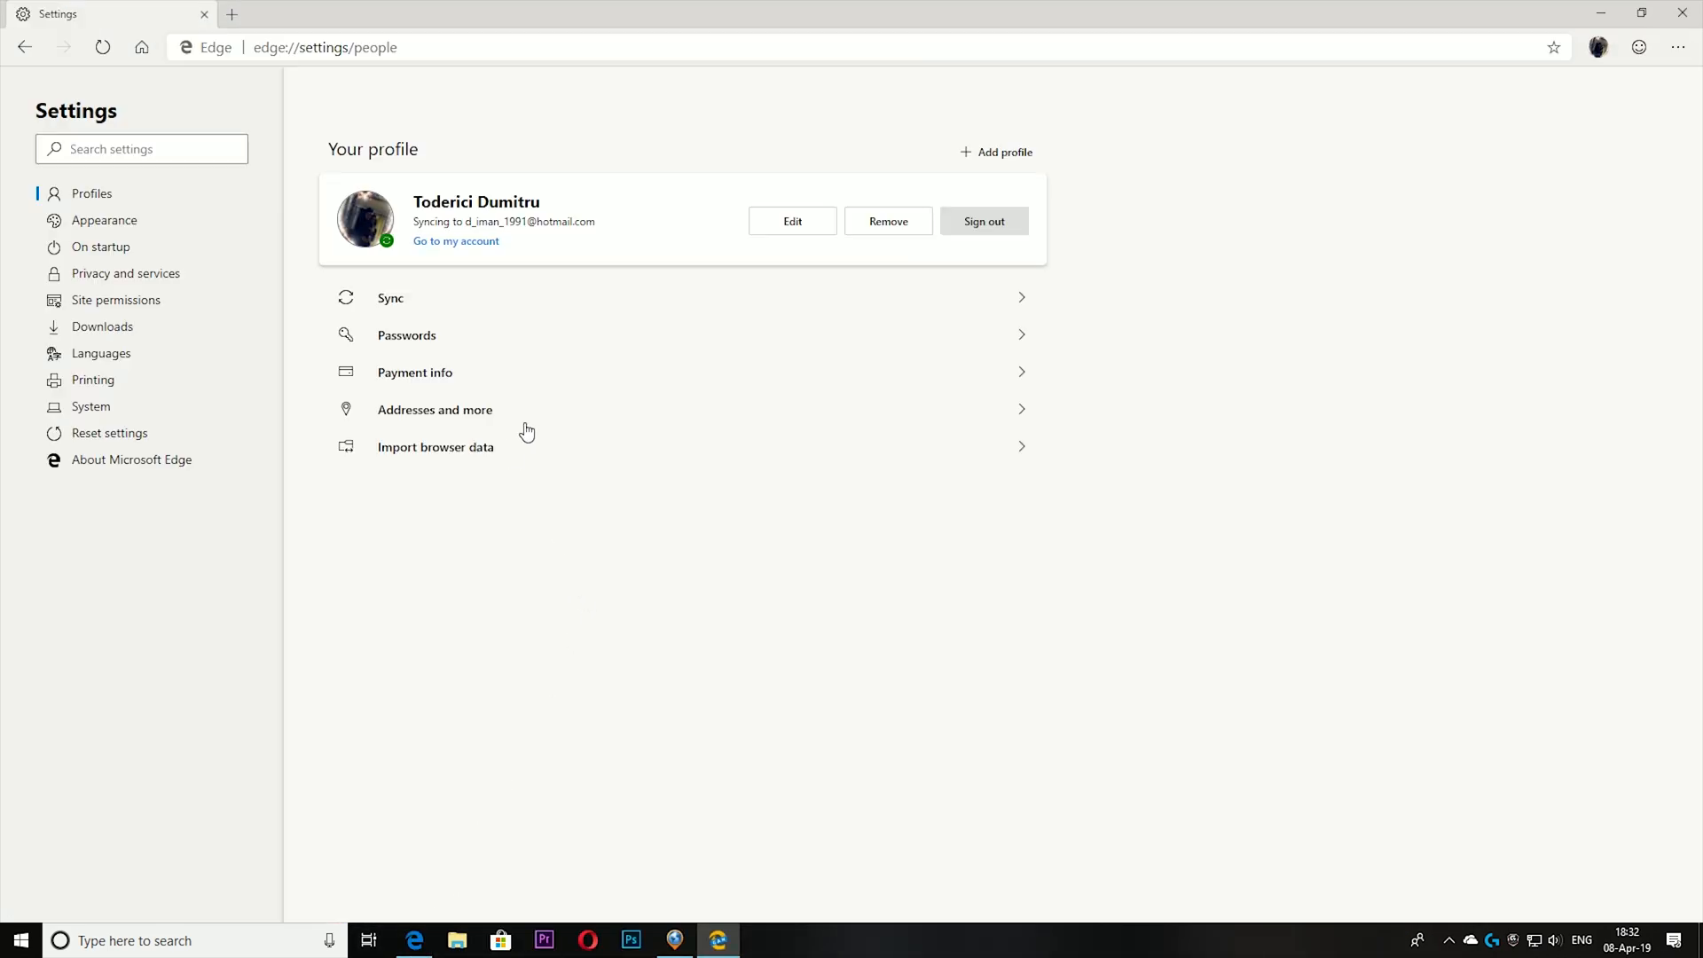
{"action": "mouse_move", "coordinate": [142, 255]}
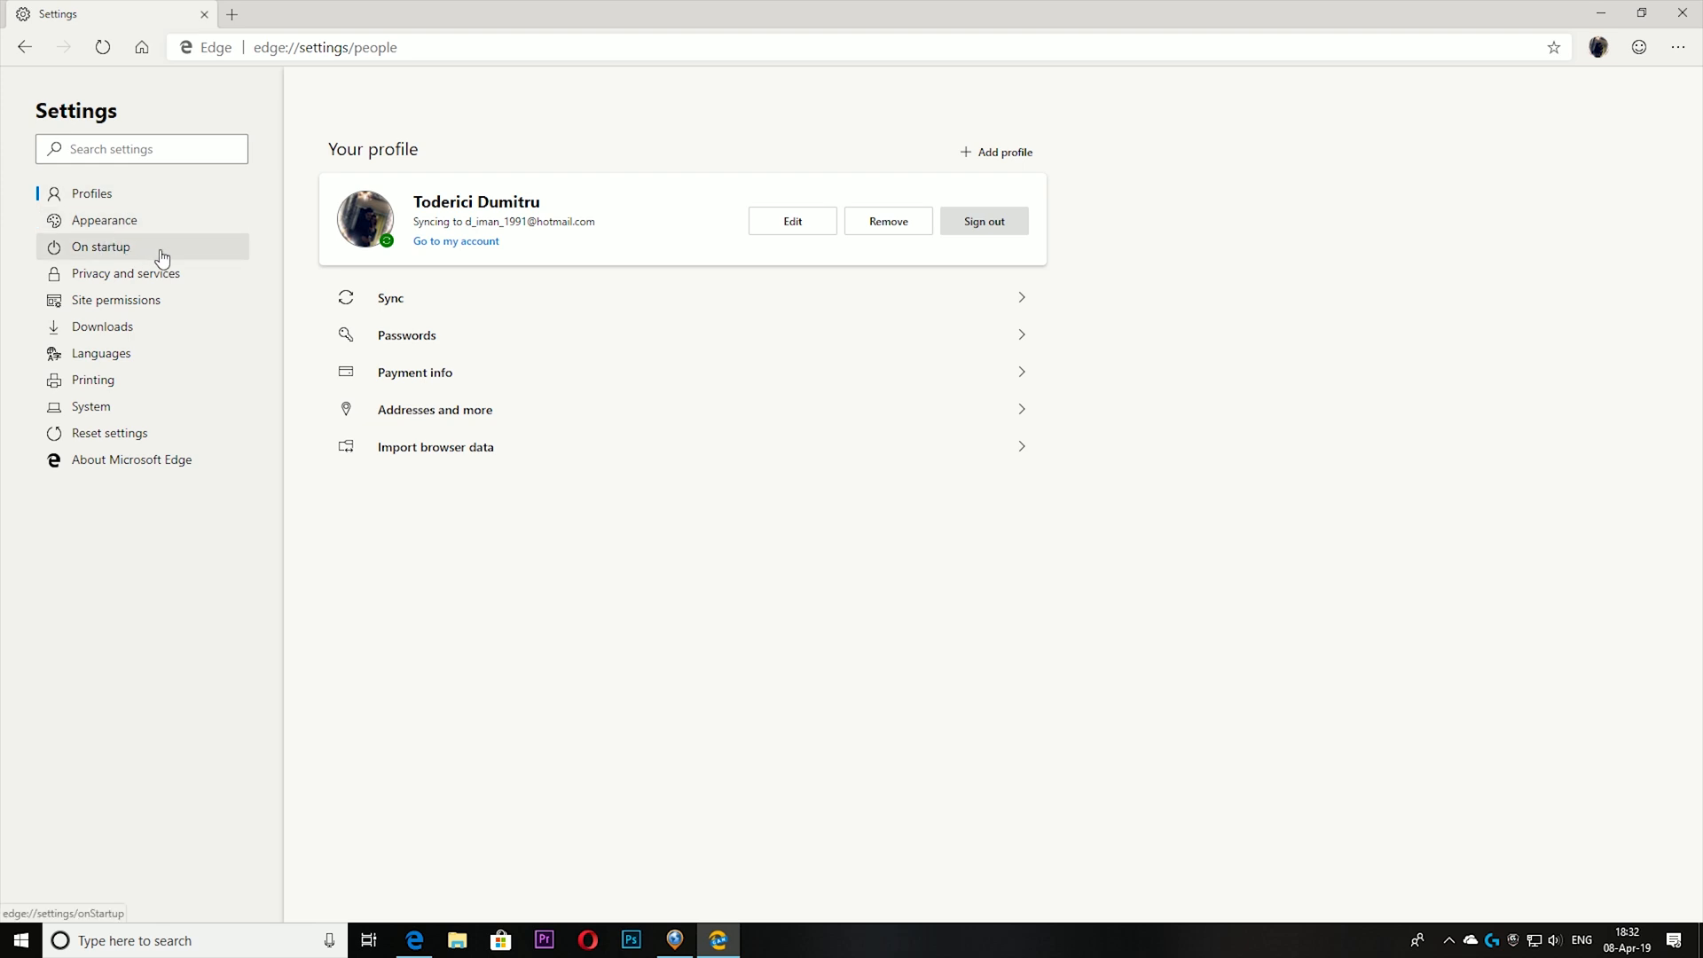
{"action": "mouse_move", "coordinate": [732, 394]}
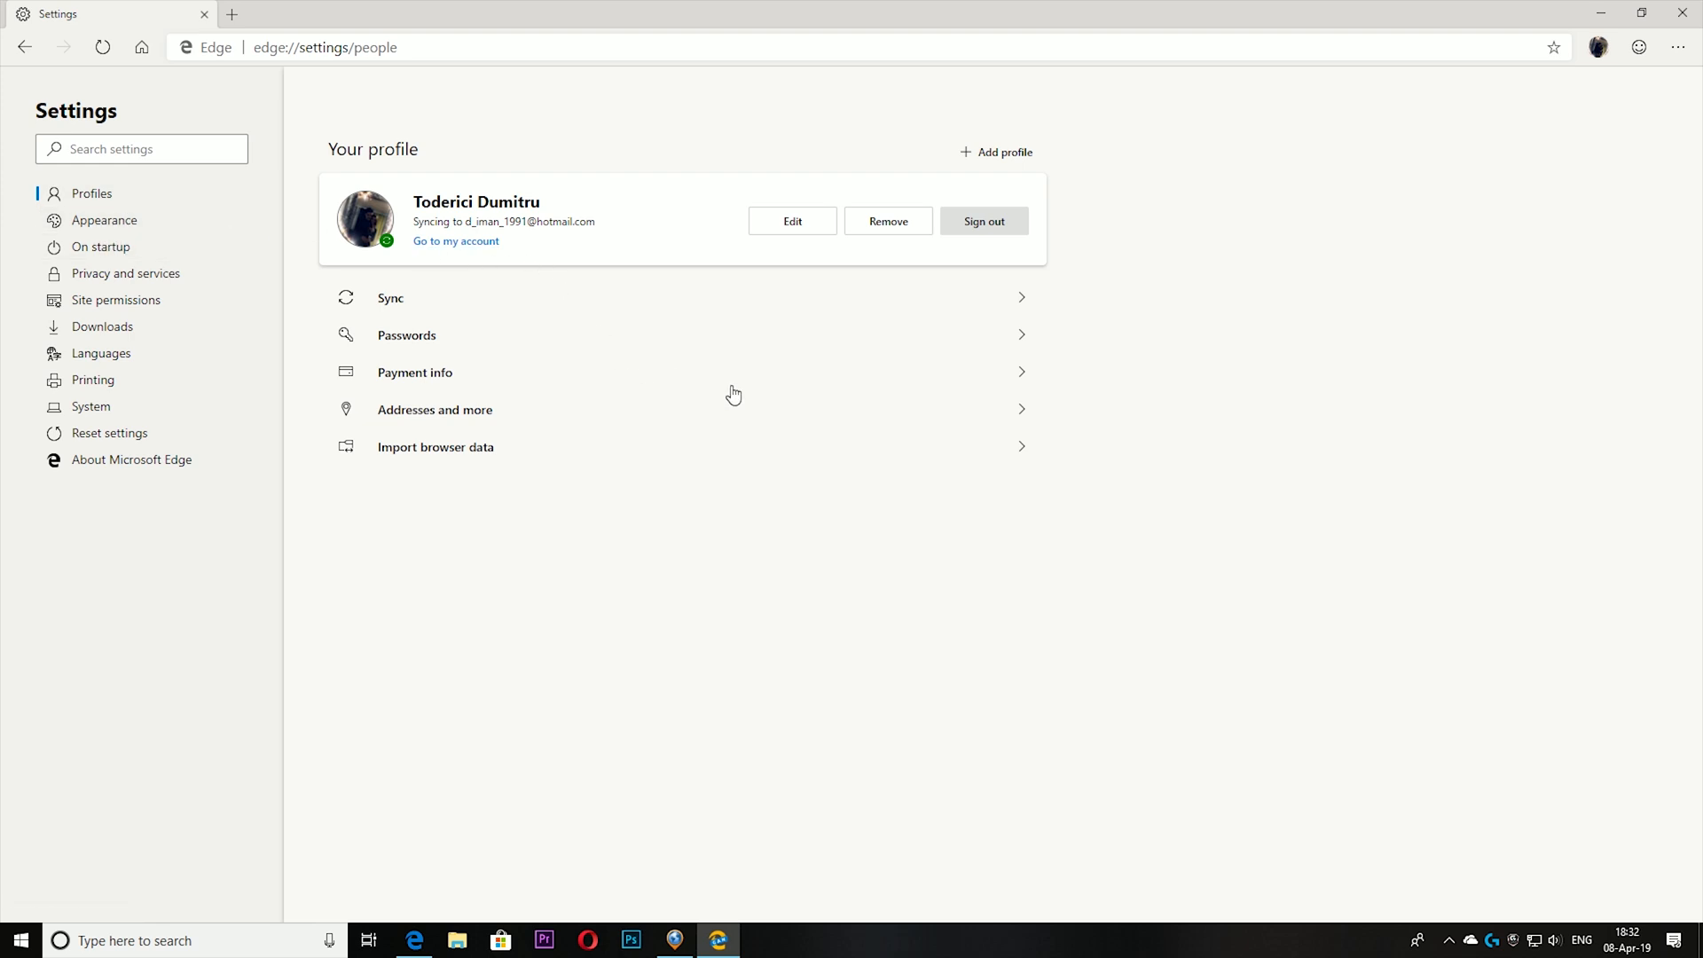
{"action": "mouse_move", "coordinate": [408, 348]}
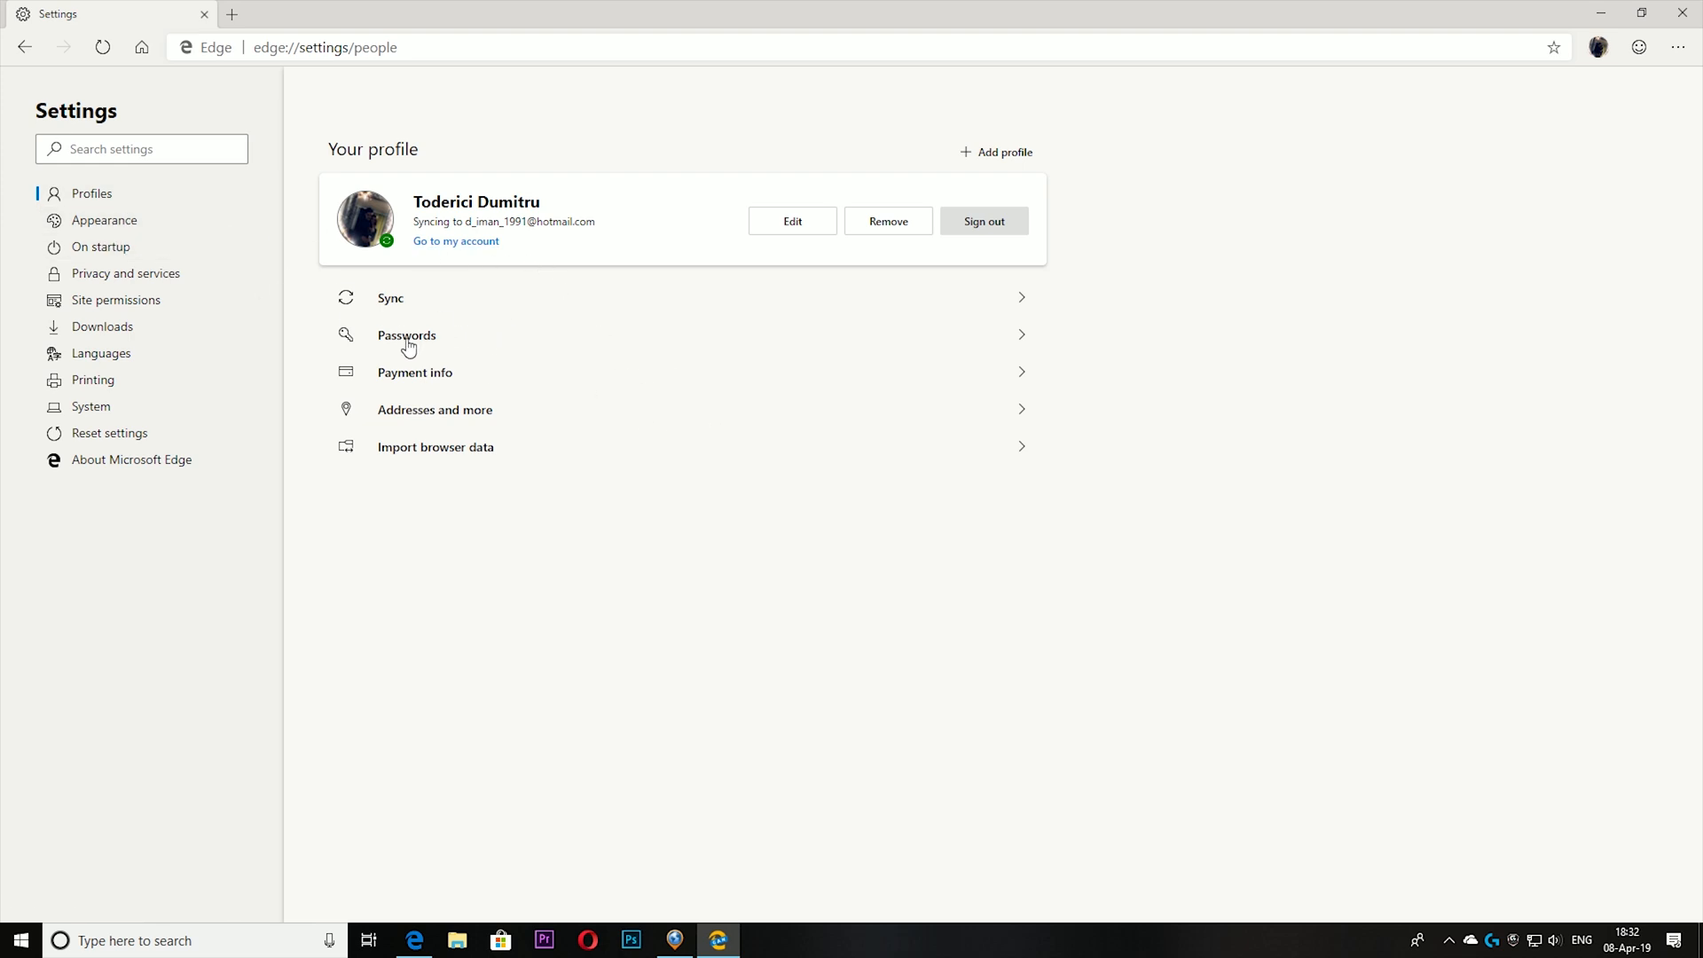
{"action": "left_click", "coordinate": [105, 220]}
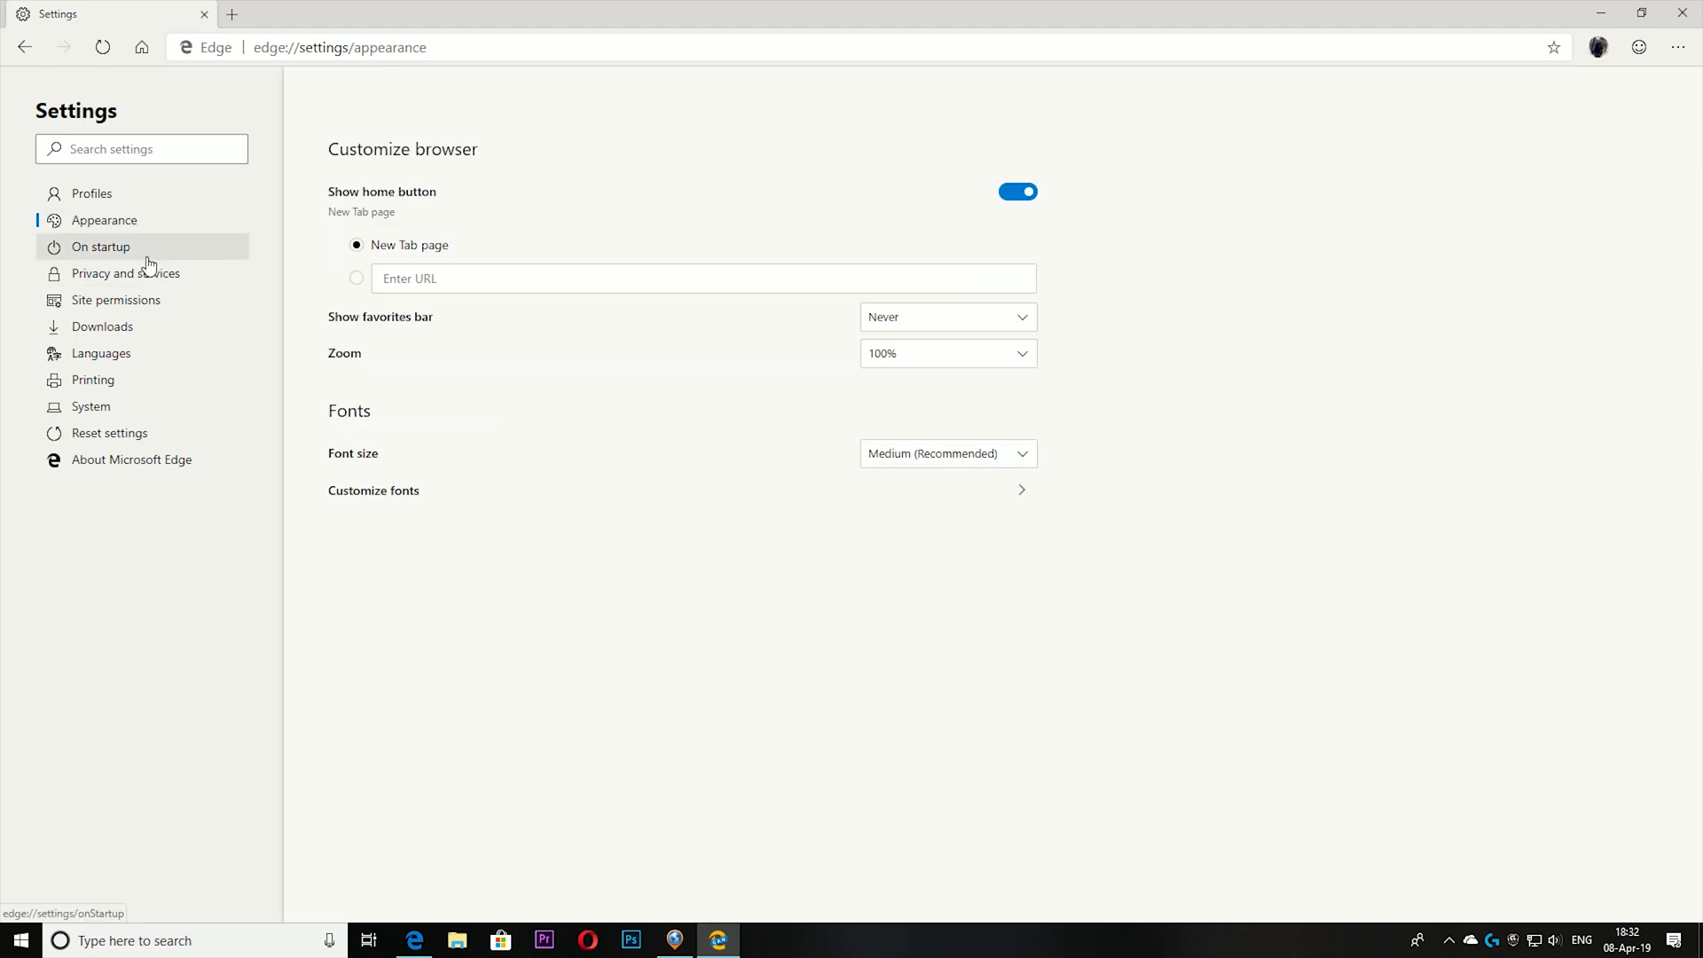
{"action": "left_click", "coordinate": [124, 273]}
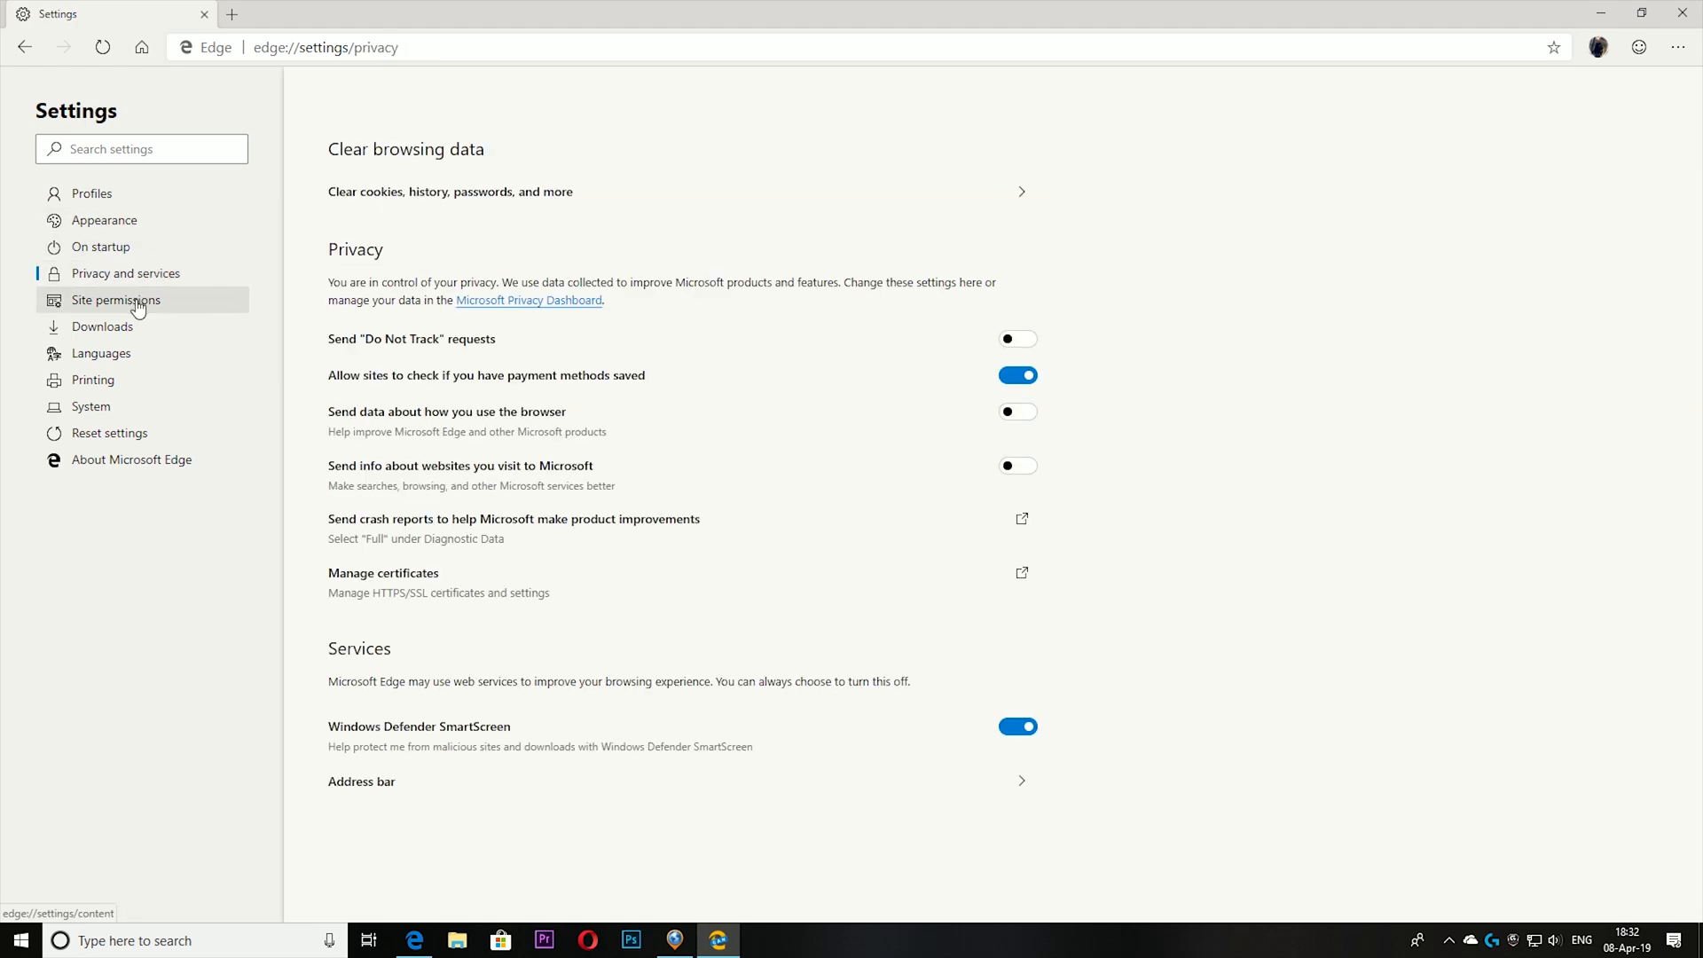
{"action": "left_click", "coordinate": [101, 353]}
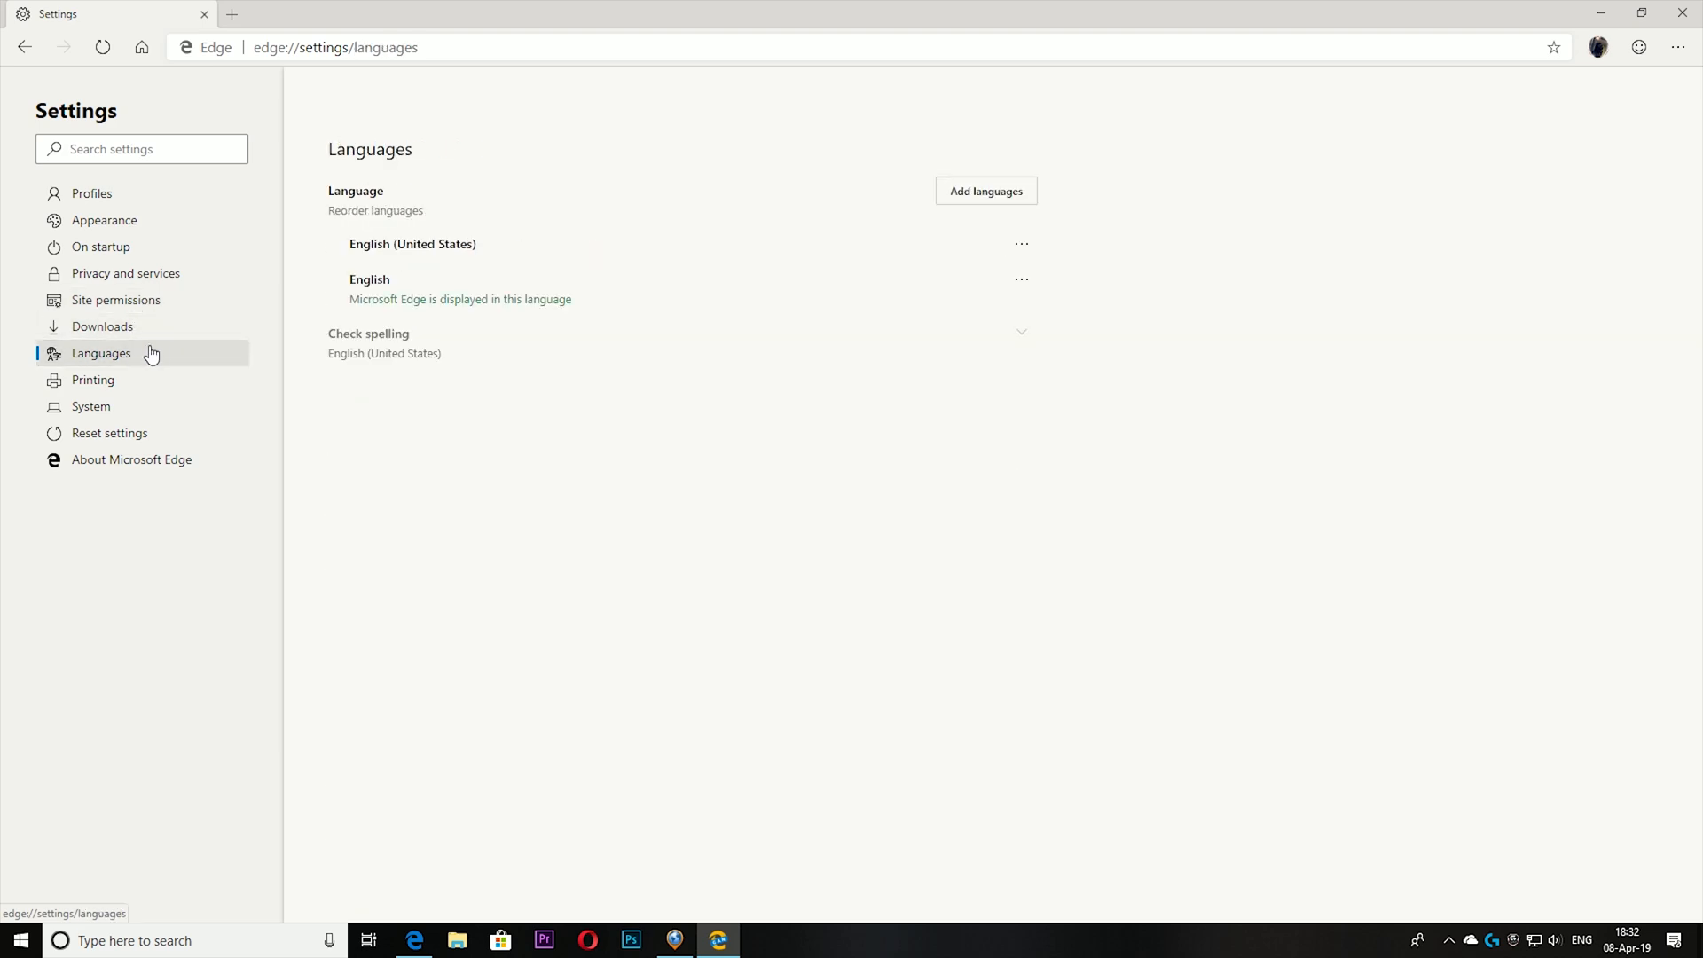
{"action": "left_click", "coordinate": [78, 193]}
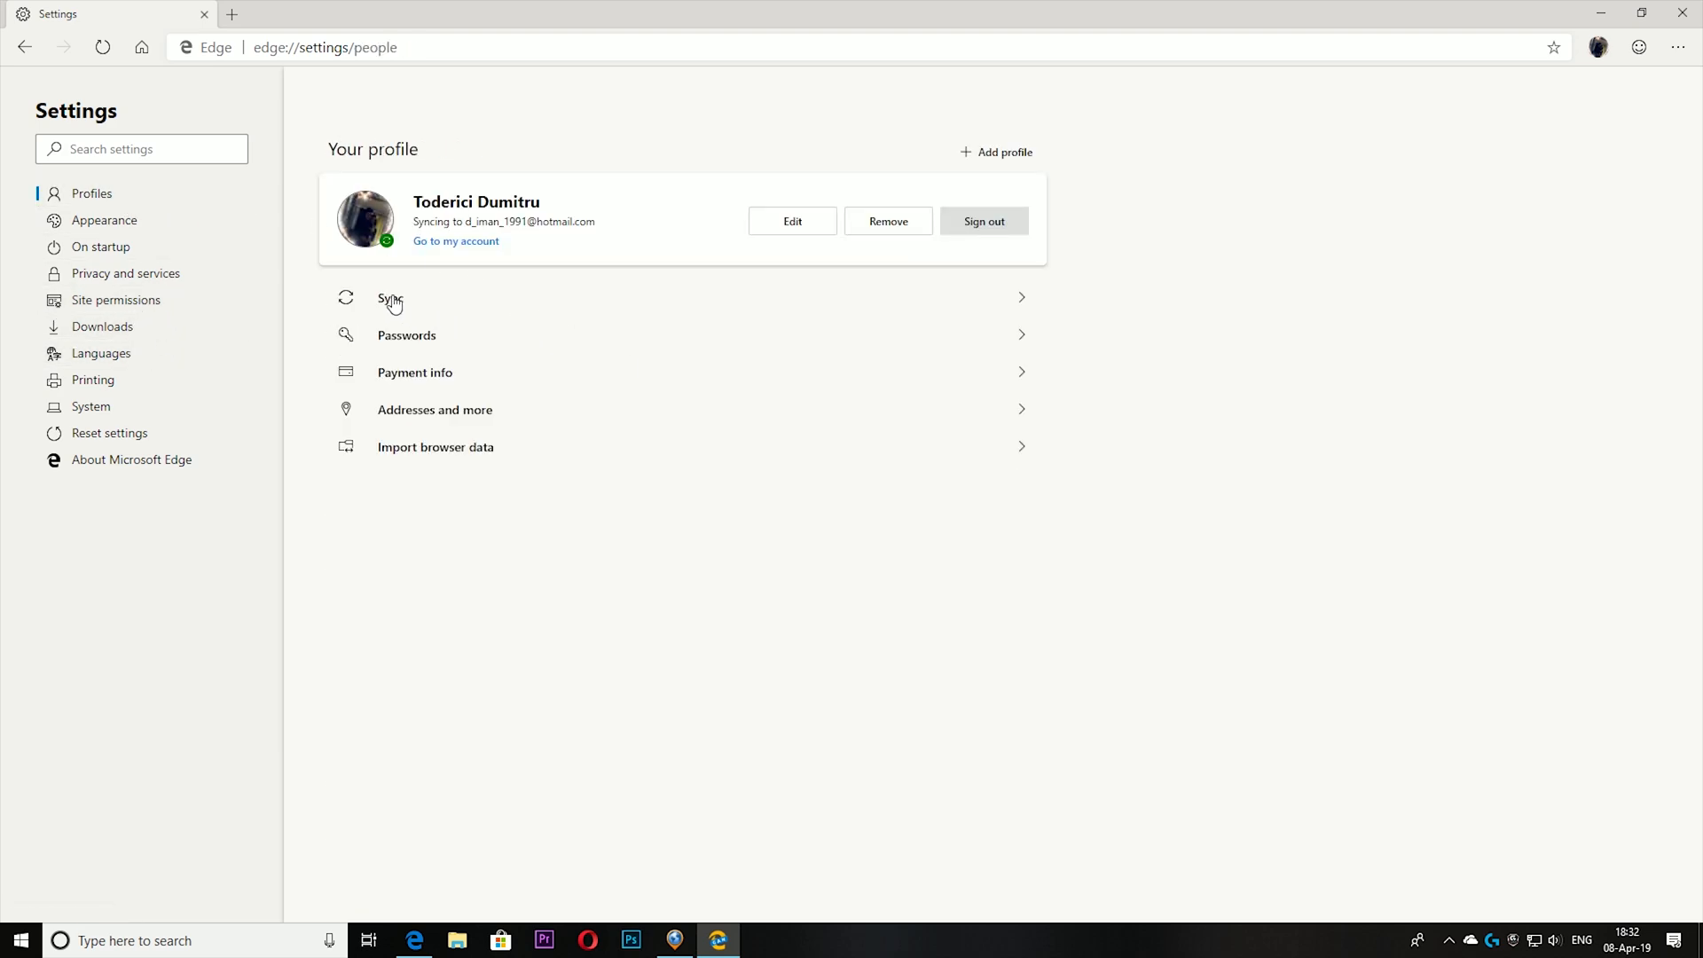
Reopen Sync settings and check the Favorites sync toggle
{"action": "left_click", "coordinate": [387, 298]}
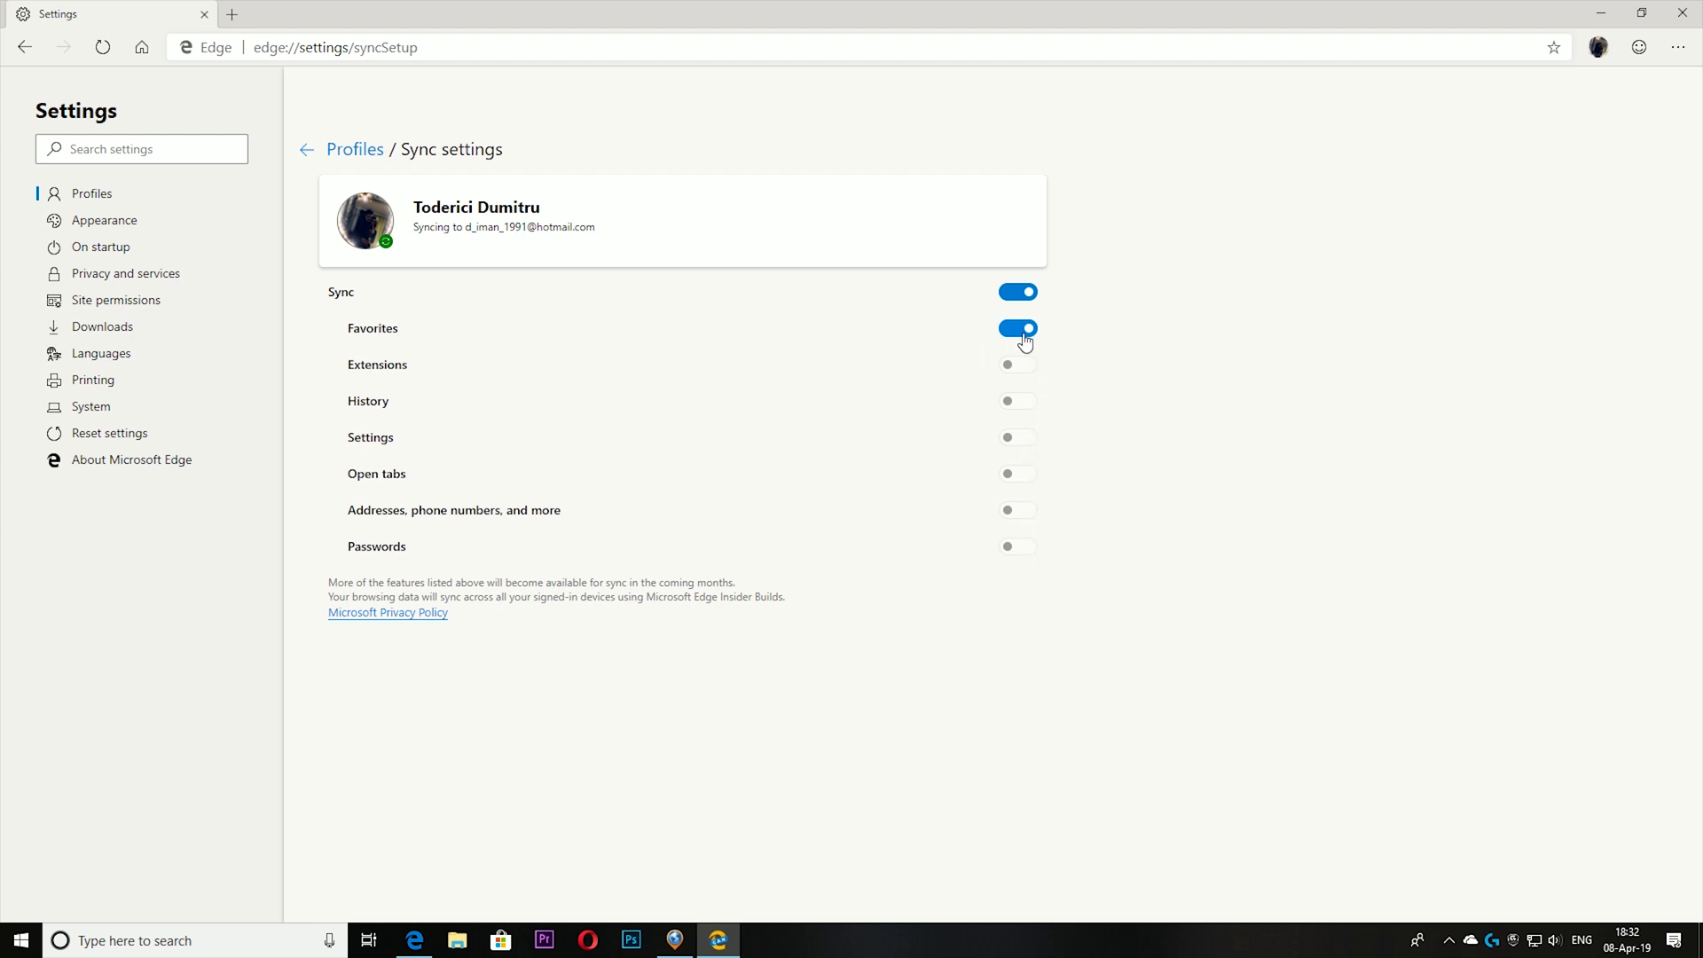
{"action": "left_click", "coordinate": [1018, 328]}
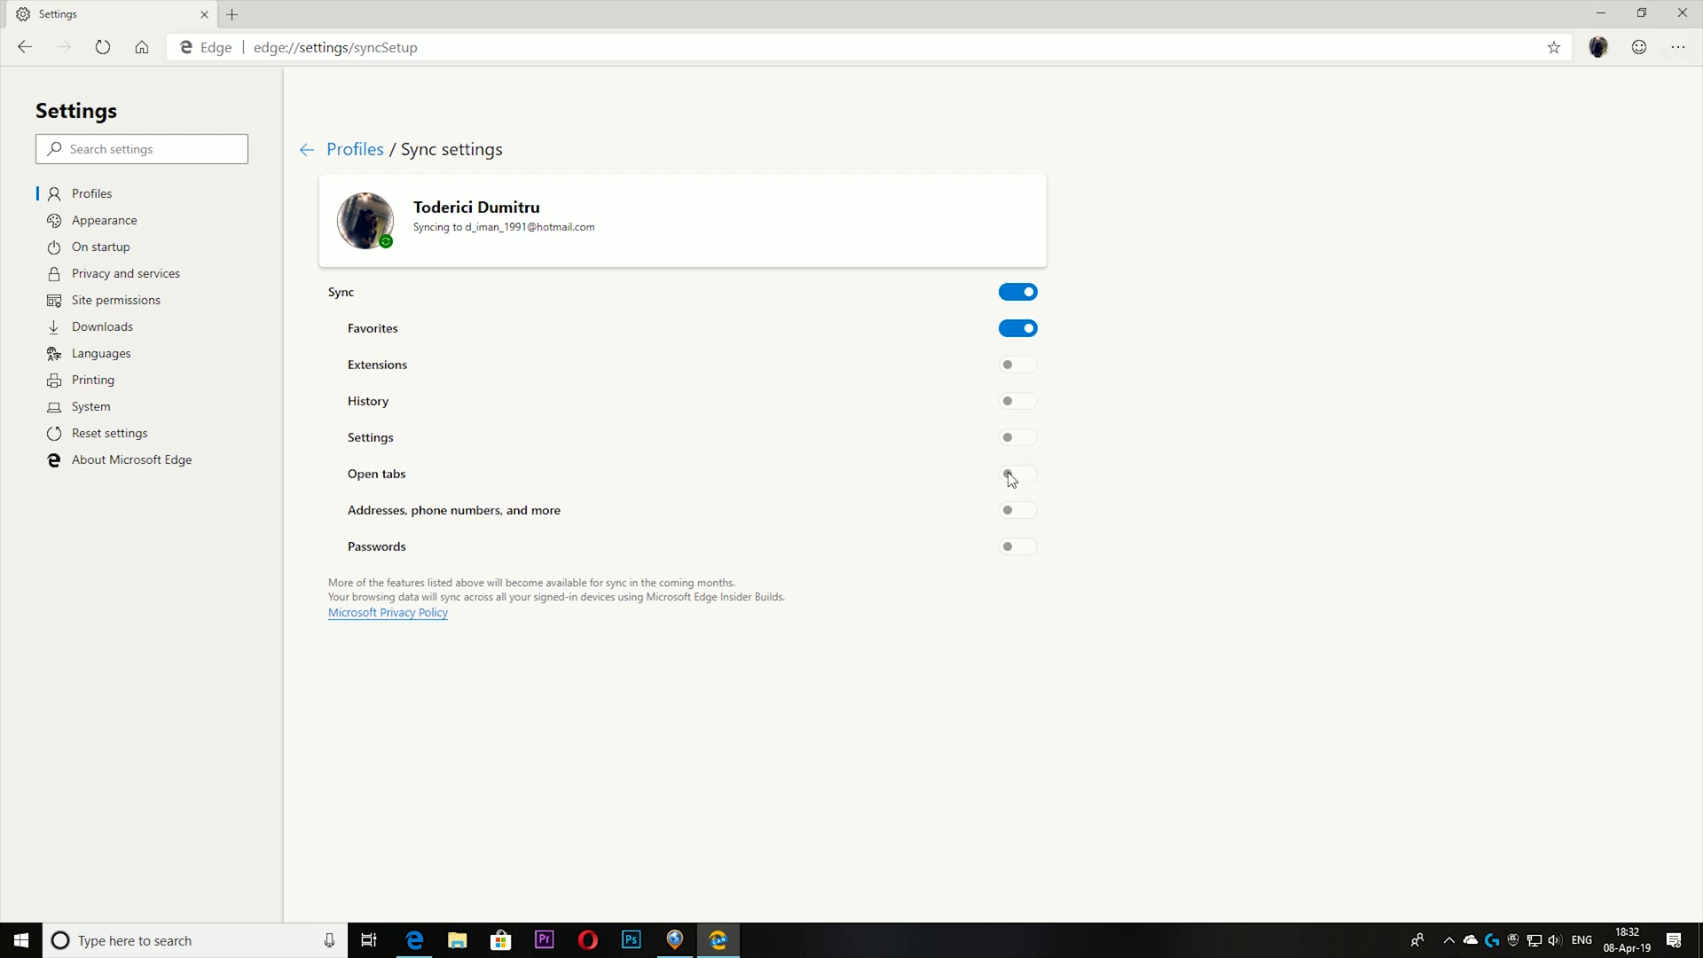
{"action": "mouse_move", "coordinate": [1021, 484]}
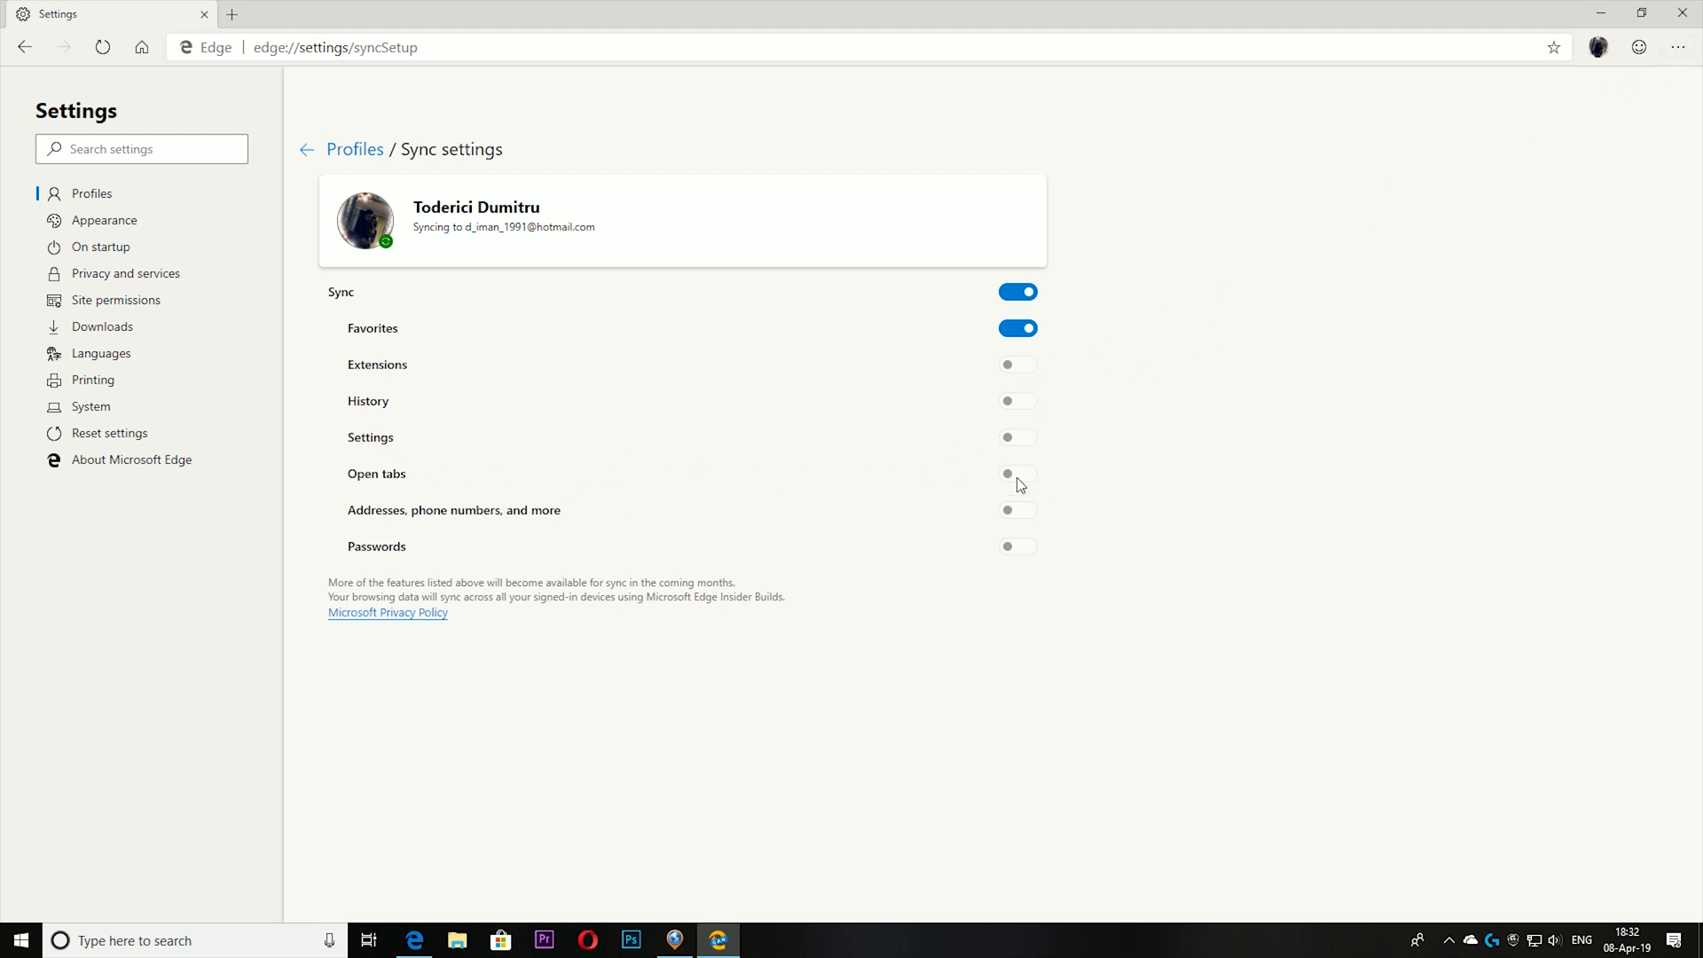
{"action": "mouse_move", "coordinate": [1033, 552]}
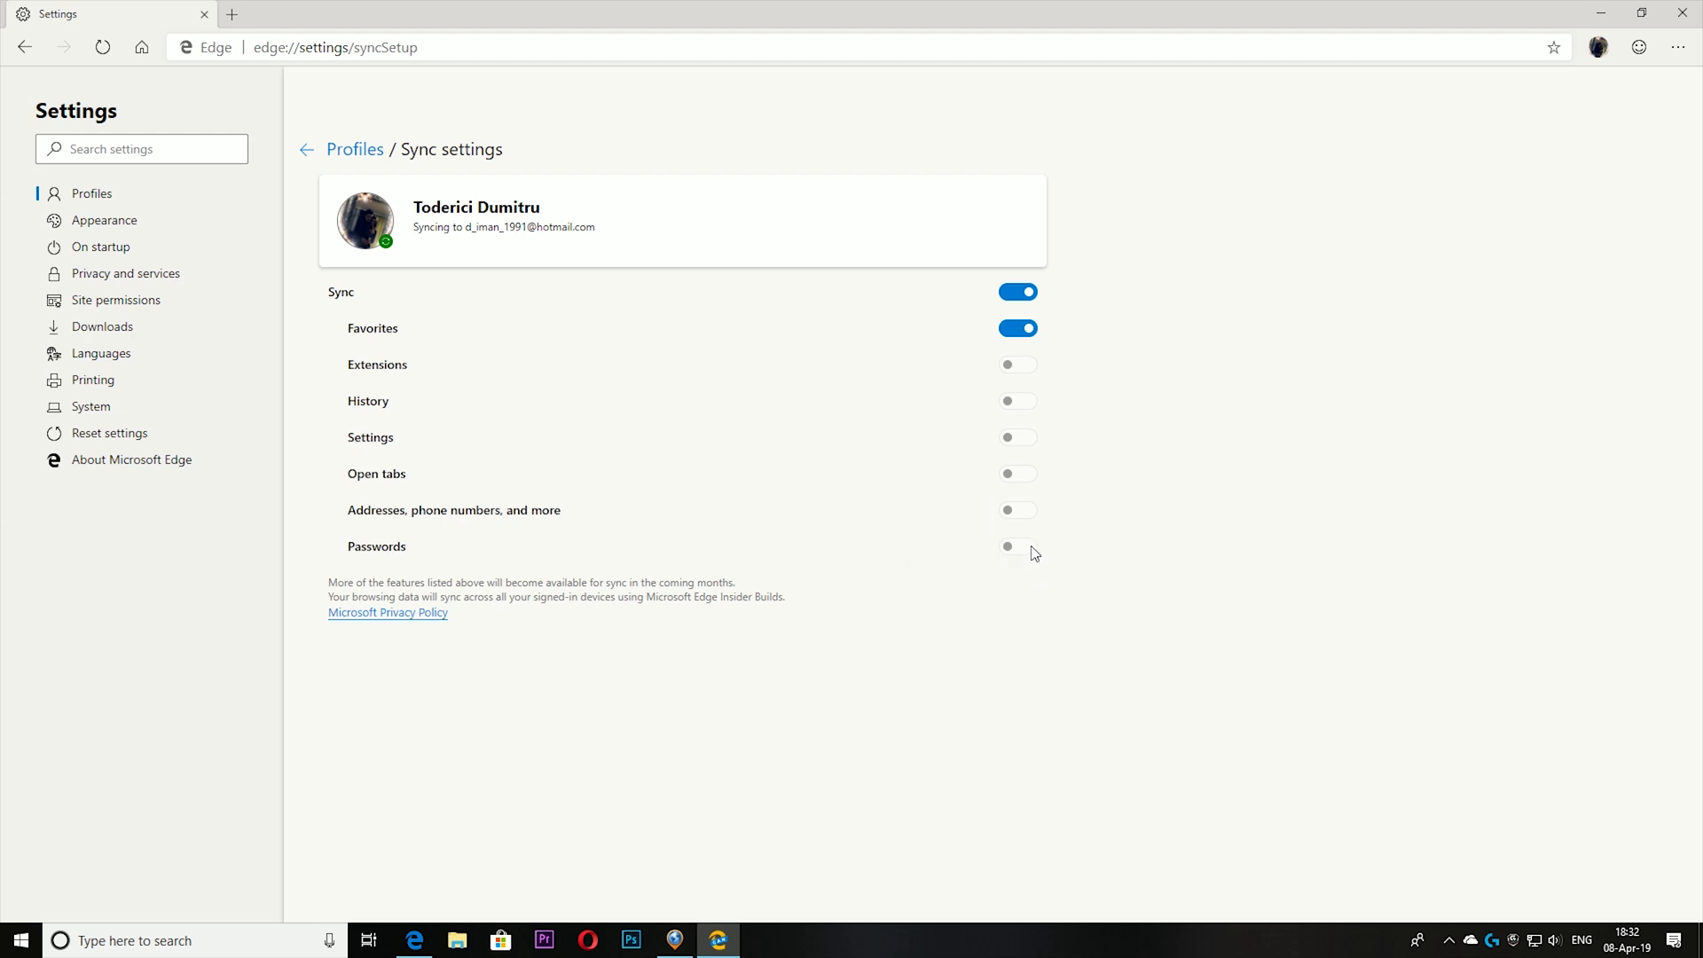
{"action": "mouse_move", "coordinate": [1000, 559]}
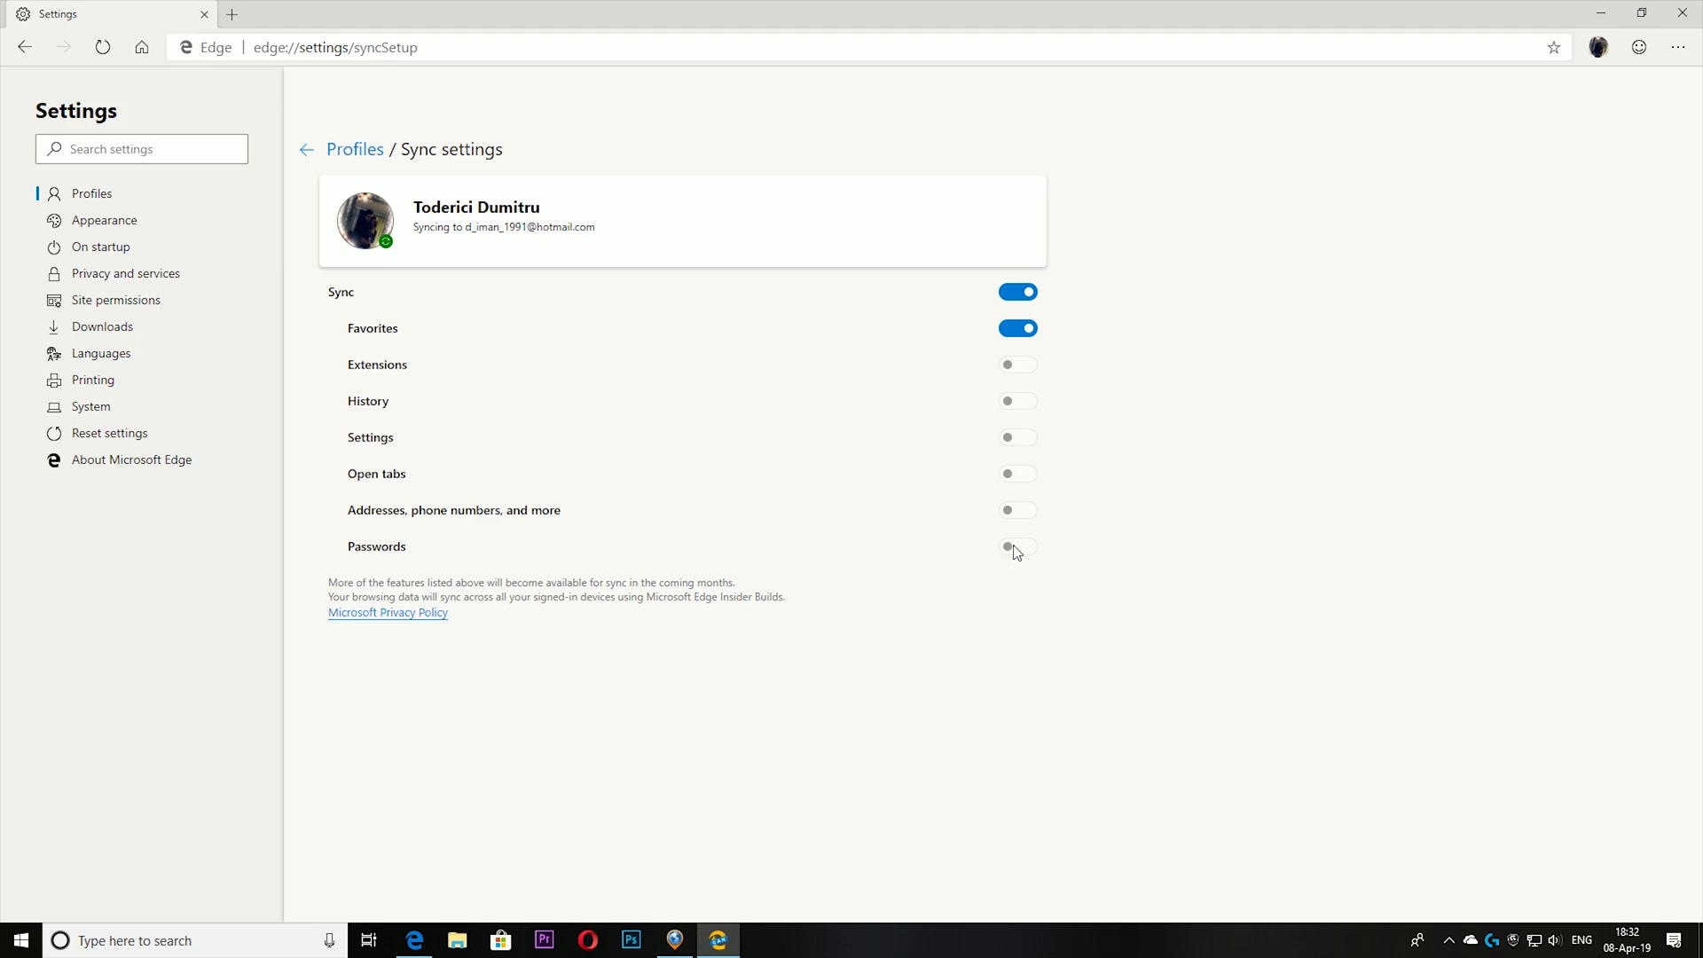
{"action": "mouse_move", "coordinate": [630, 395]}
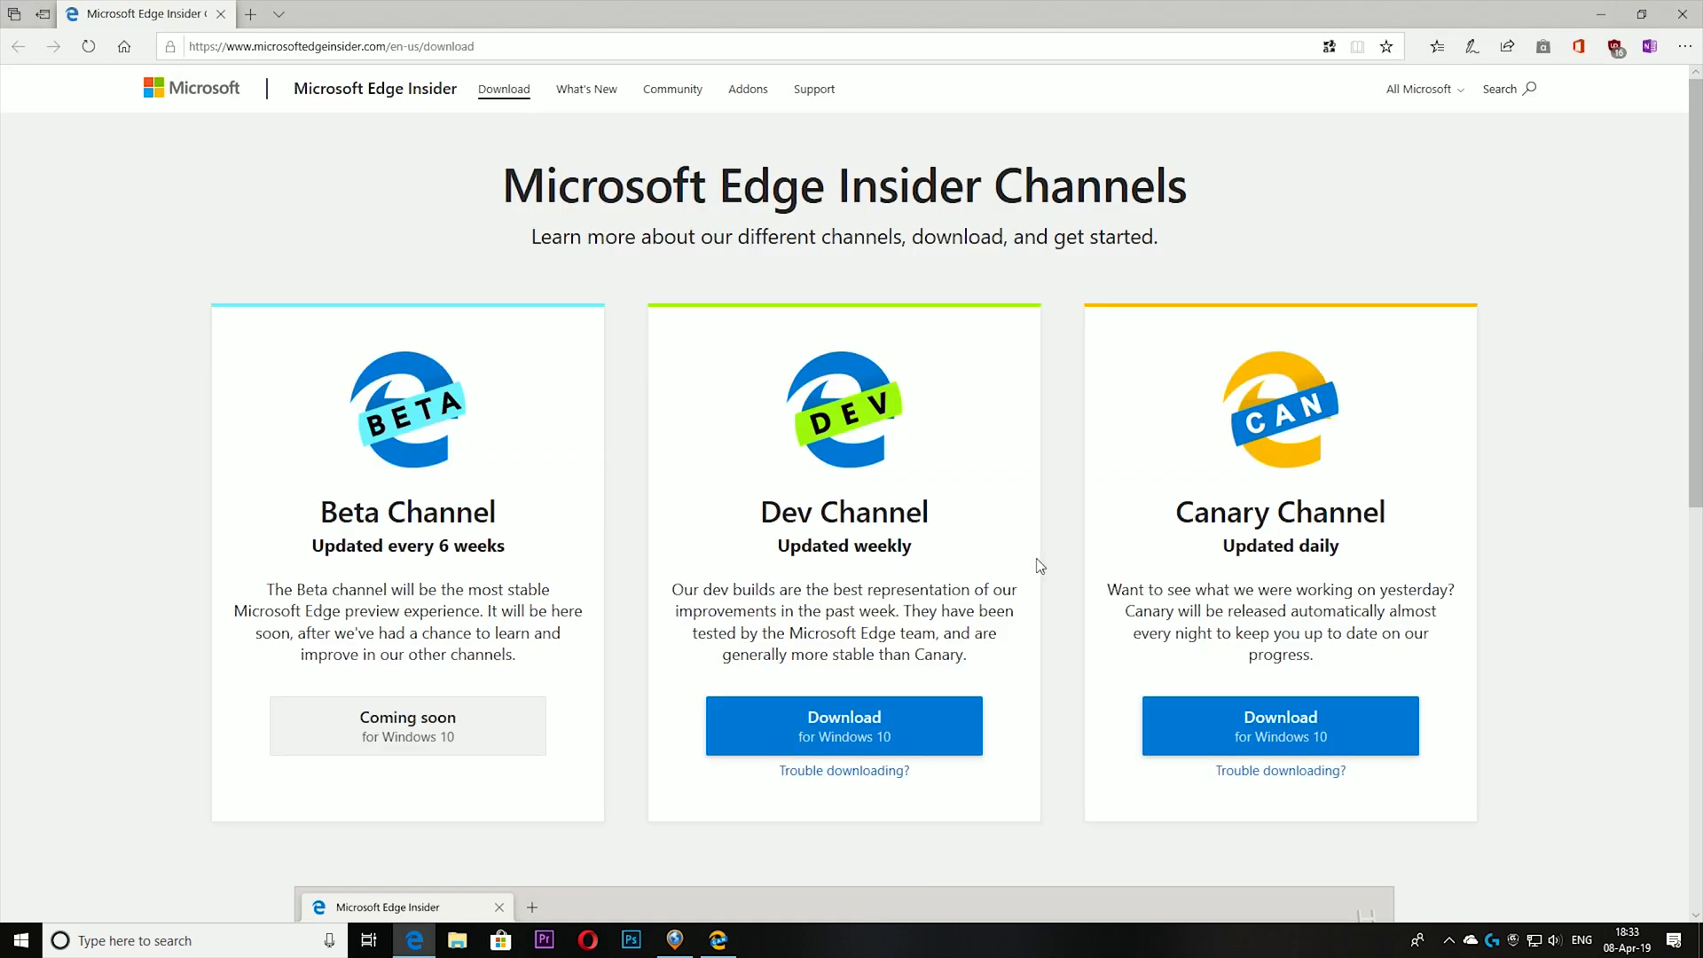
{"action": "mouse_move", "coordinate": [1052, 579]}
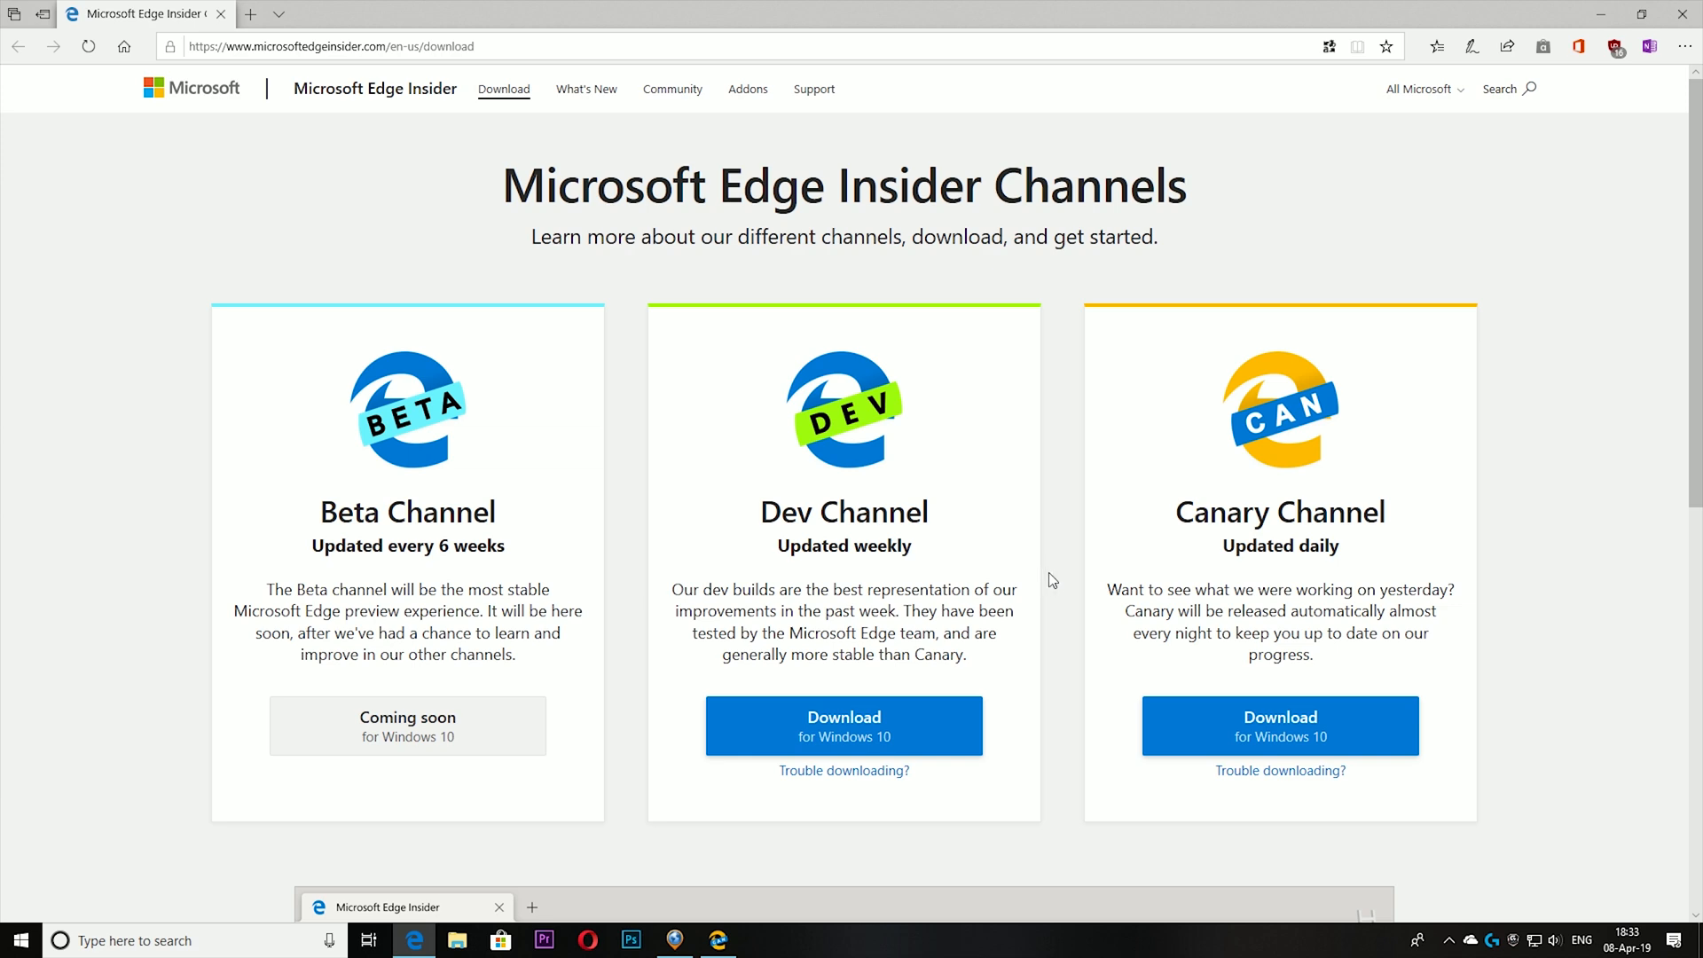
{"action": "mouse_move", "coordinate": [1322, 792]}
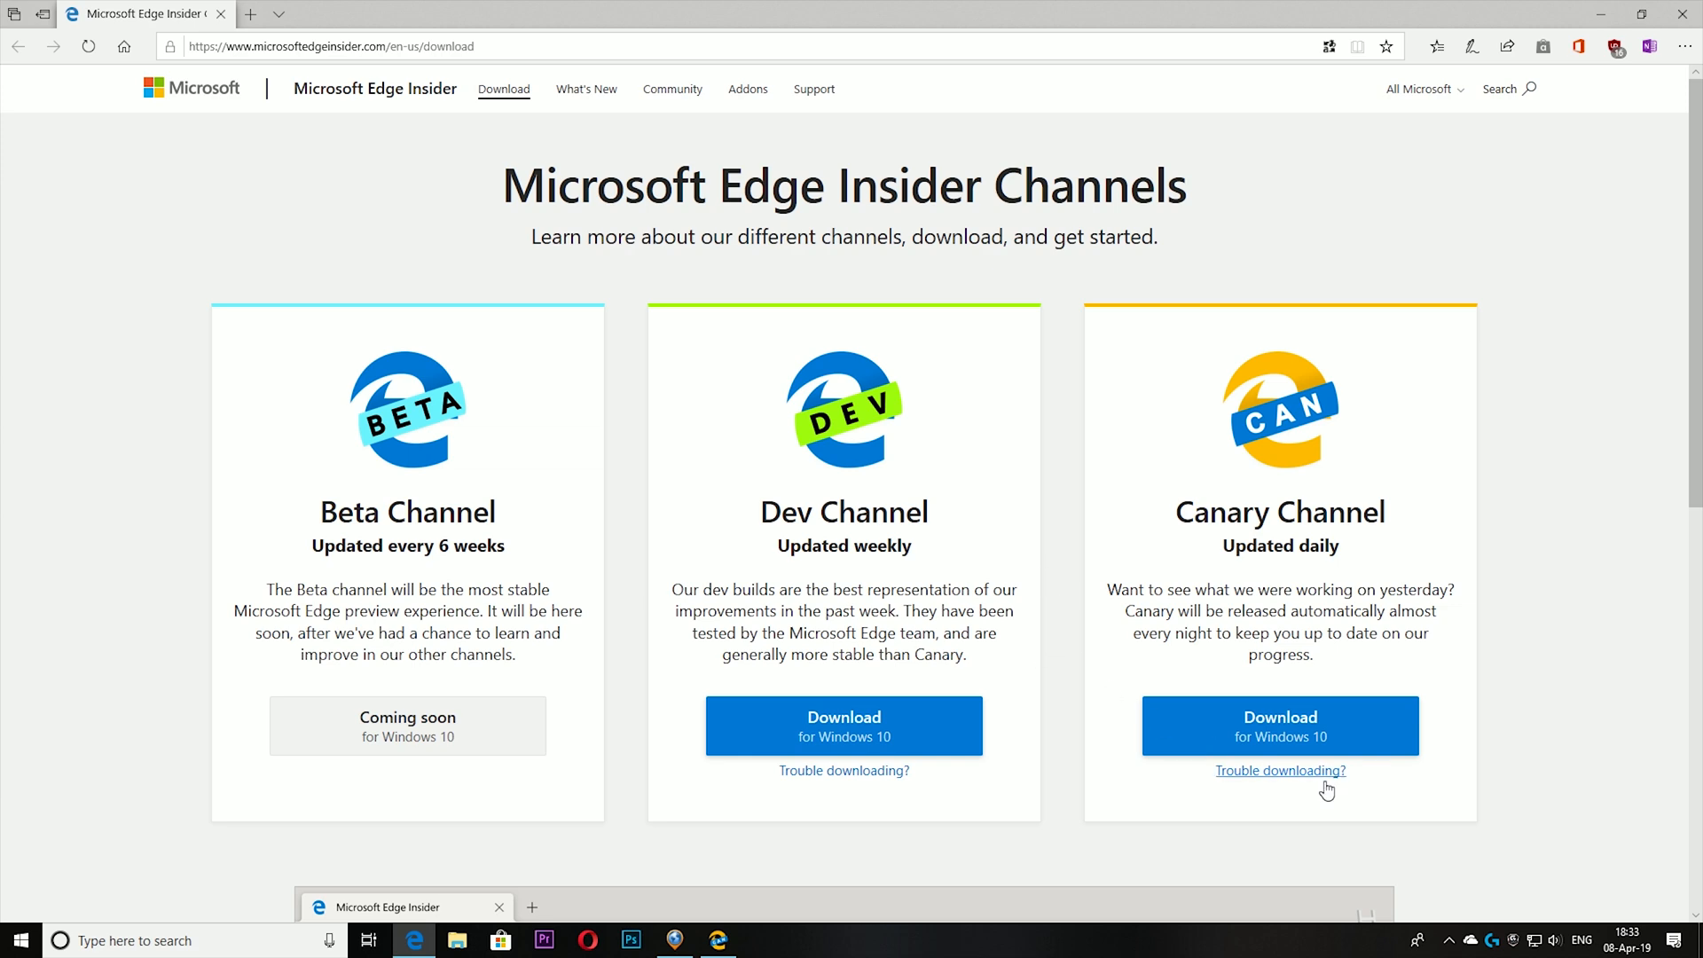
{"action": "left_click", "coordinate": [1673, 941]}
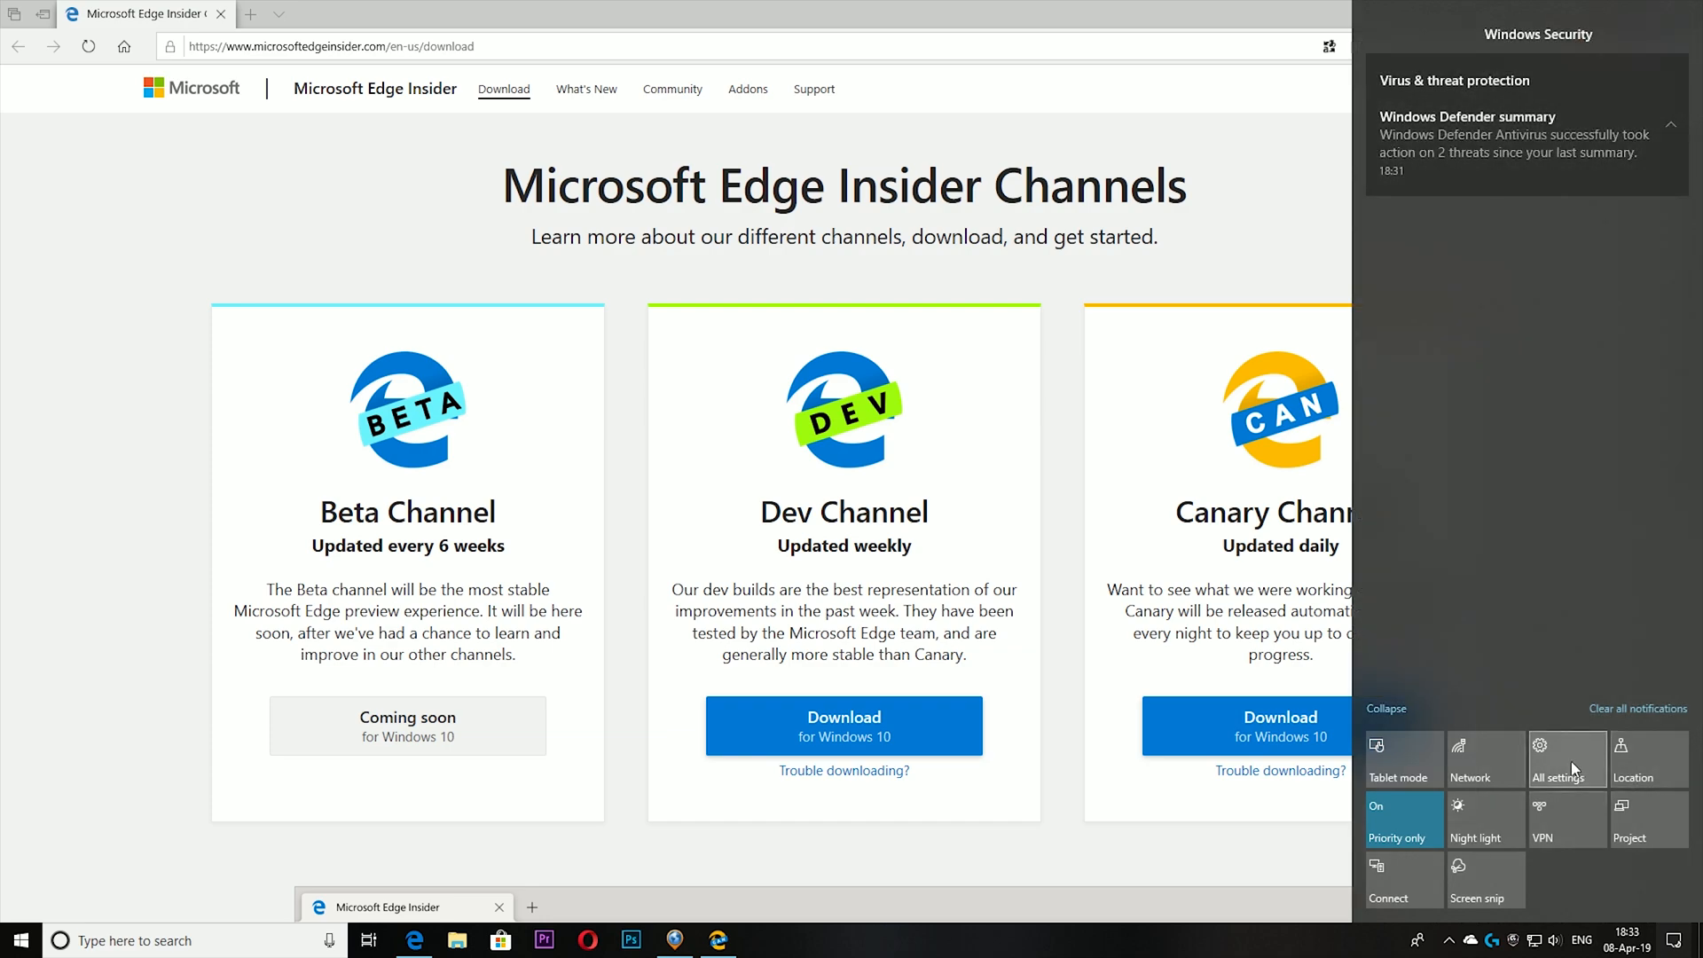
{"action": "left_click", "coordinate": [1567, 760]}
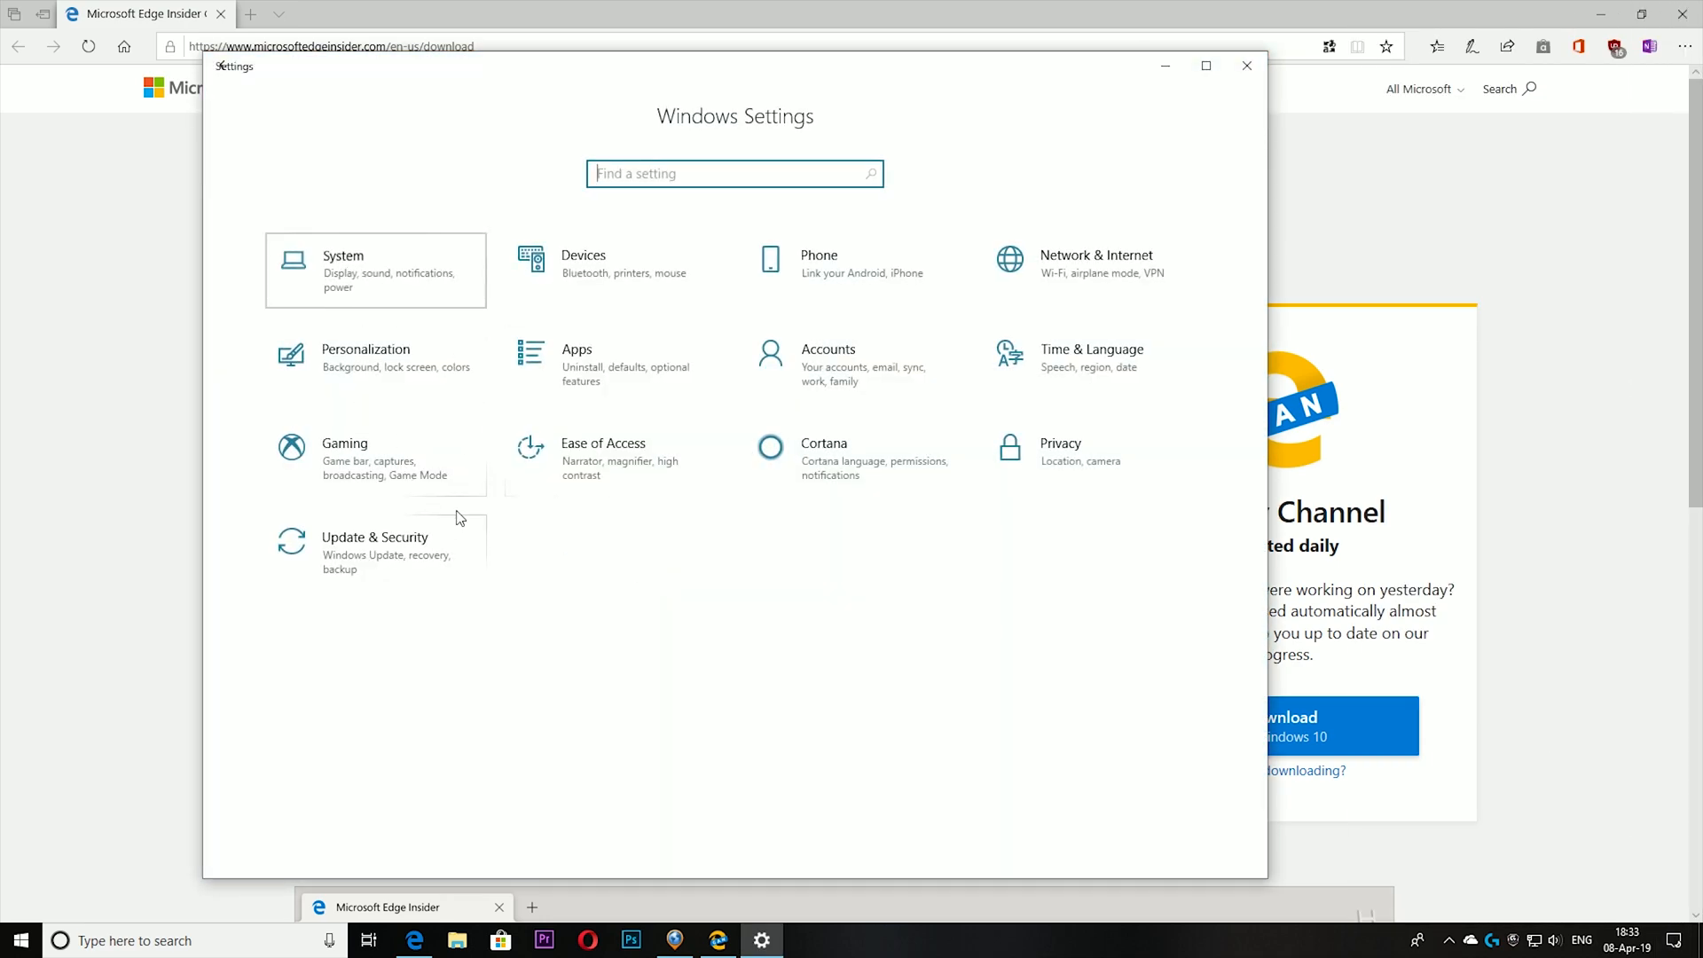
{"action": "left_click", "coordinate": [376, 270]}
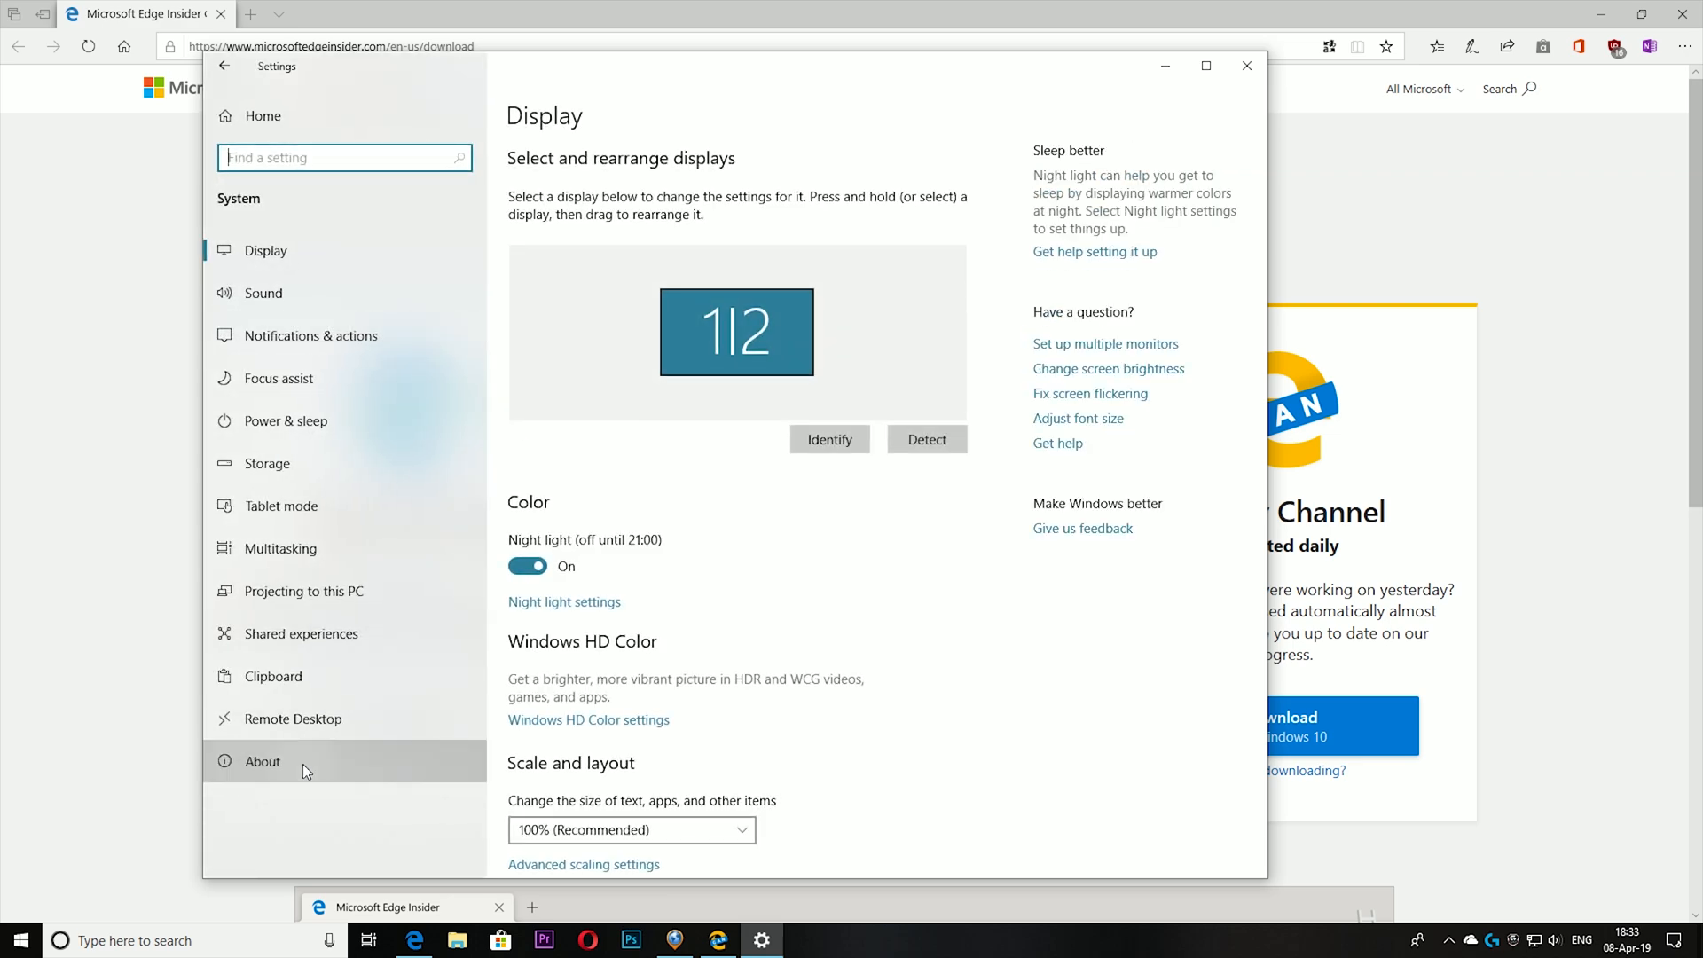
{"action": "left_click", "coordinate": [263, 761]}
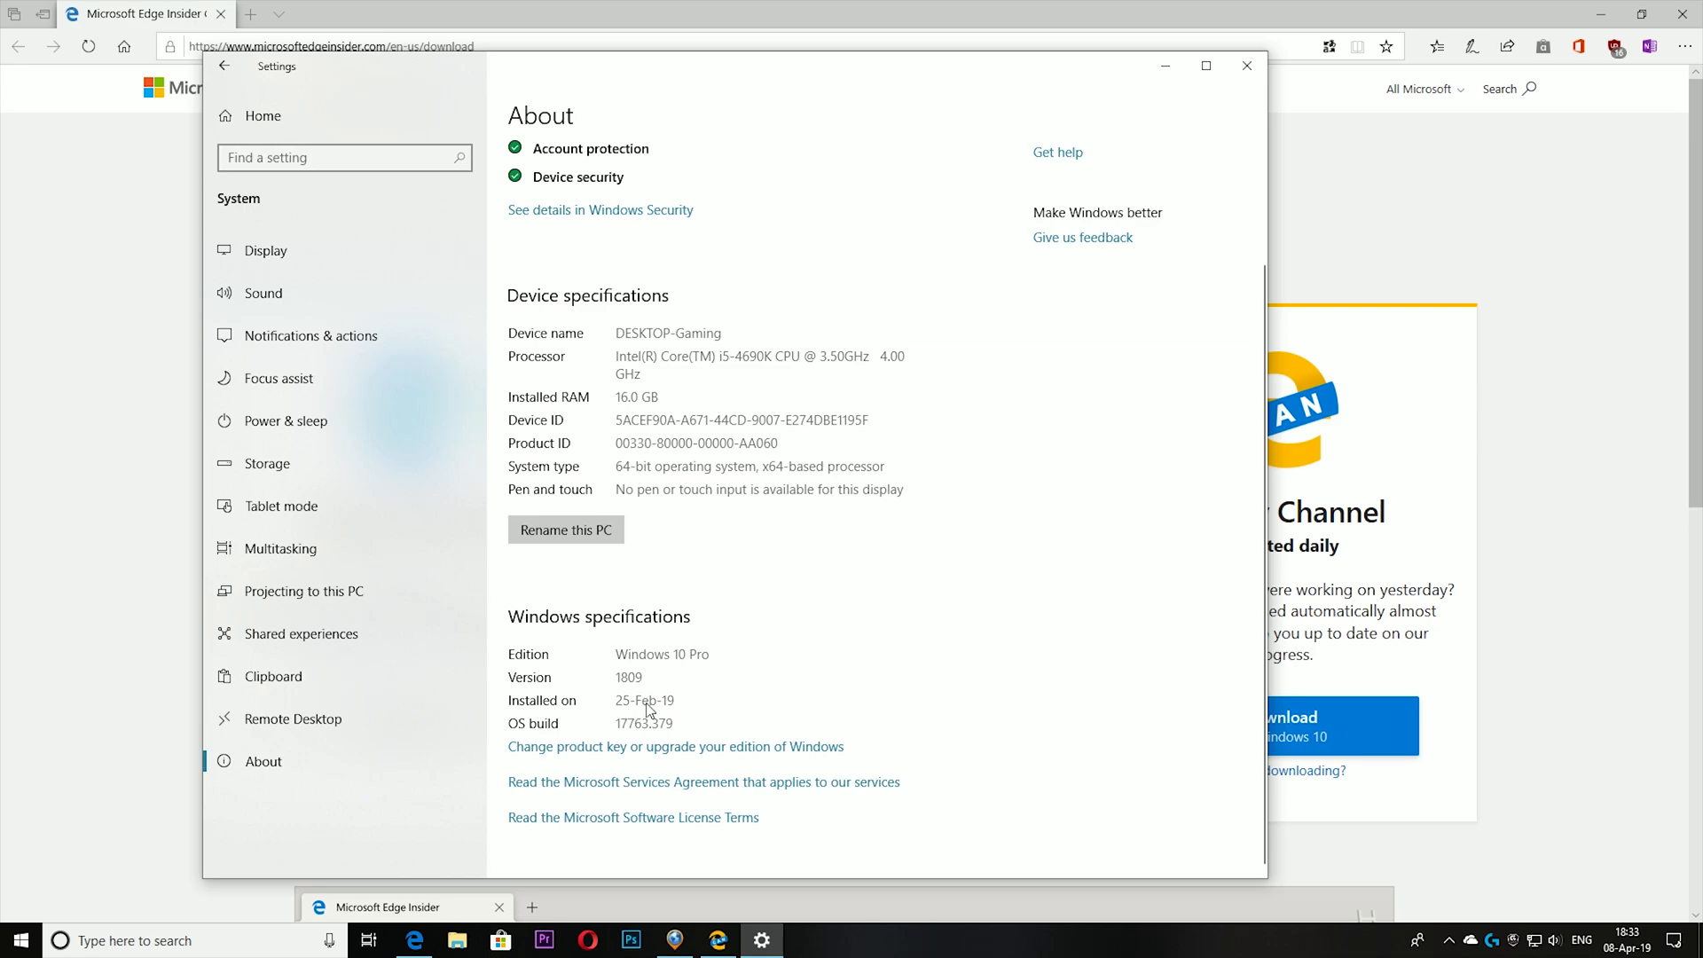
{"action": "left_click", "coordinate": [1246, 66]}
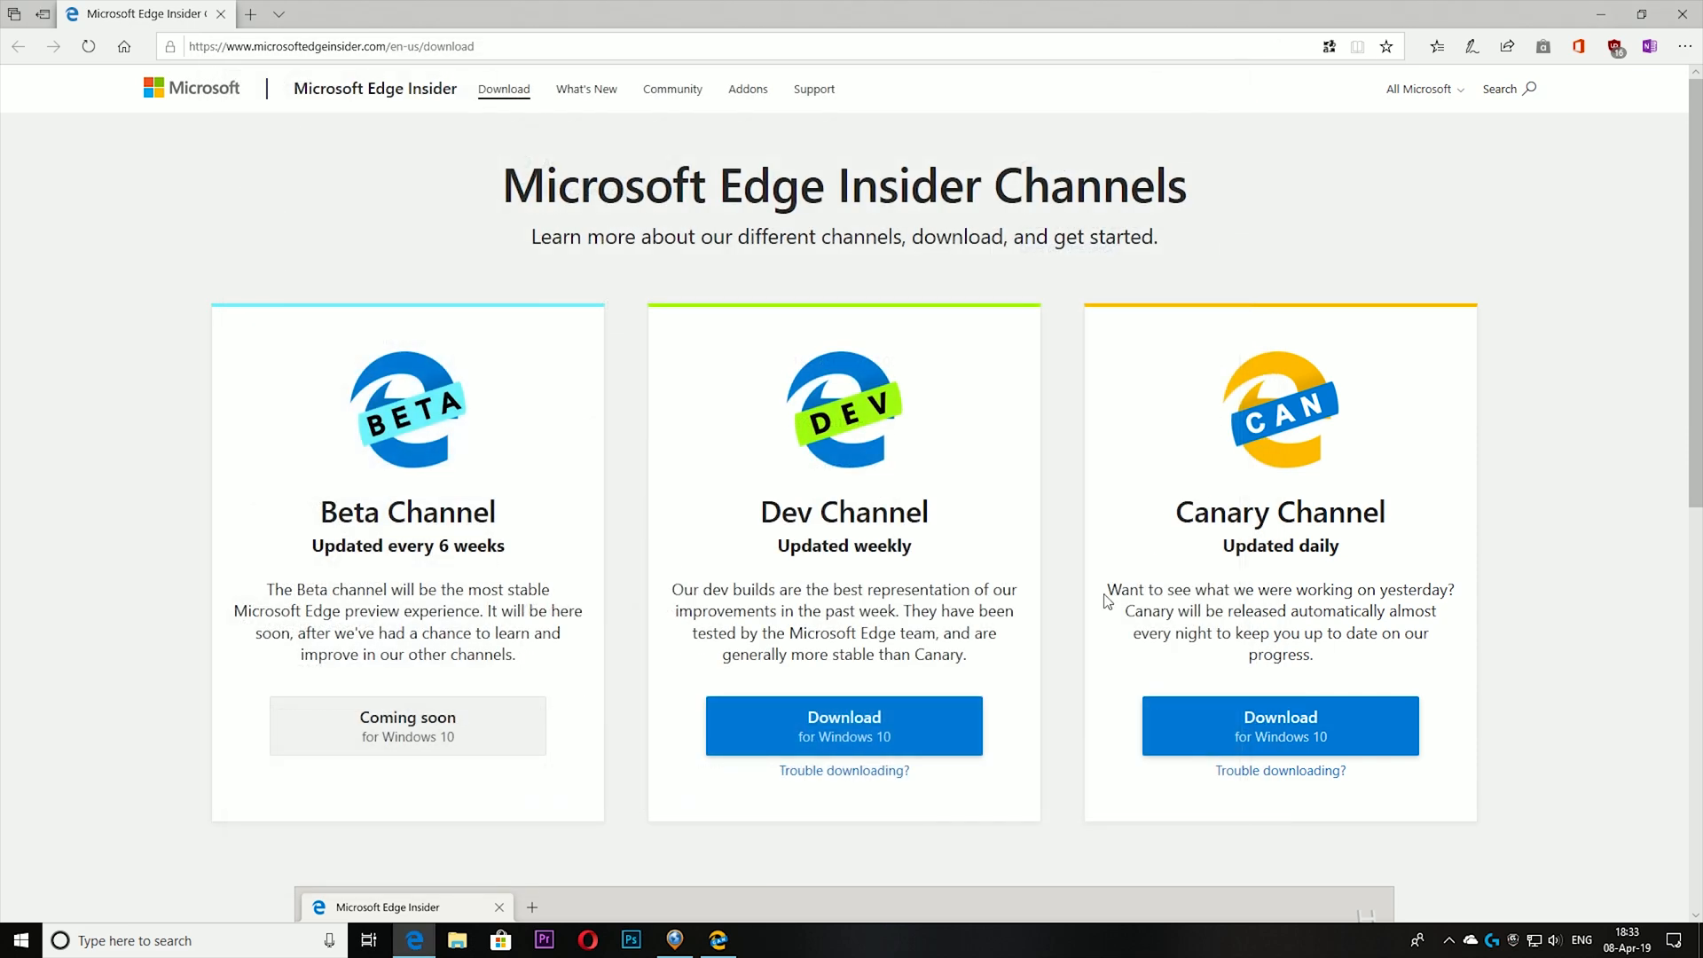
{"action": "mouse_move", "coordinate": [1219, 665]}
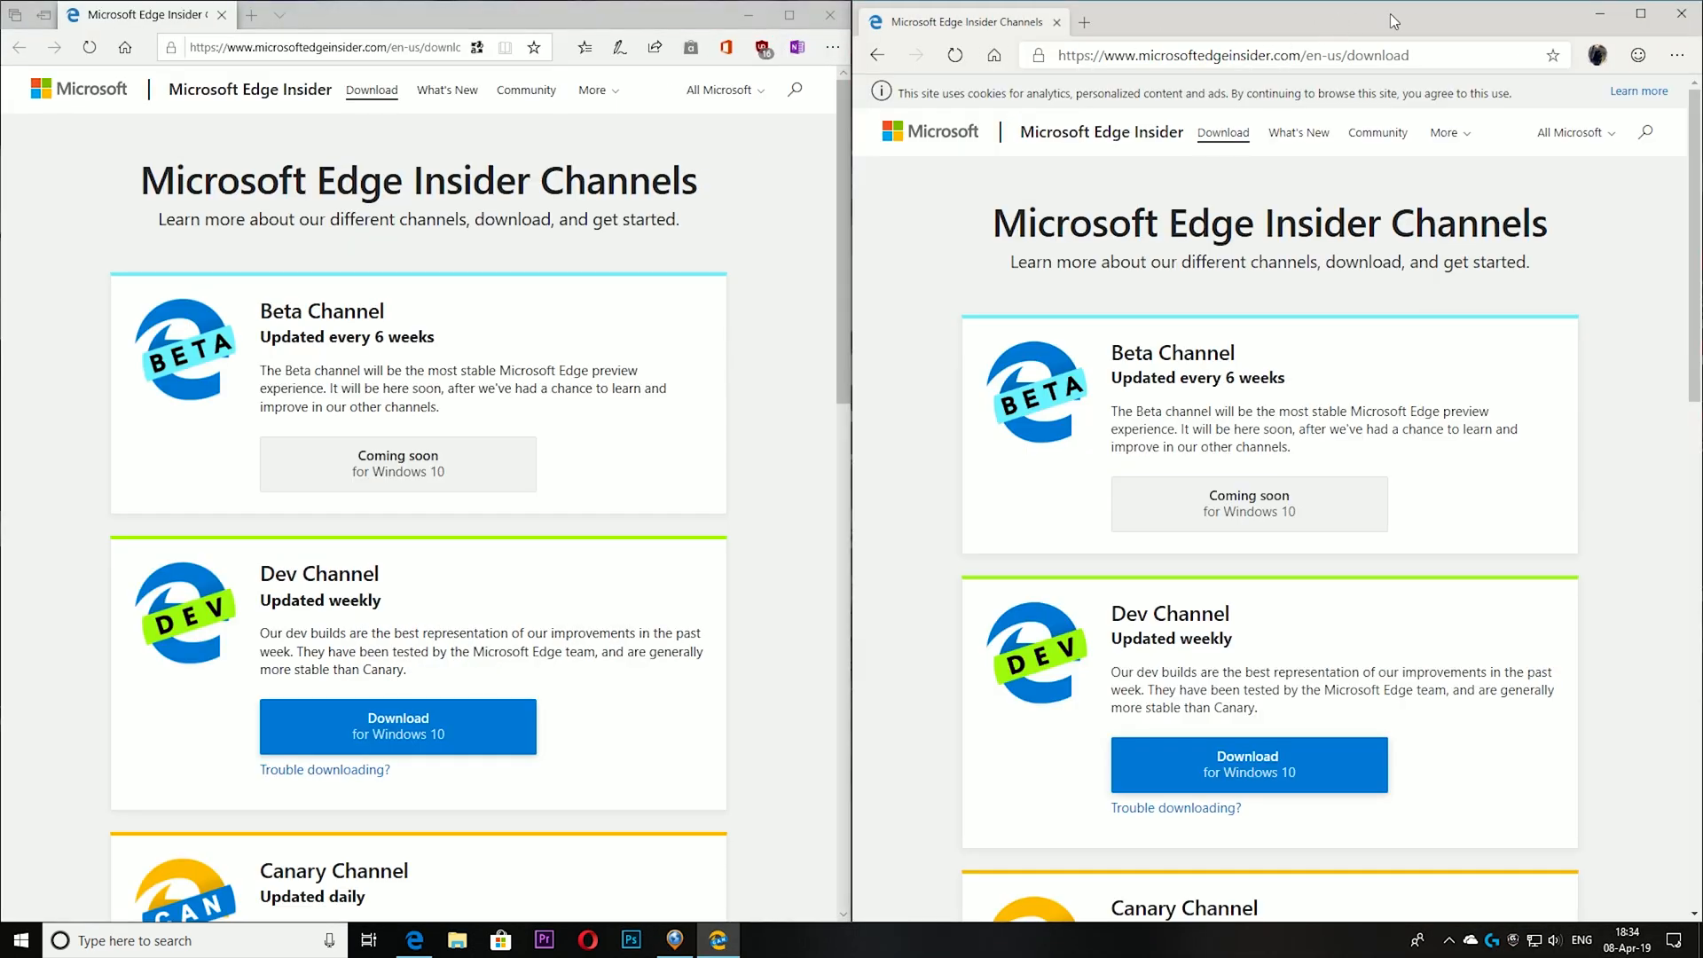
{"action": "mouse_move", "coordinate": [596, 19]}
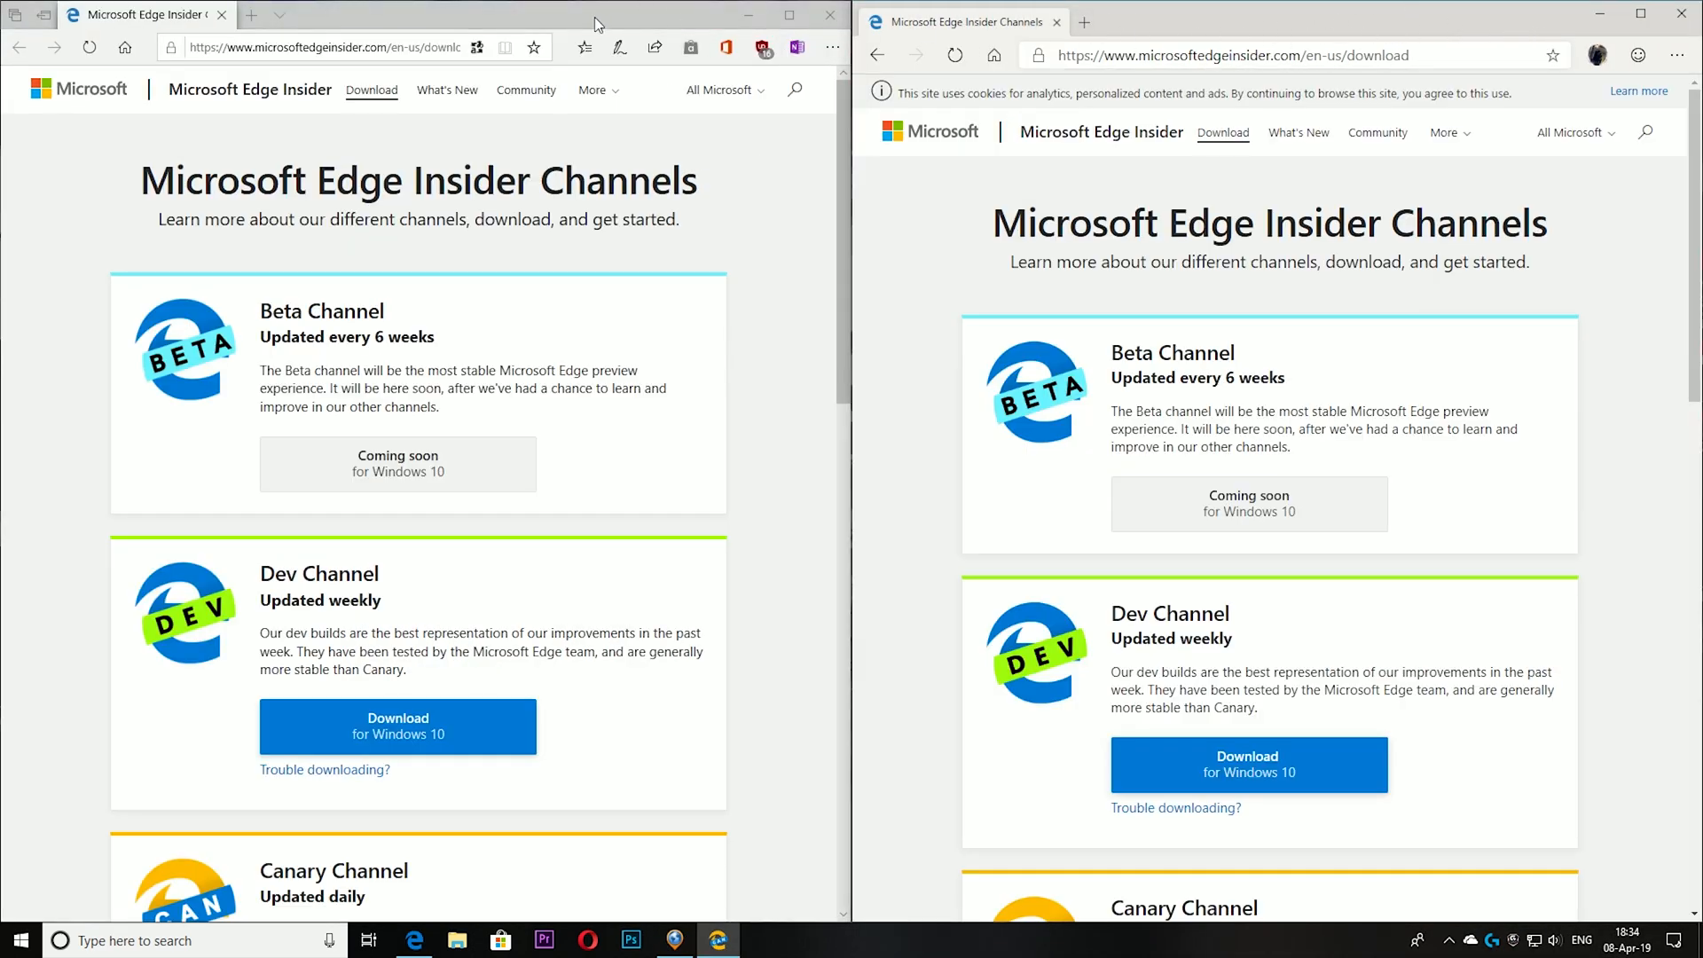
Focus the legacy Edge window snapped beside Edge Canary
{"action": "left_click", "coordinate": [326, 46]}
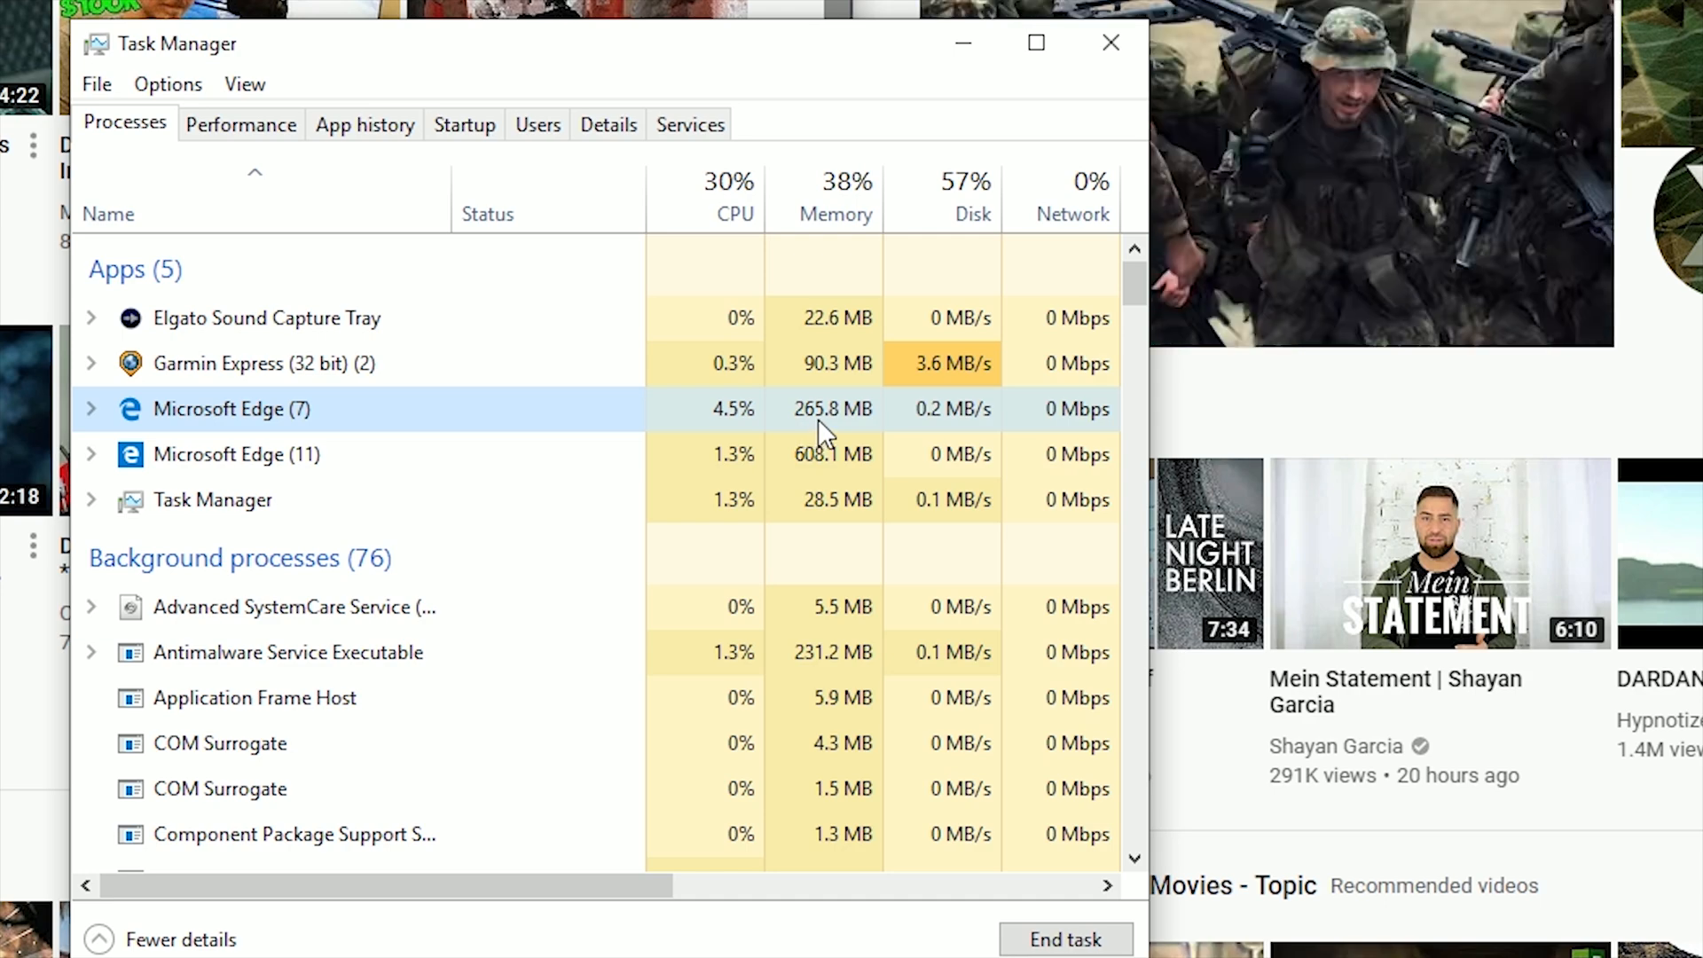
Compare memory of the Microsoft Edge (7) and (11) processes, then close Task Manager
{"action": "left_click", "coordinate": [236, 455]}
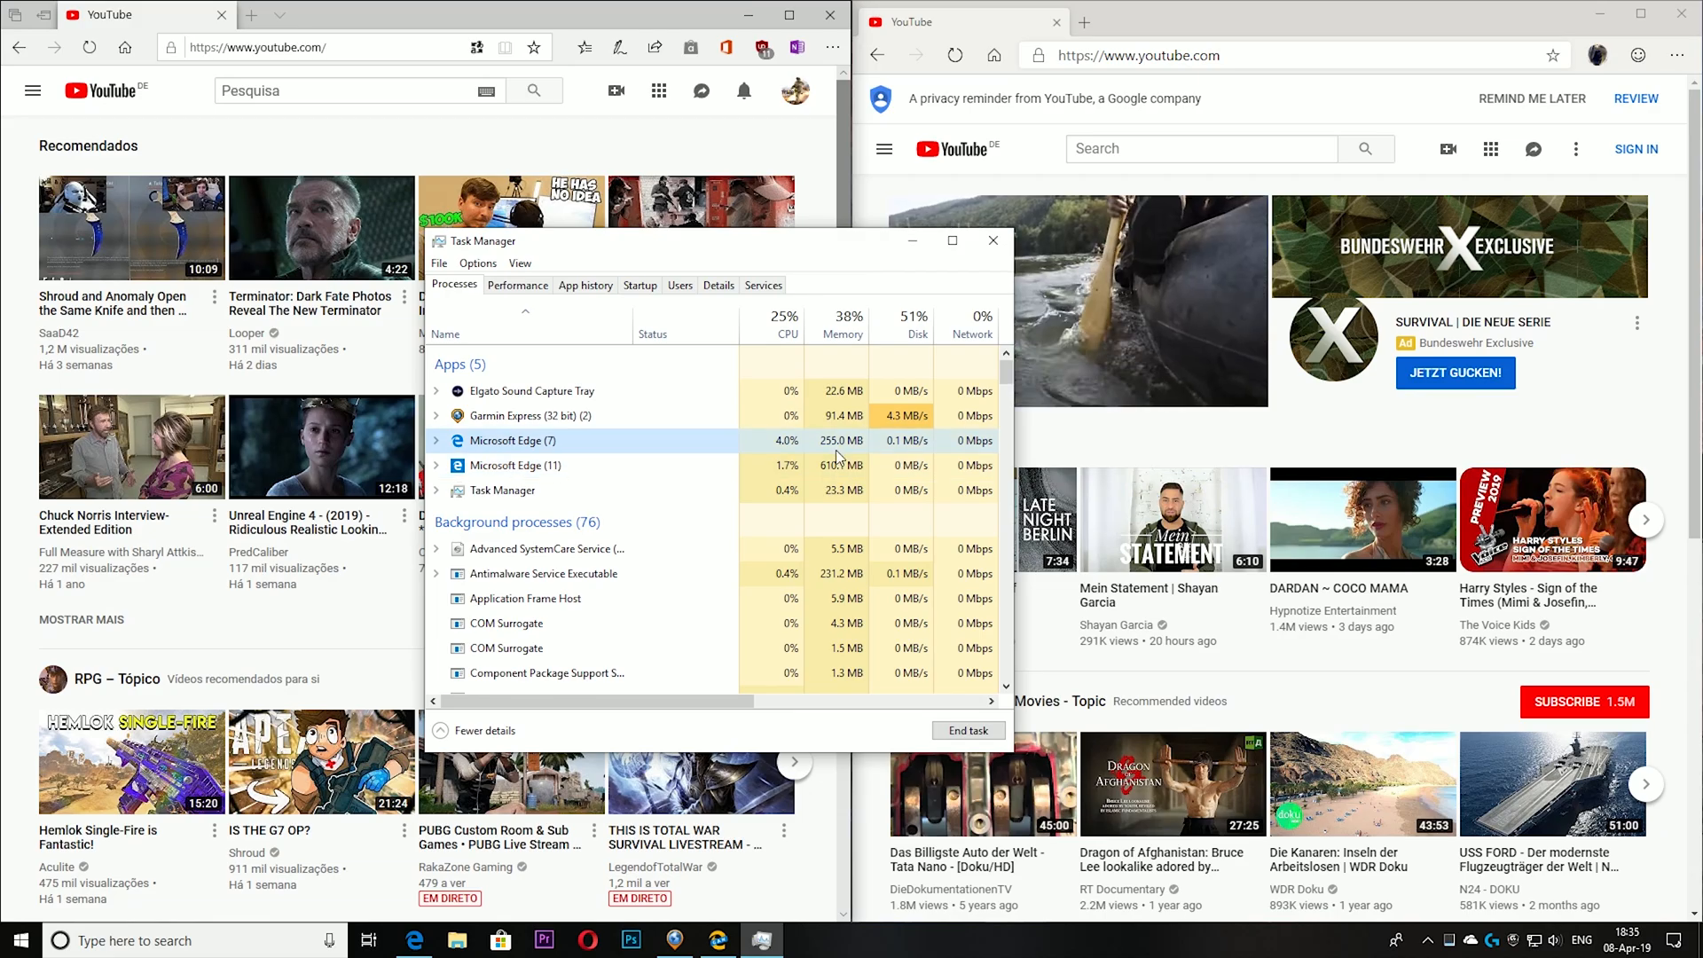
{"action": "left_click", "coordinate": [514, 465]}
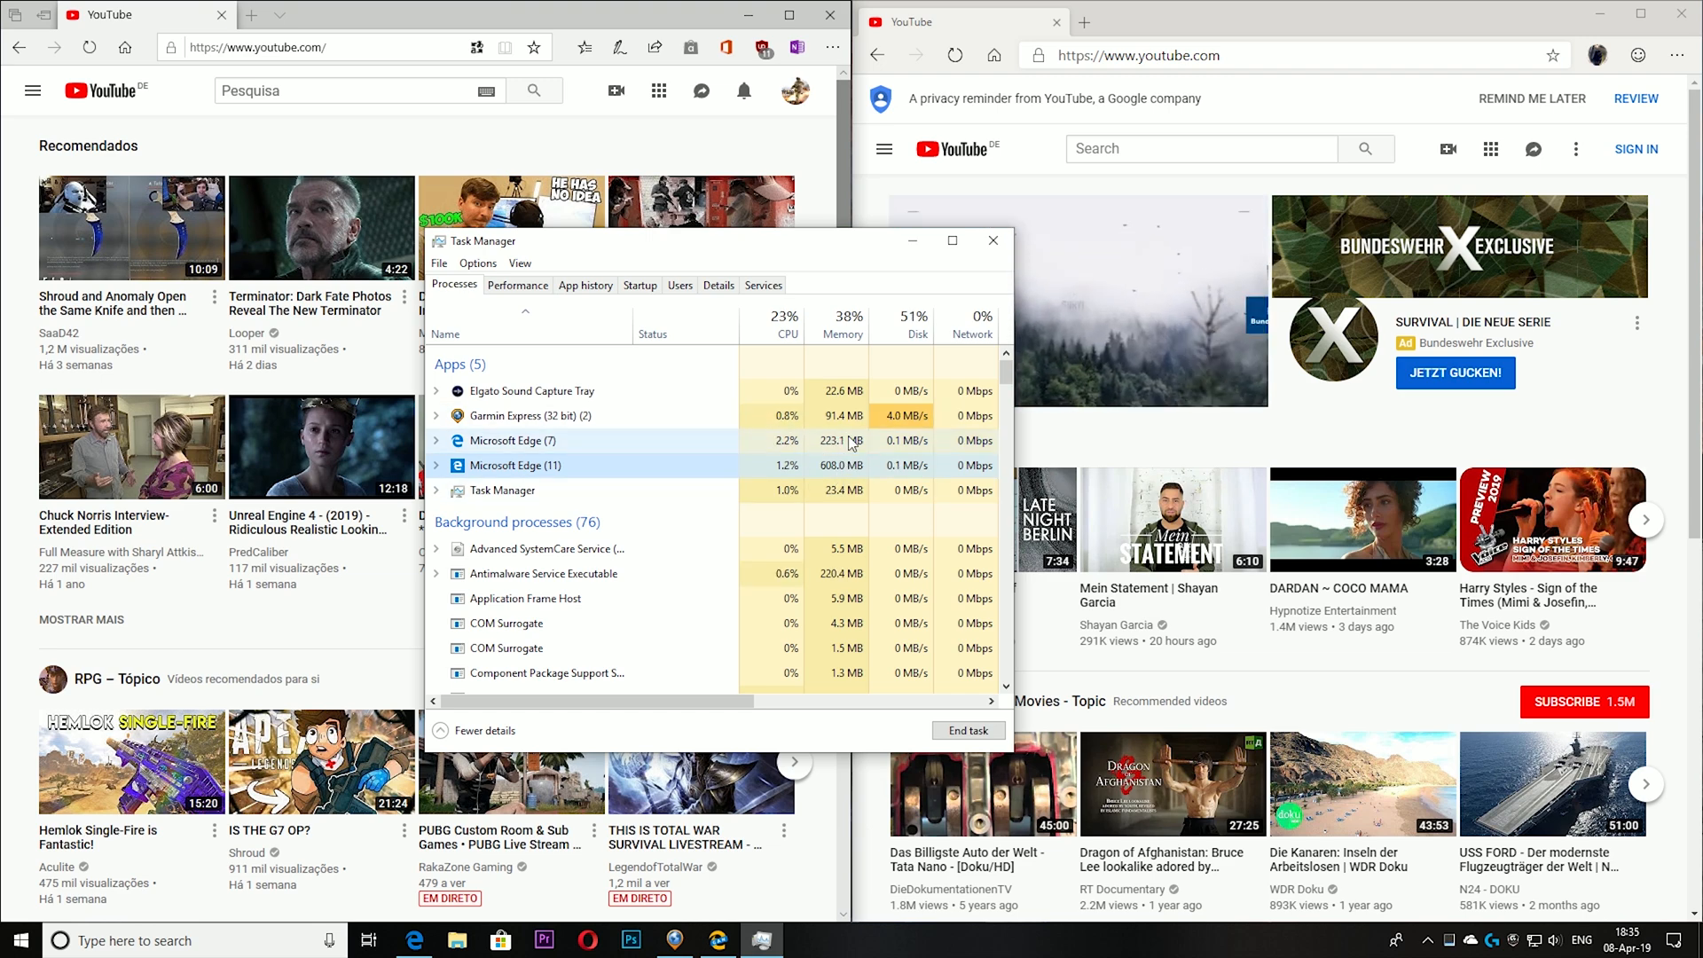
{"action": "left_click", "coordinate": [827, 48]}
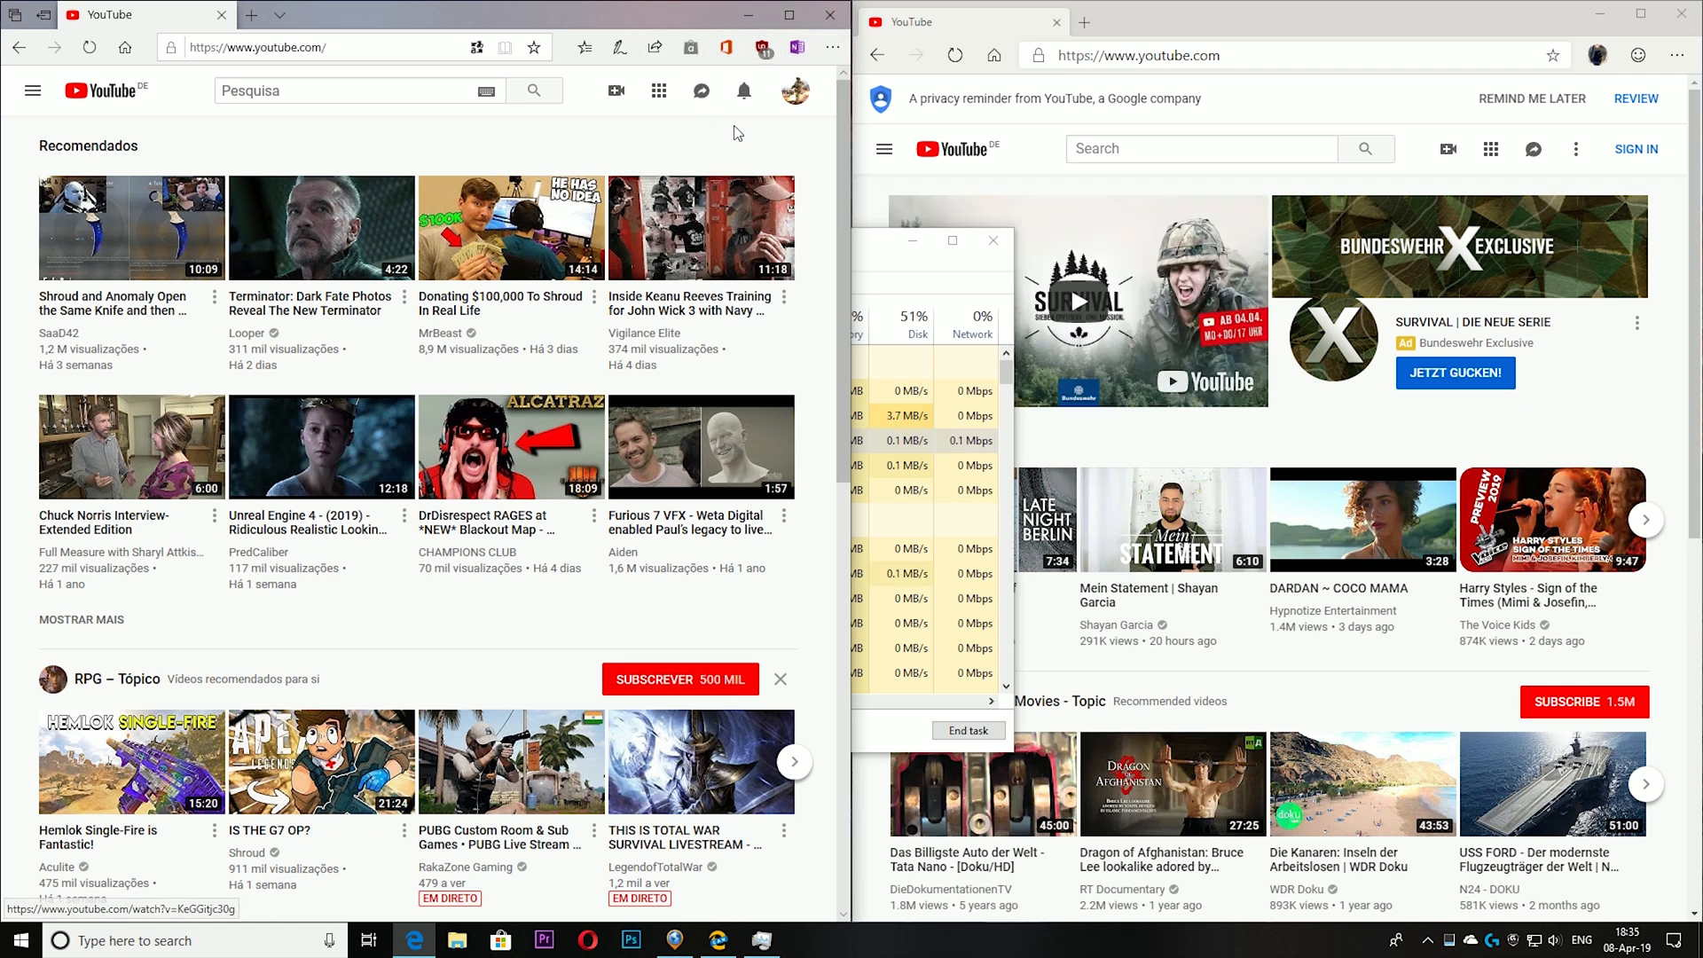
{"action": "mouse_move", "coordinate": [559, 454]}
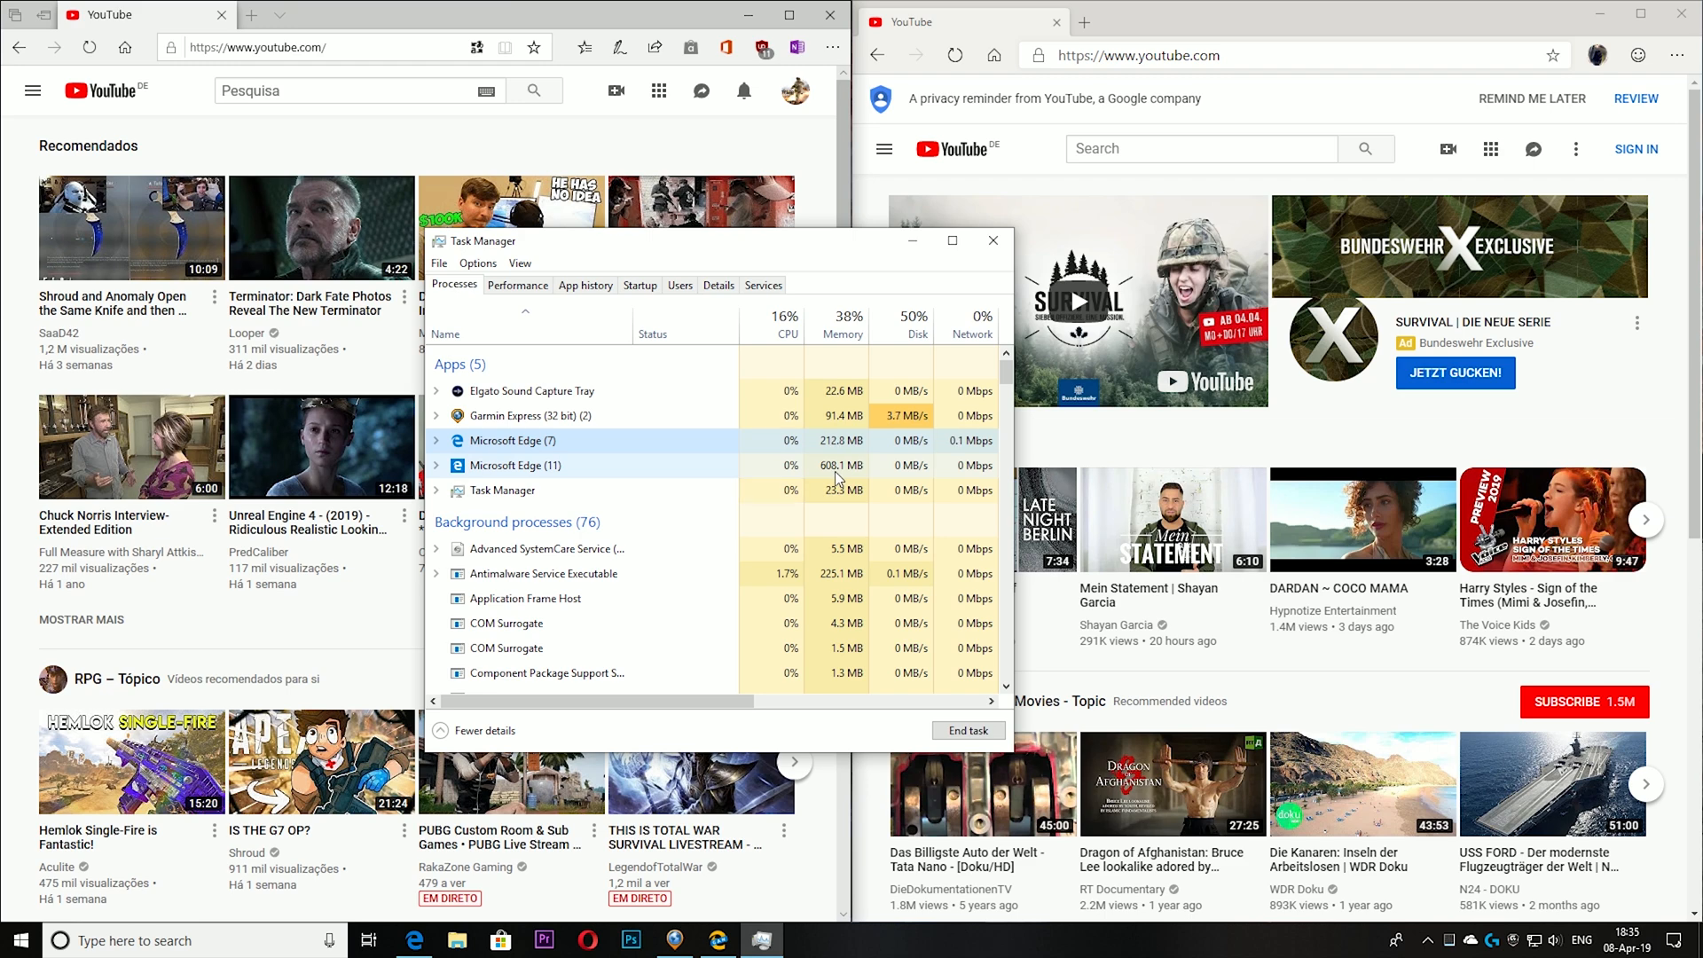
{"action": "left_click", "coordinate": [994, 242]}
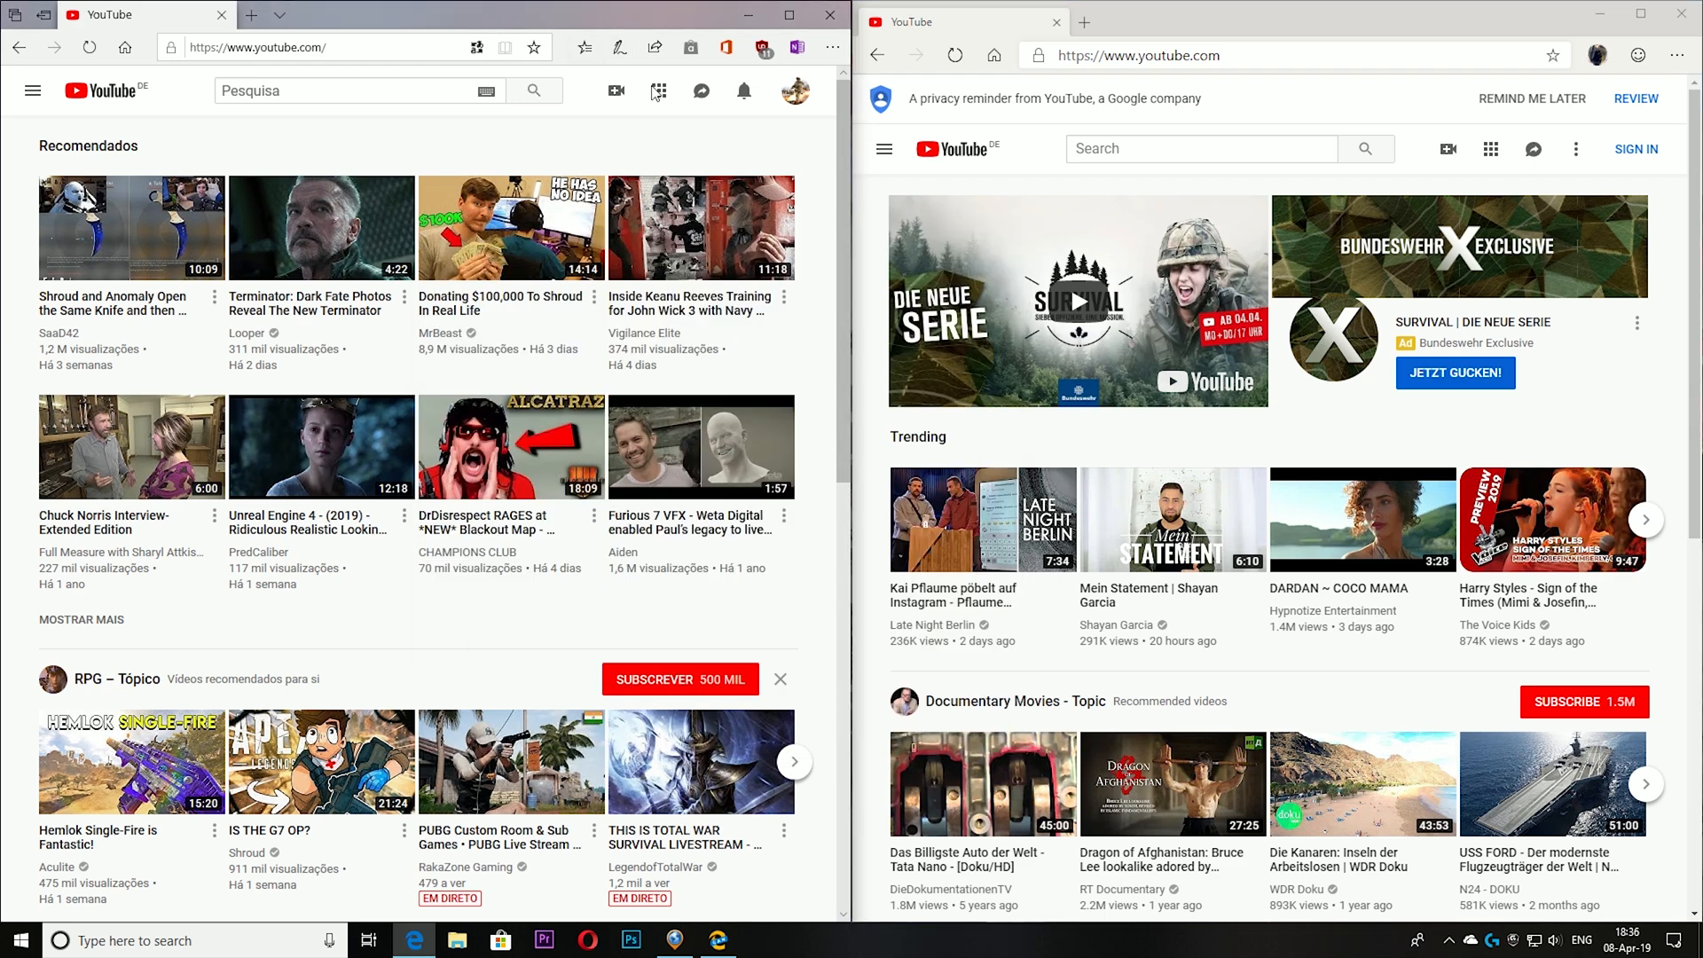